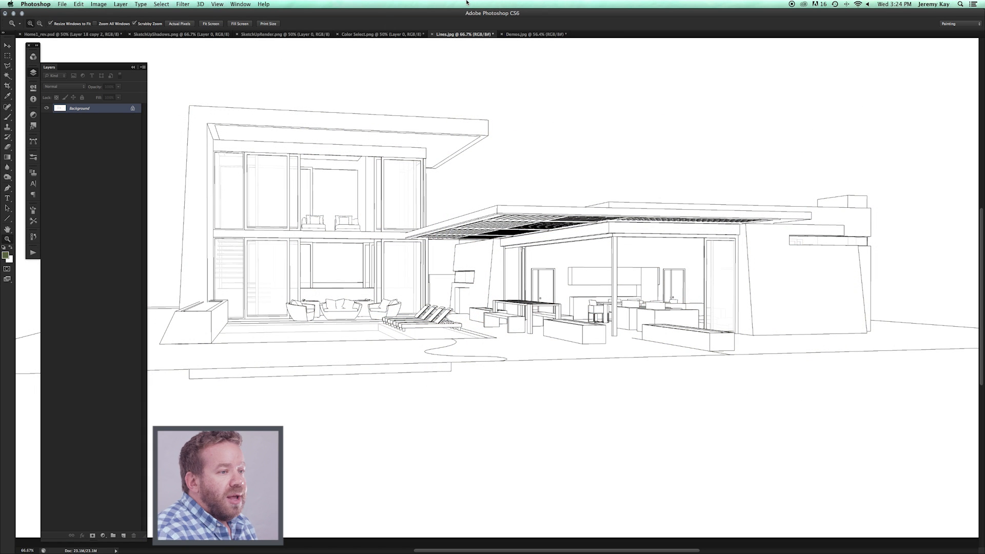
Step: Preview the textured SketchUp render and shadows documents, then return to the line drawing
click(380, 34)
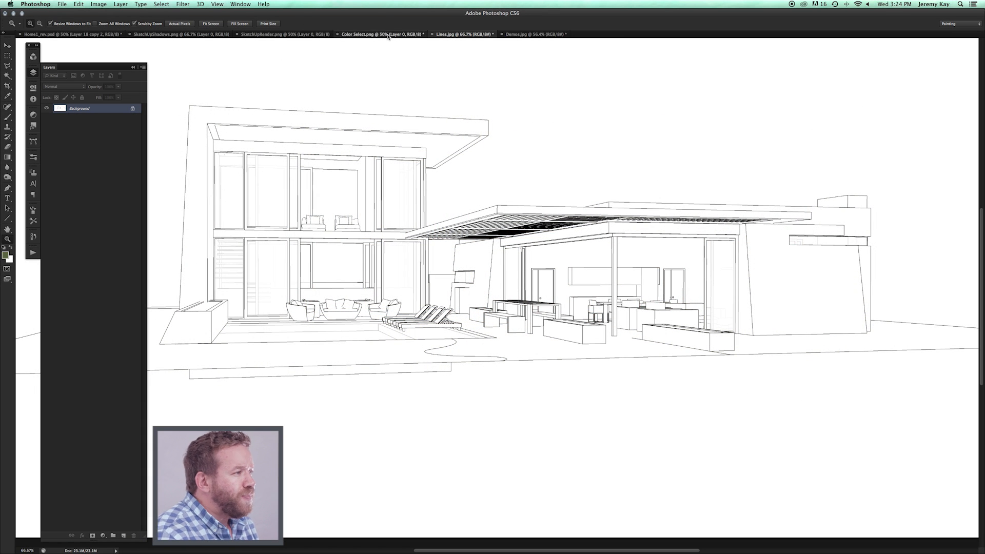
click(381, 34)
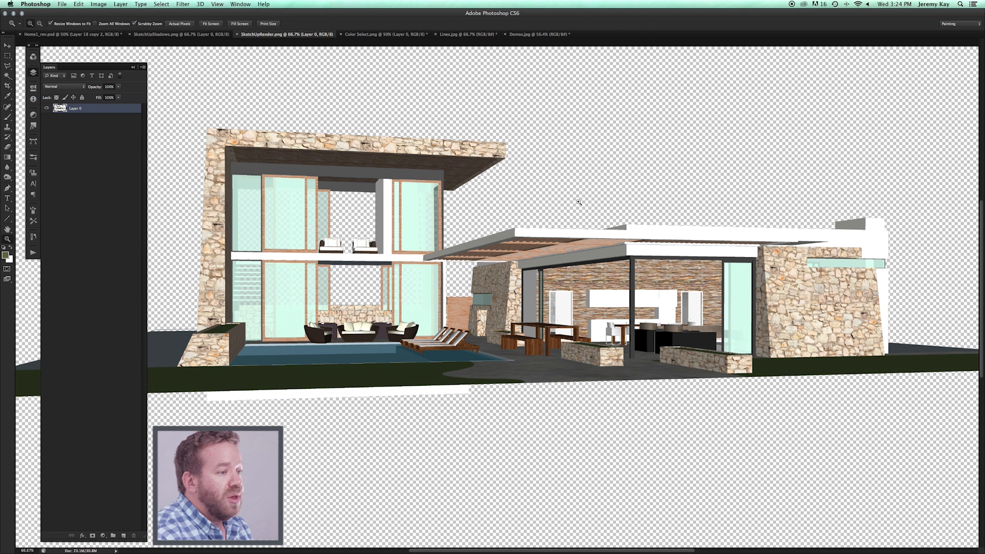
mouse_move(576, 207)
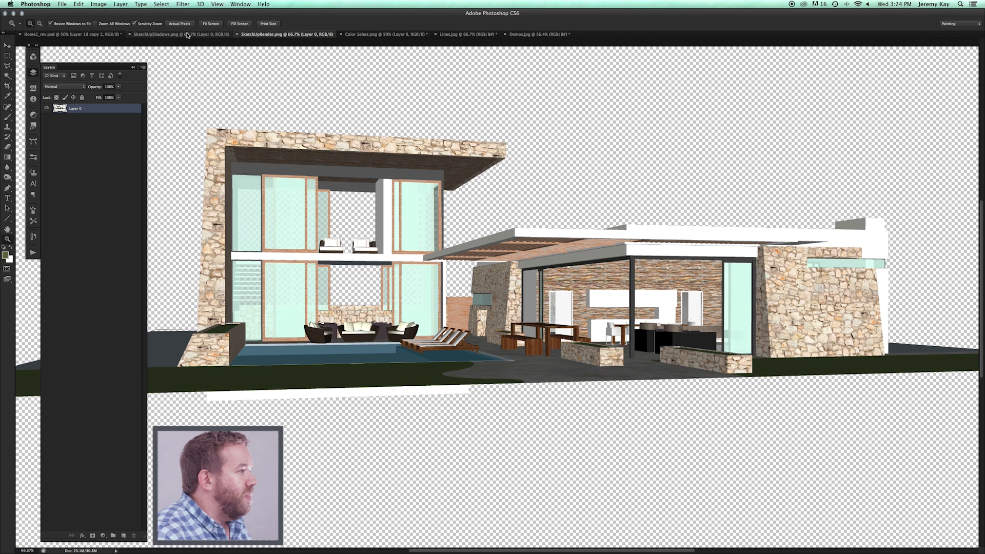
click(162, 34)
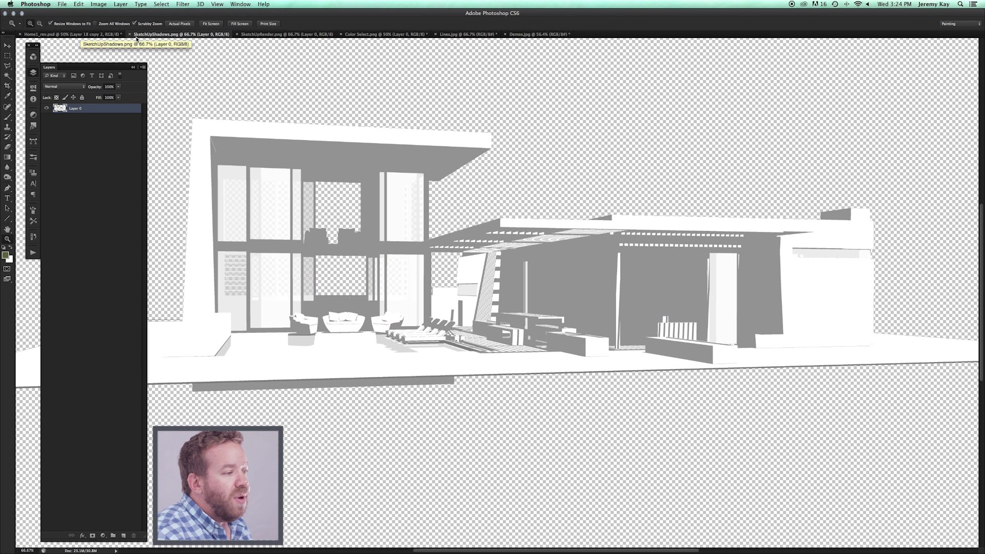
mouse_move(474, 26)
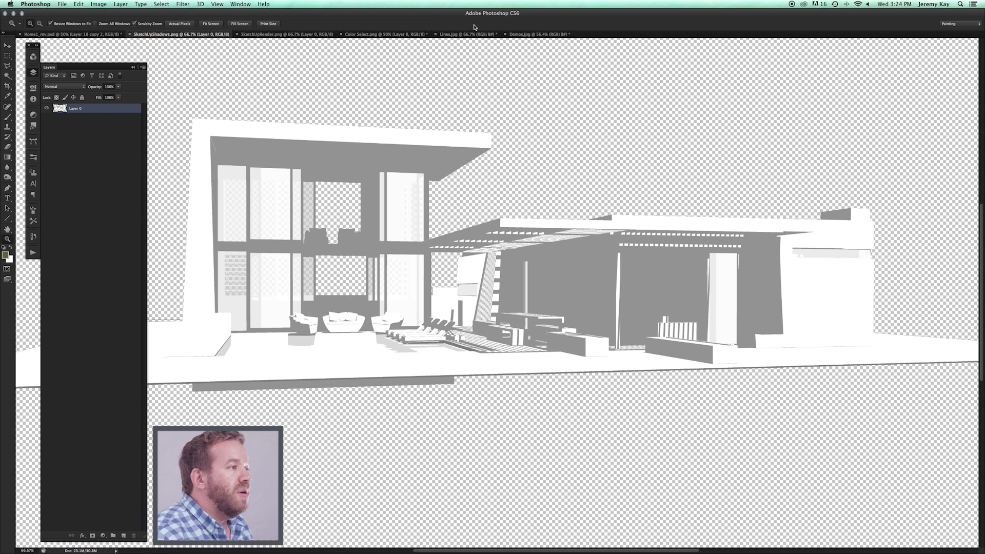
click(456, 34)
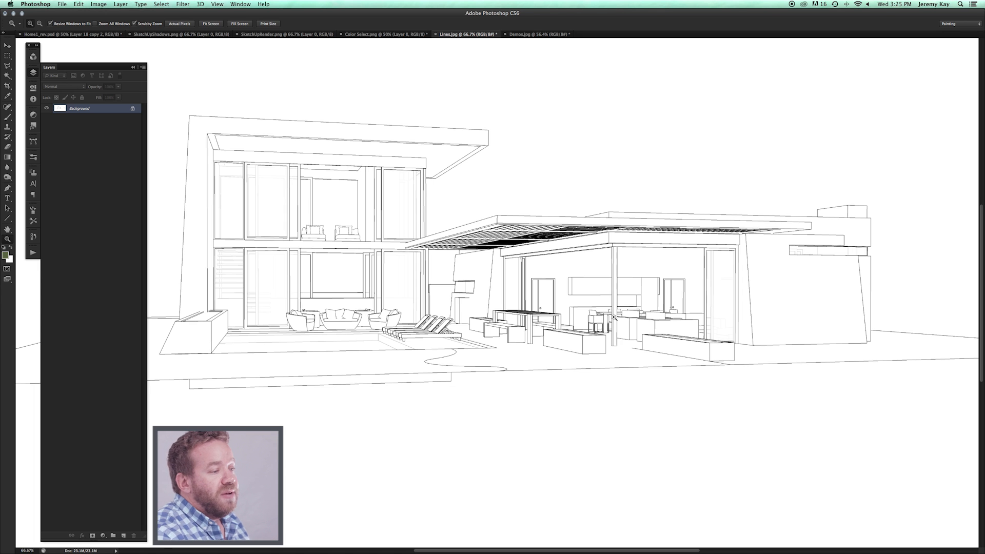
mouse_move(680, 235)
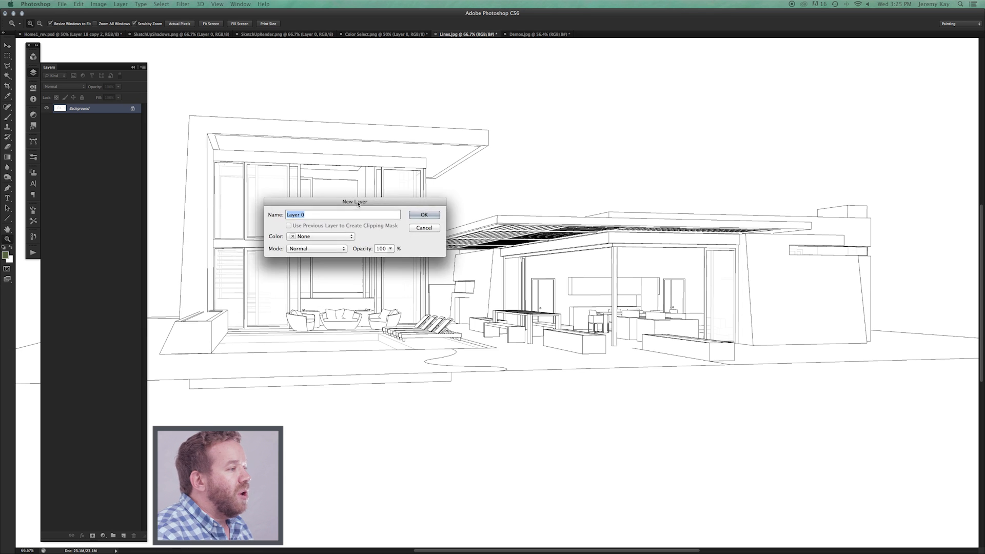
Step: Rename the Background layer to 'Sketchup Lines' in the New Layer dialog
text(Sketchup Line)
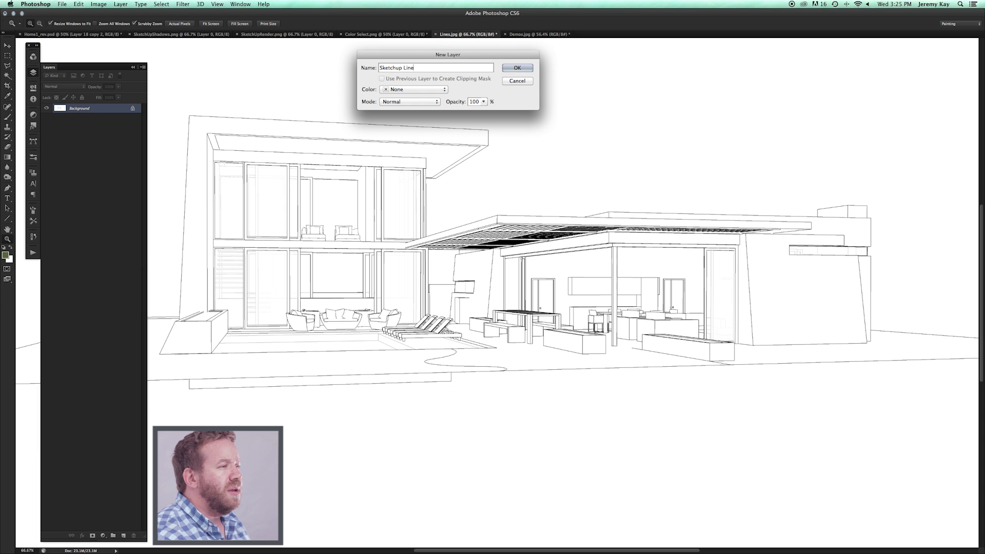
click(517, 67)
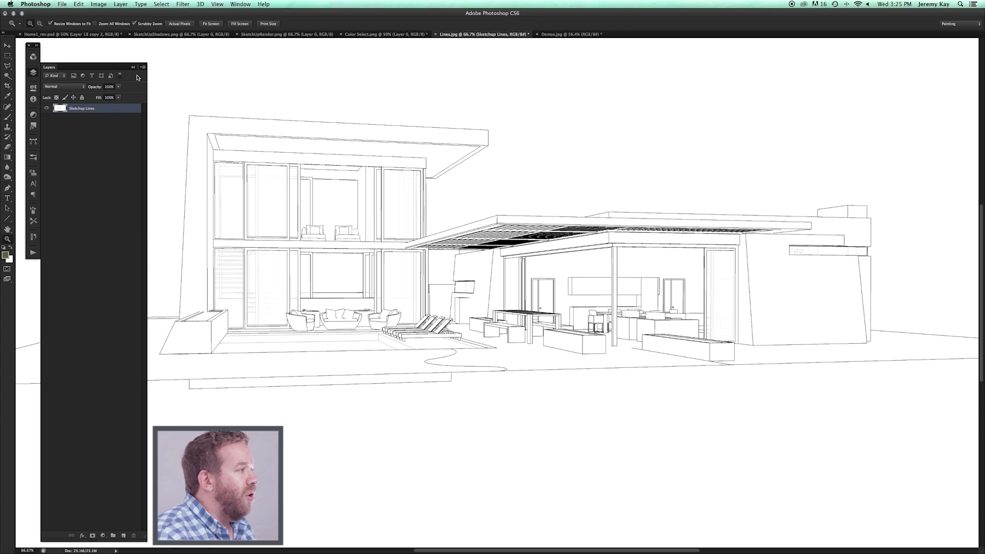
mouse_move(114, 156)
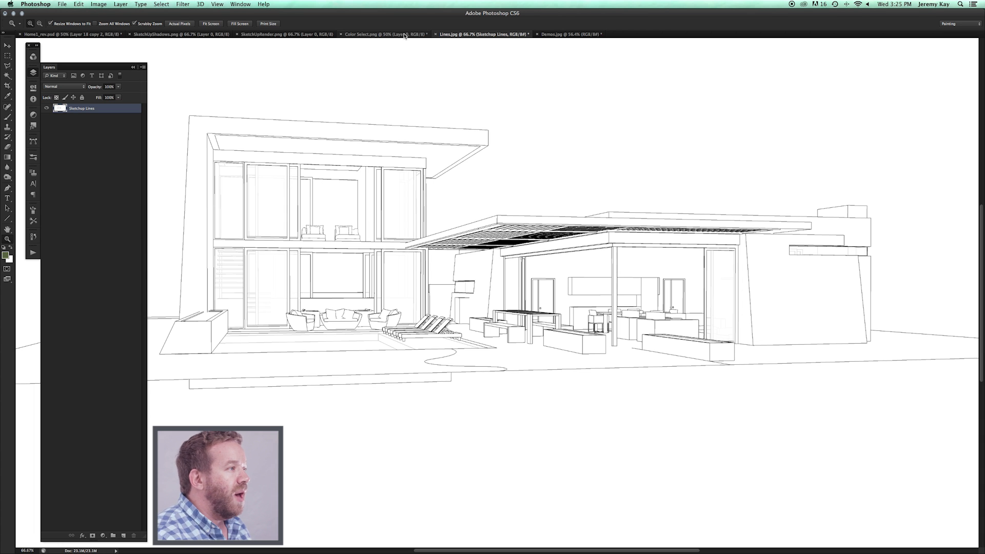
Step: Paste the Color Select render into Lines.jpg with Paste in Place as Layer 1
click(382, 34)
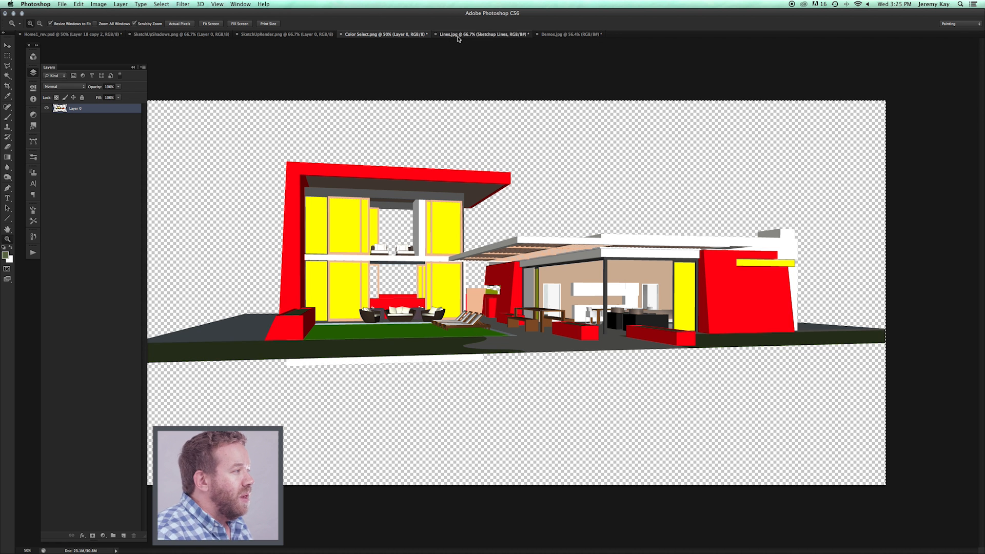
click(484, 34)
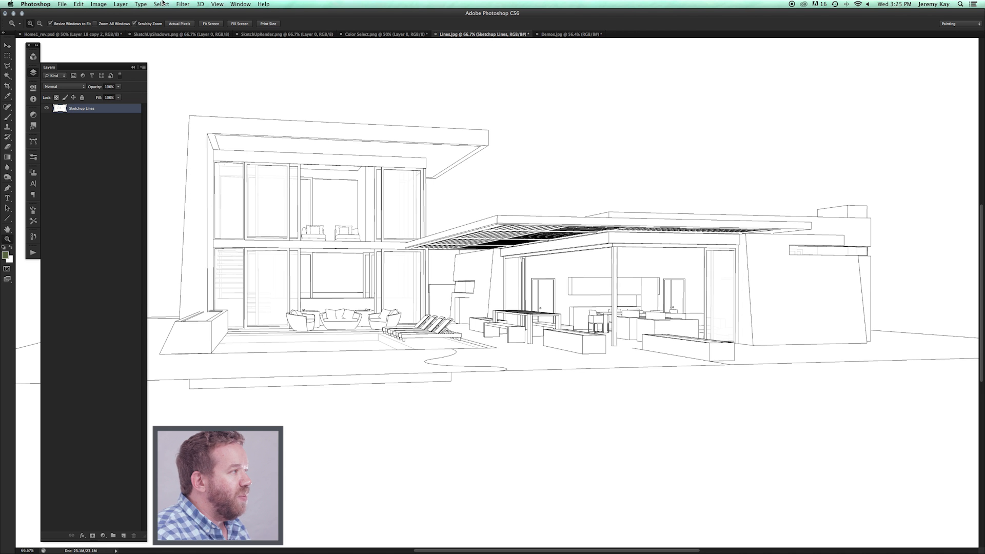
click(78, 4)
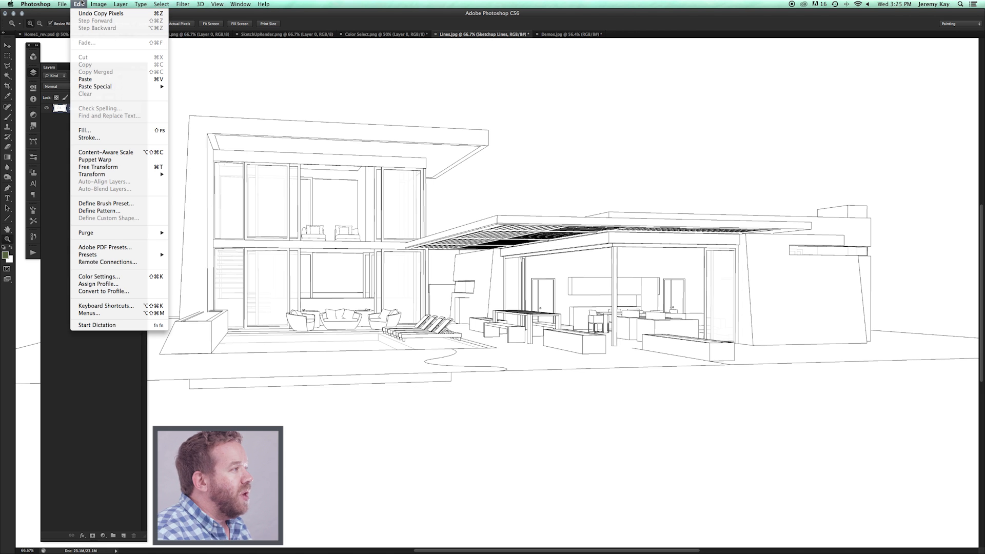
mouse_move(95, 87)
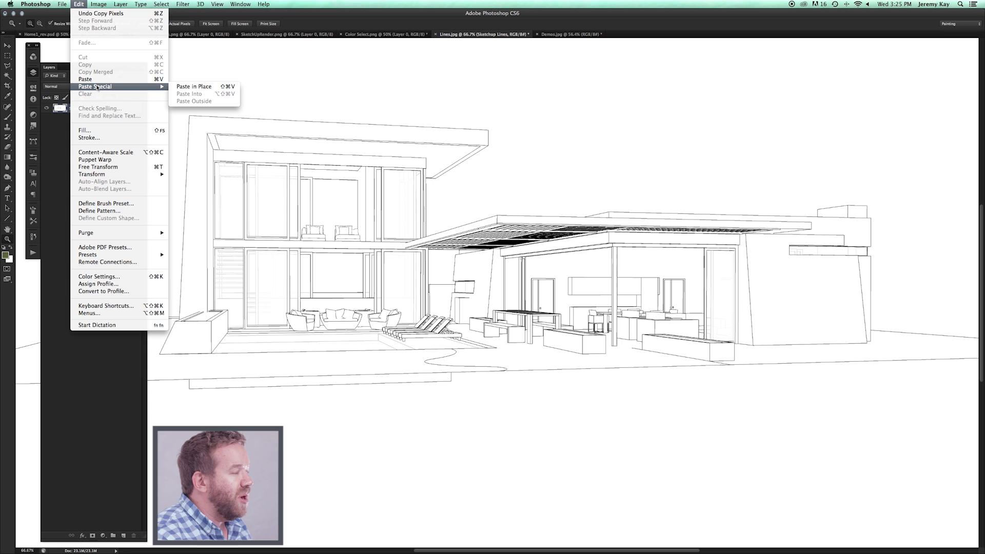
click(194, 86)
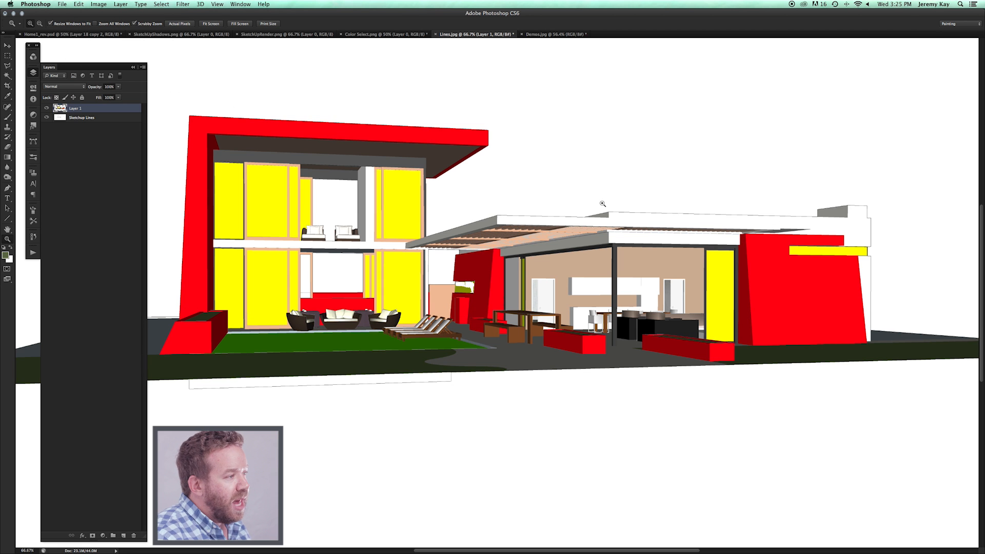
mouse_move(841, 289)
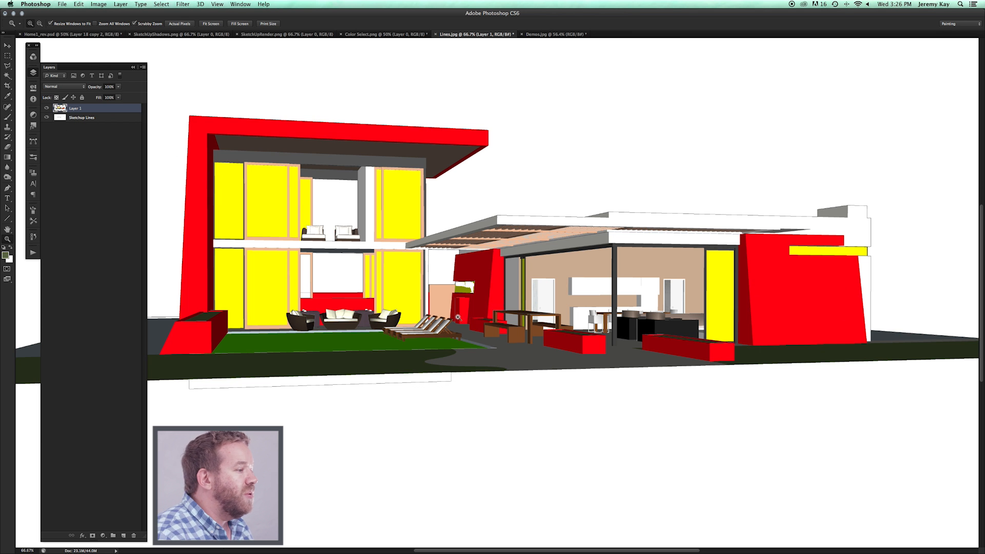
click(263, 34)
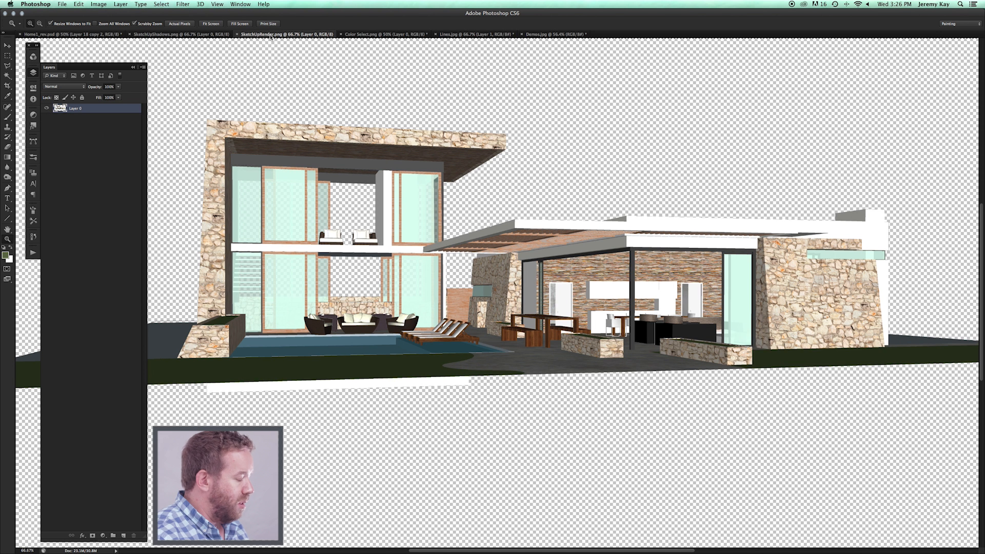
Step: Paste SketchUpRender in place over Lines.jpg and rename the new layers
click(474, 34)
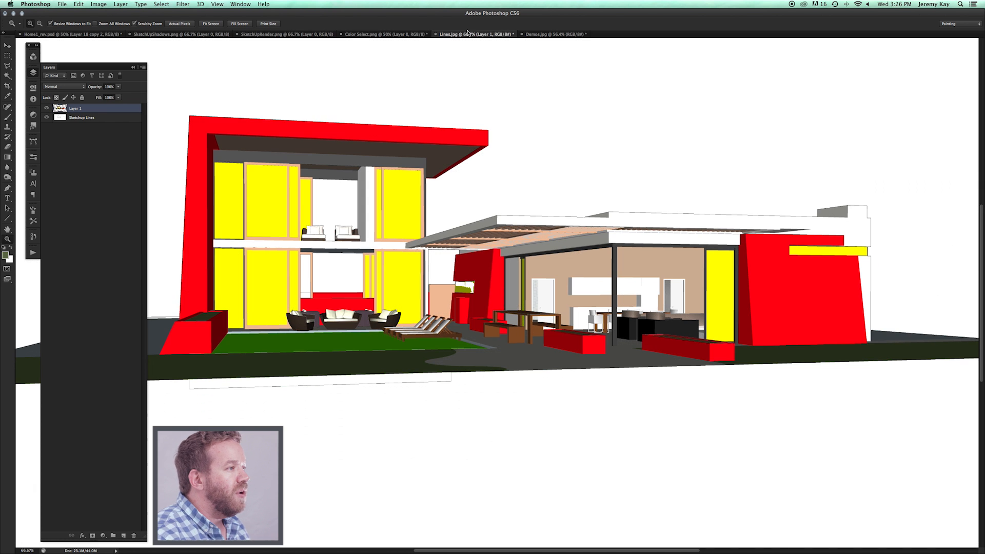
mouse_move(432, 143)
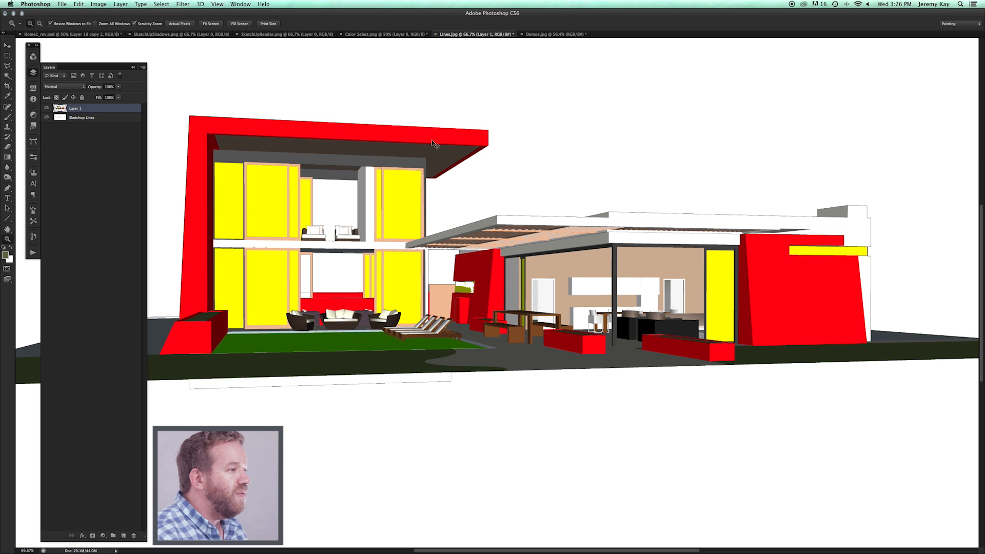
click(78, 5)
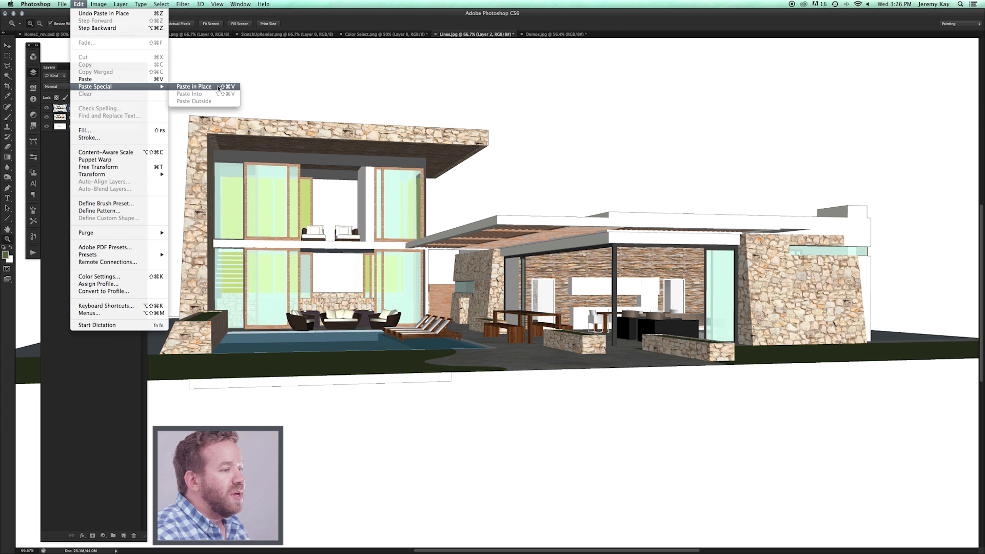
click(194, 87)
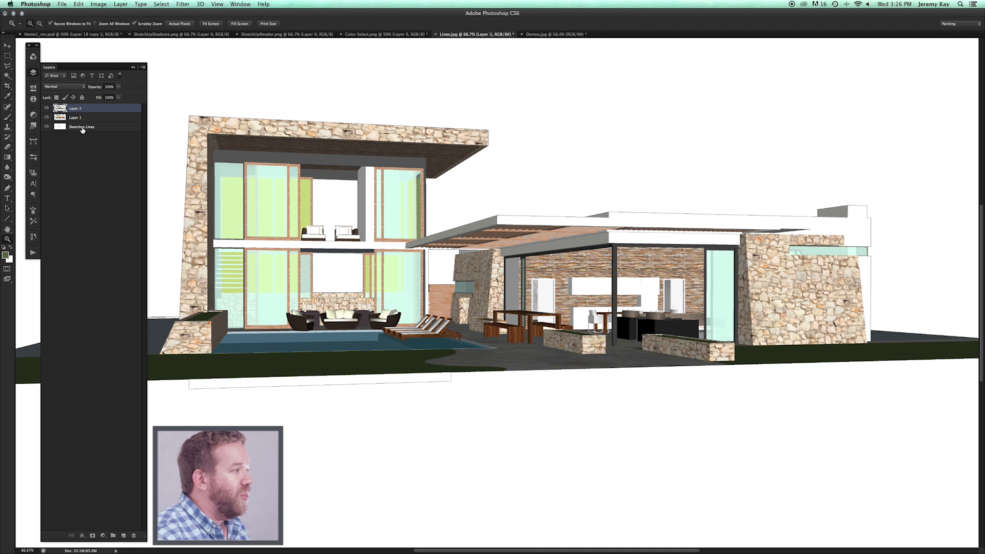
double_click(77, 118)
text(Color Select)
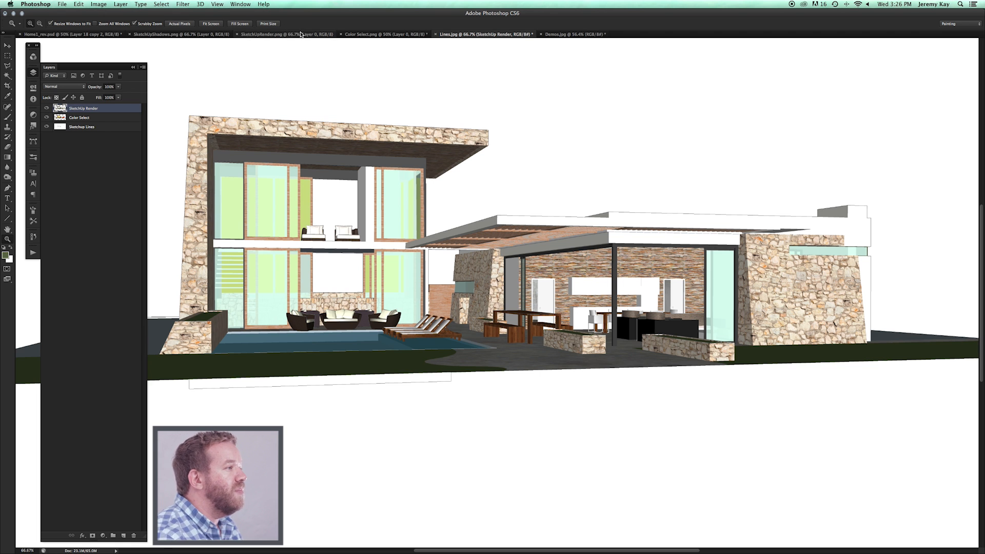
Step: Paste the shadows render in place on top and name it 'Sketchup Shadows'
click(164, 33)
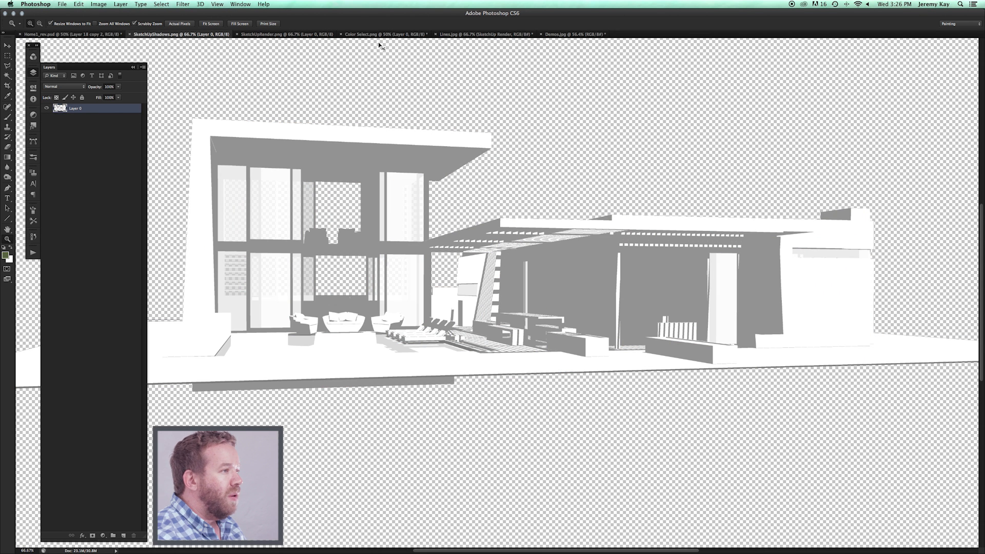
click(460, 34)
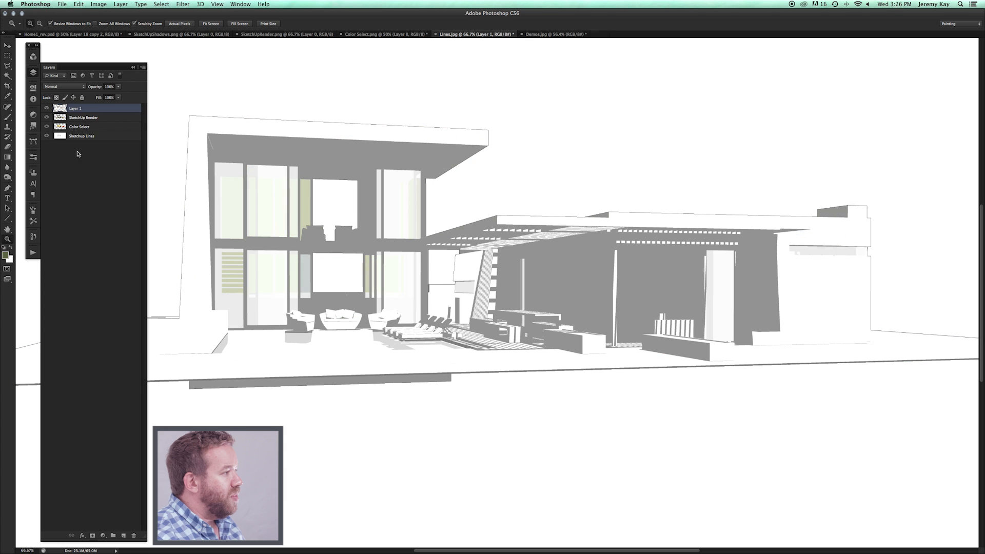
double_click(75, 108)
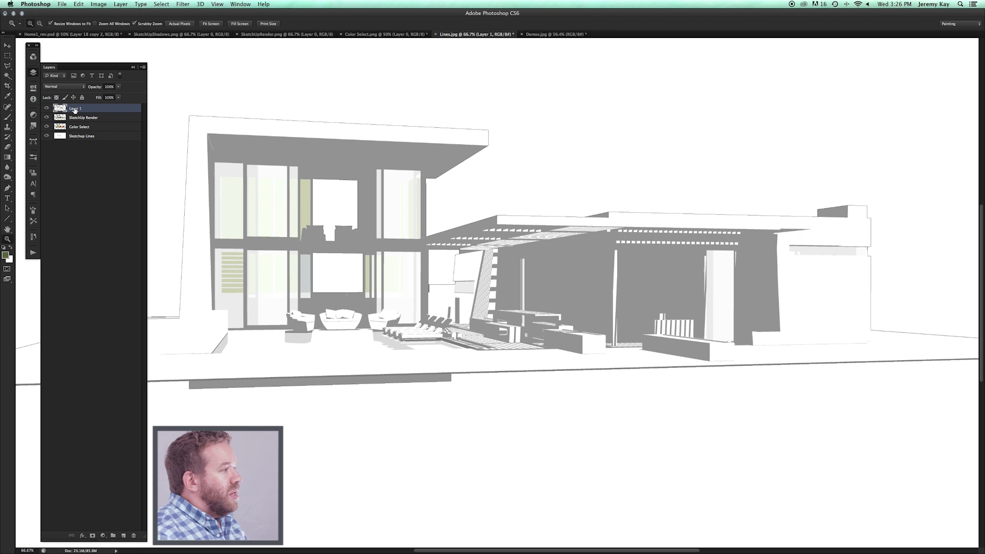
double_click(77, 107)
text(Sketchup Shadows)
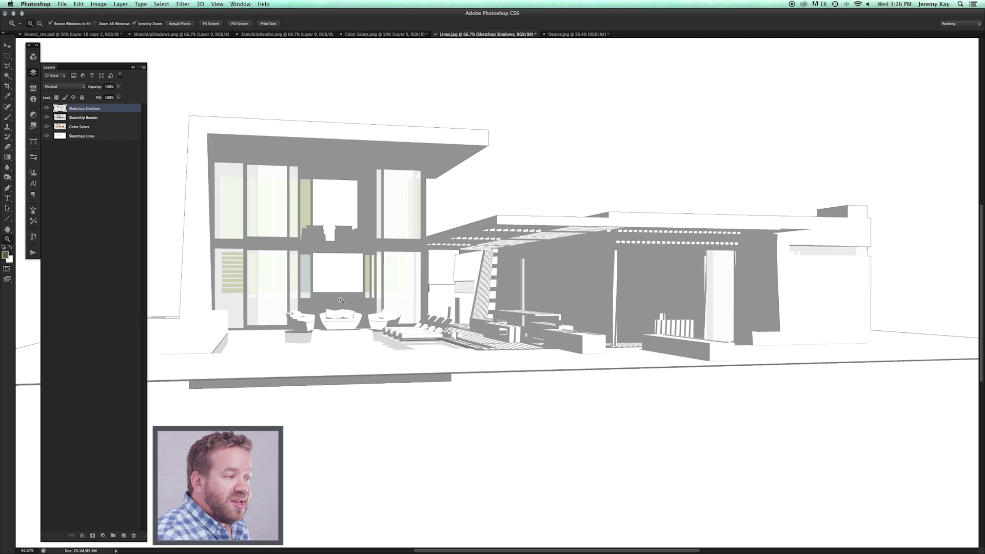
mouse_move(576, 391)
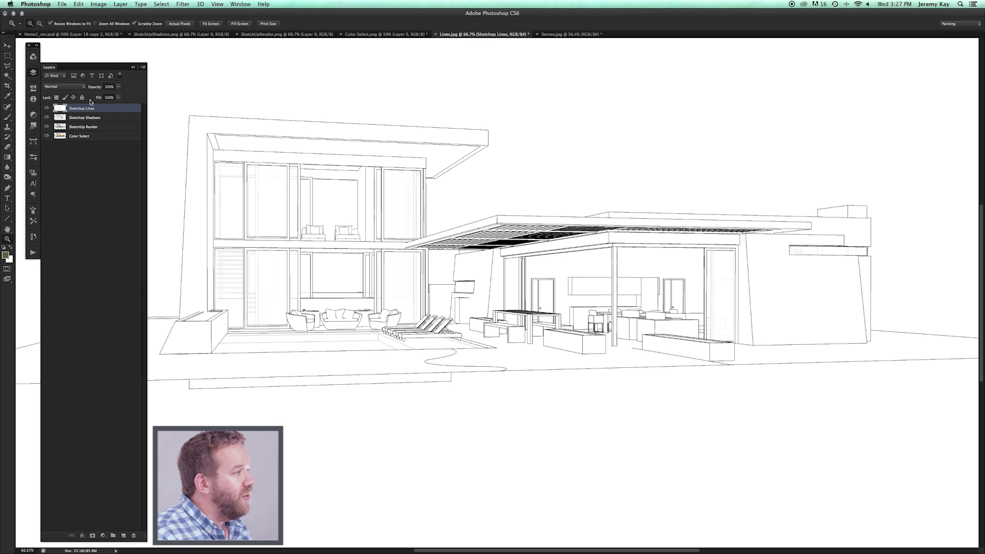
Step: Set both Sketchup Lines and Sketchup Shadows layer blend modes to Multiply
click(62, 87)
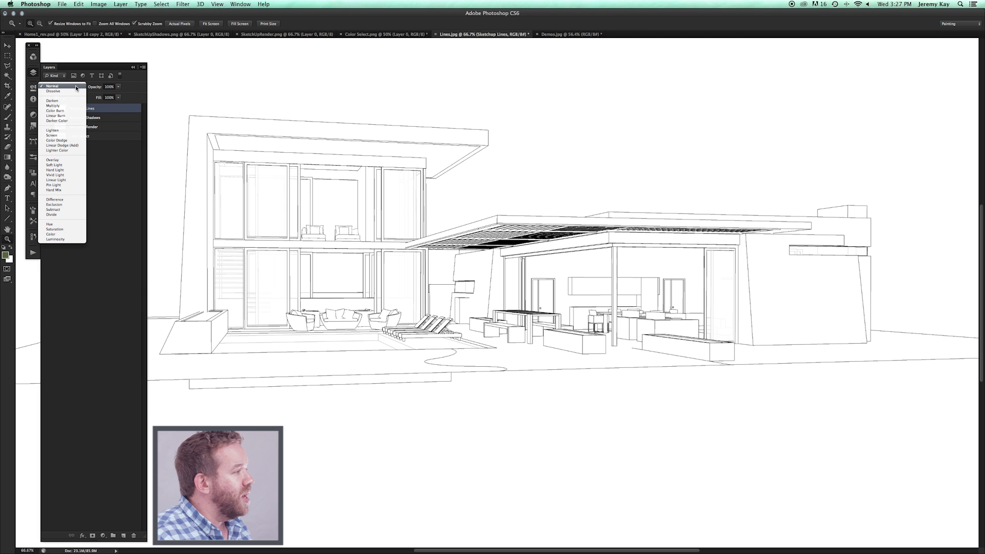
mouse_move(63, 106)
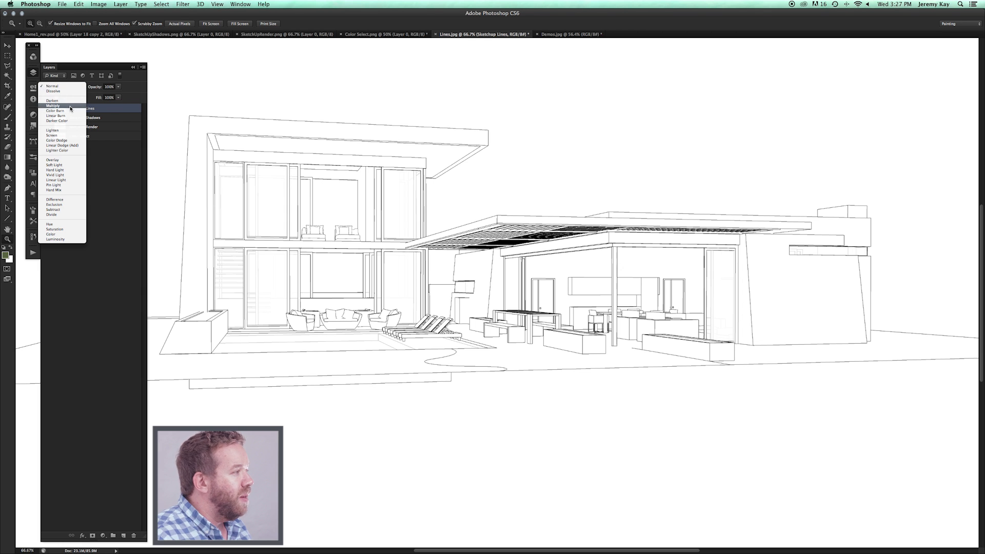
click(53, 104)
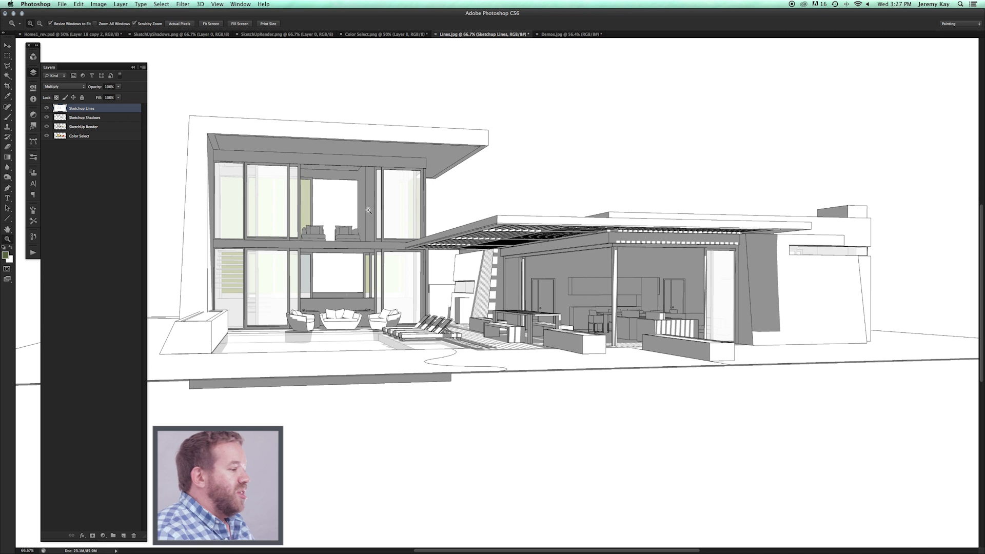
mouse_move(389, 191)
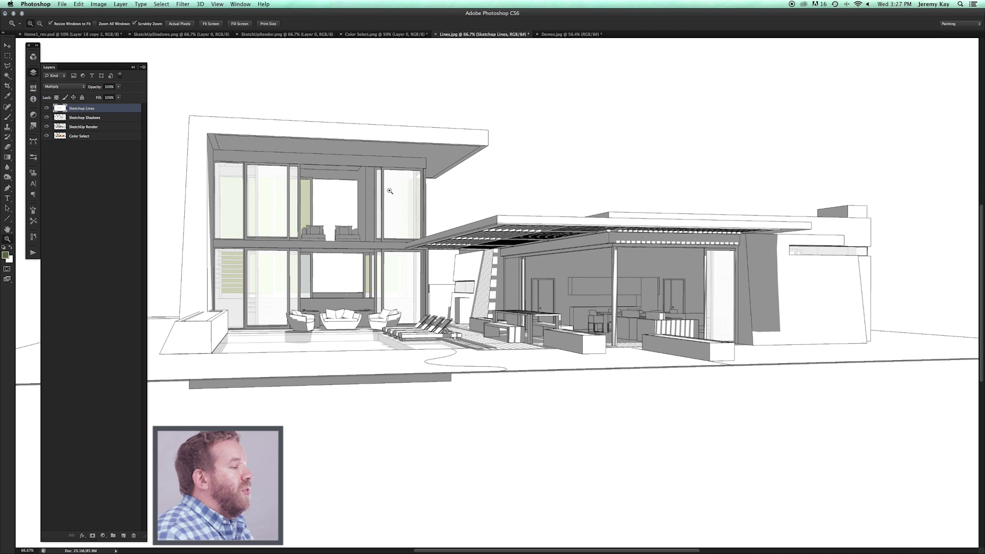
mouse_move(542, 213)
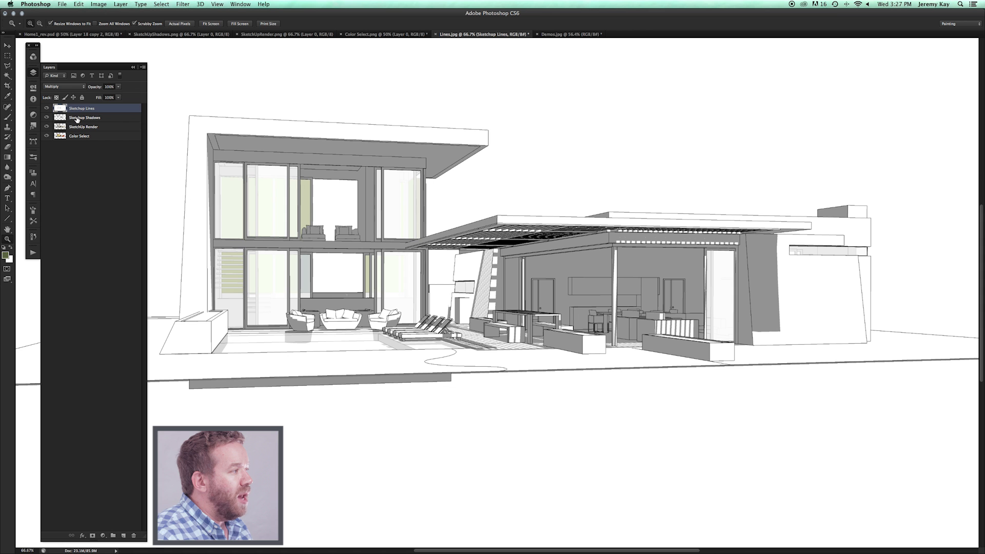
click(85, 118)
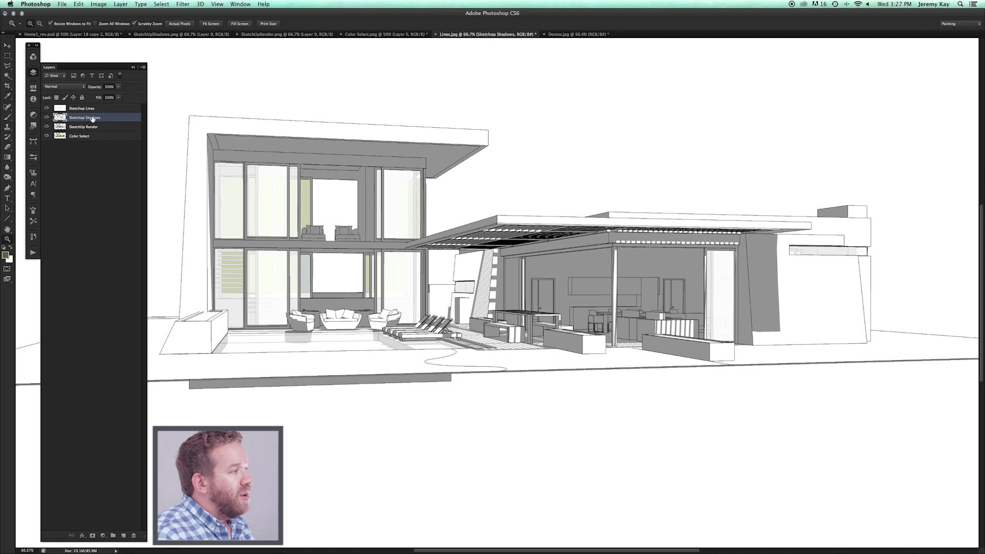
click(62, 87)
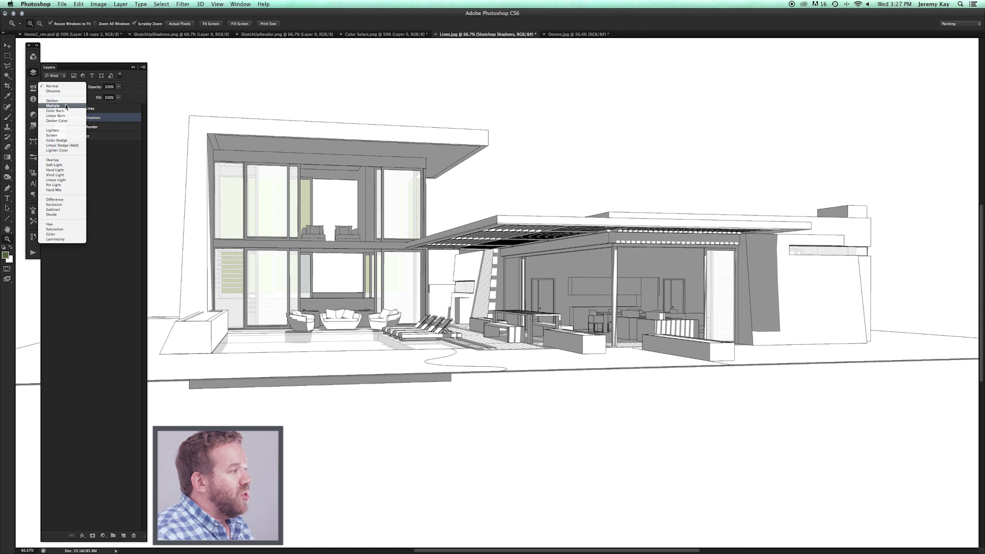
click(53, 104)
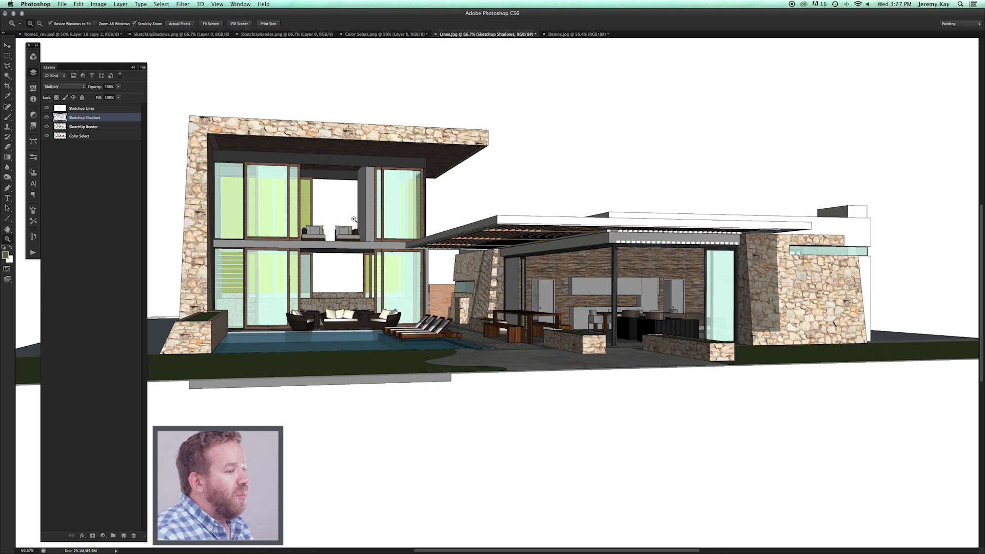
mouse_move(844, 328)
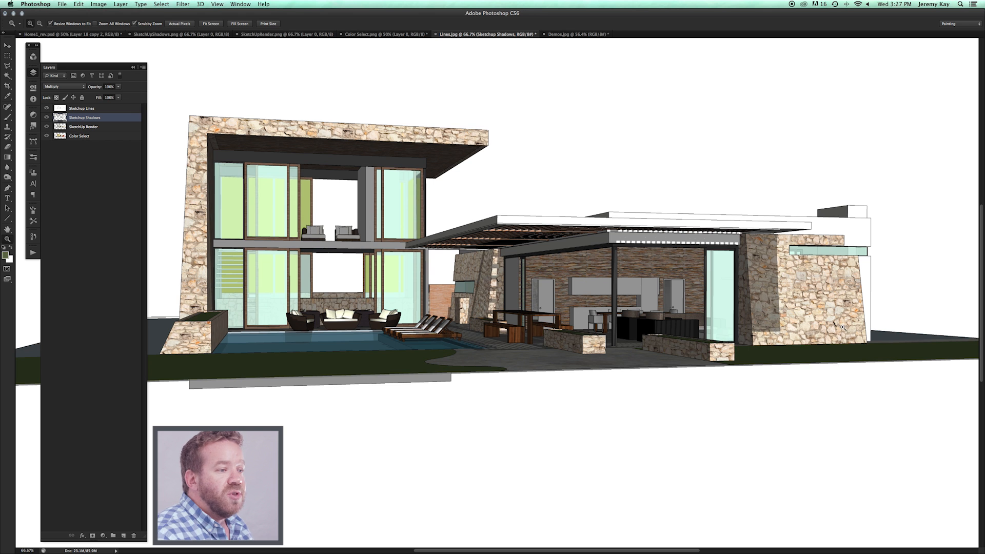
mouse_move(406, 232)
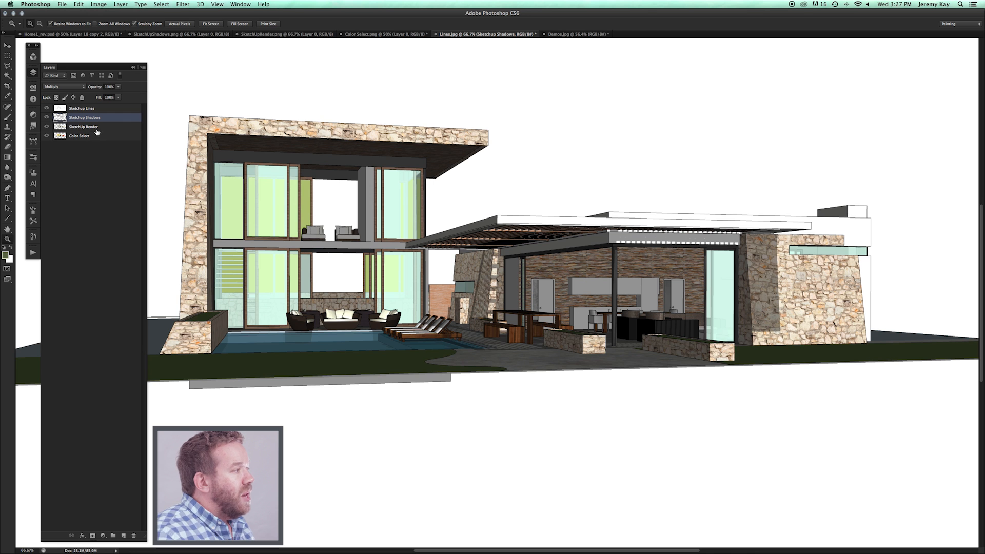
Step: Select the Color Select layer and turn off its visibility
click(83, 126)
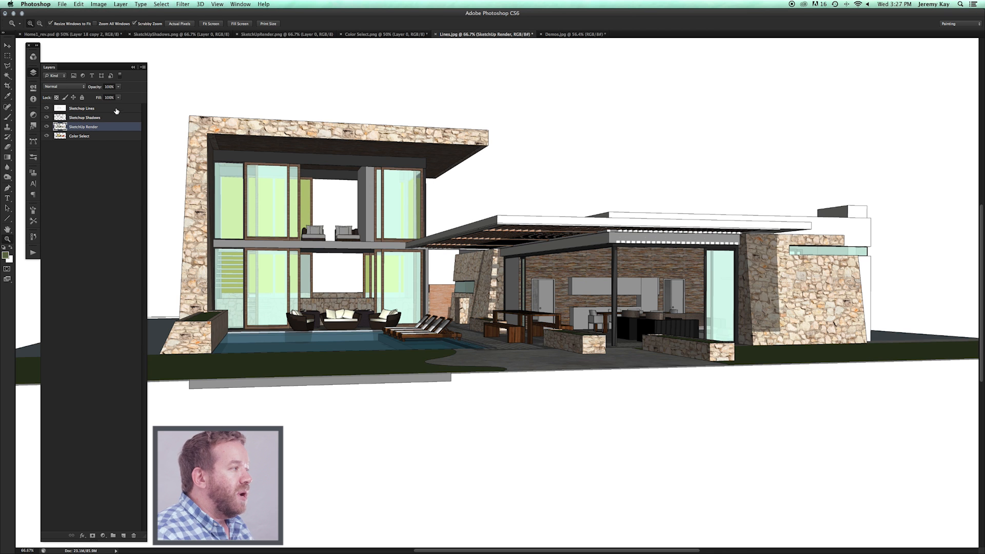
click(80, 136)
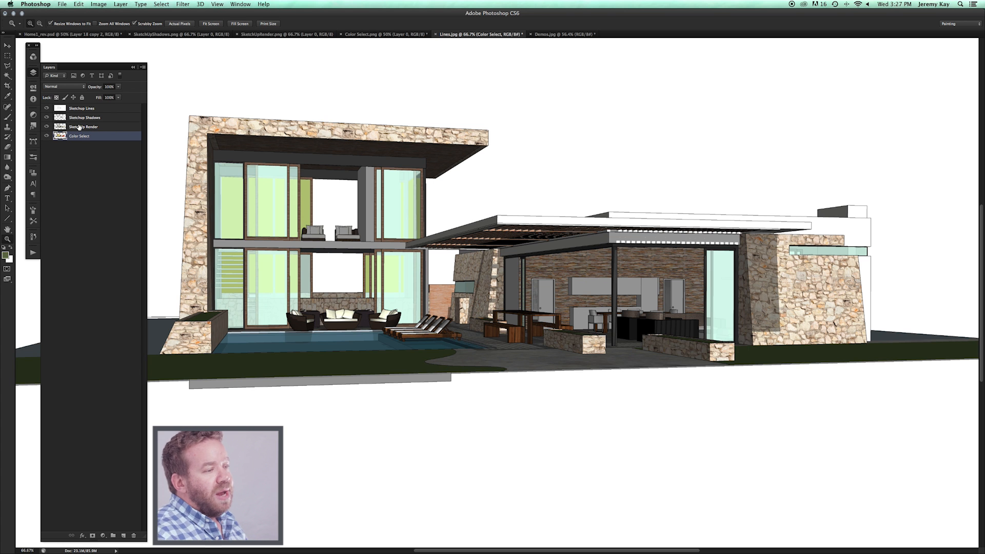
click(46, 137)
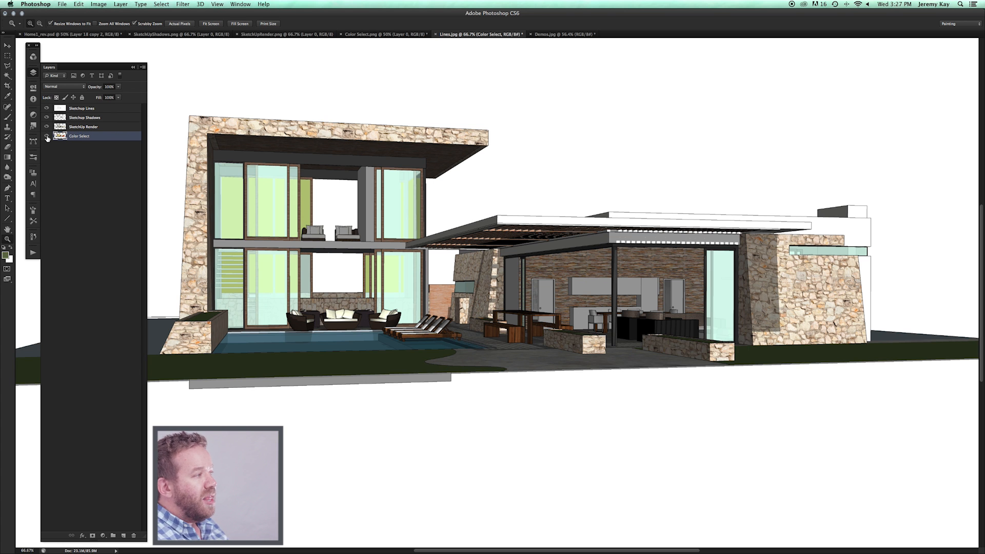
click(45, 136)
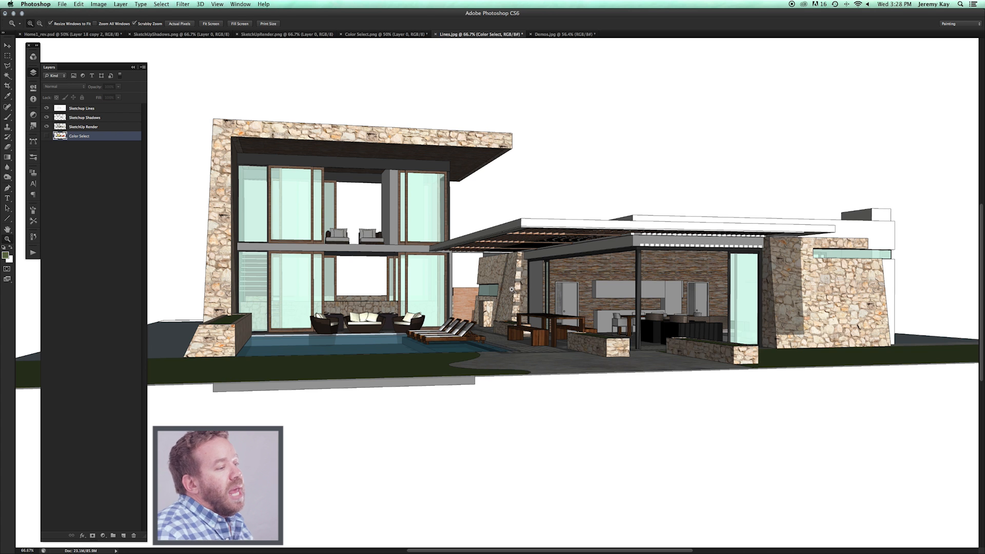
mouse_move(713, 192)
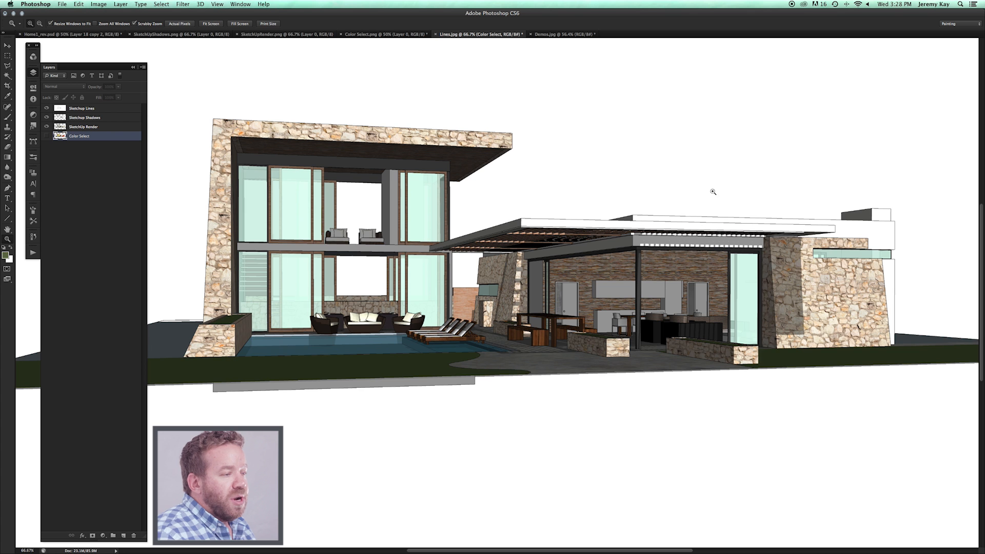
mouse_move(599, 292)
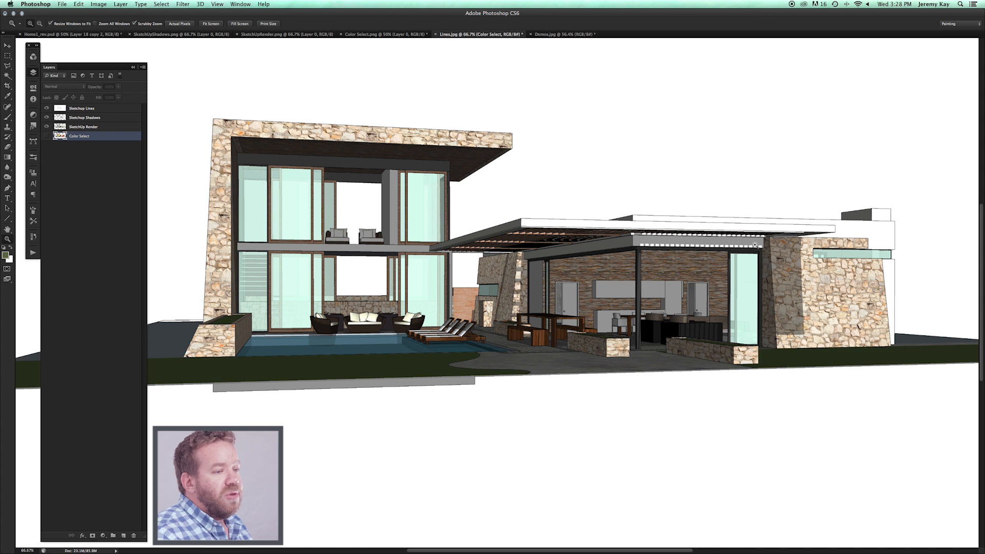
mouse_move(635, 307)
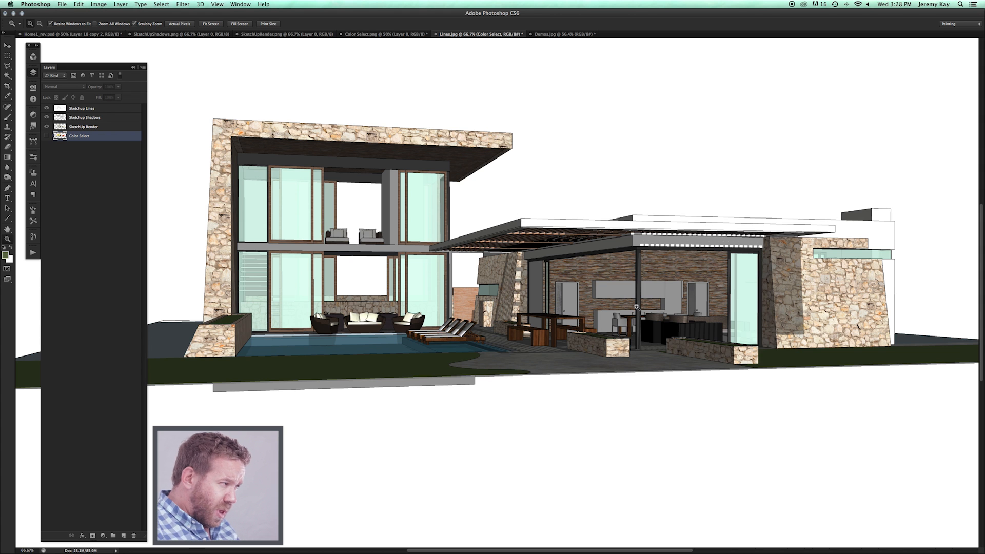
mouse_move(580, 267)
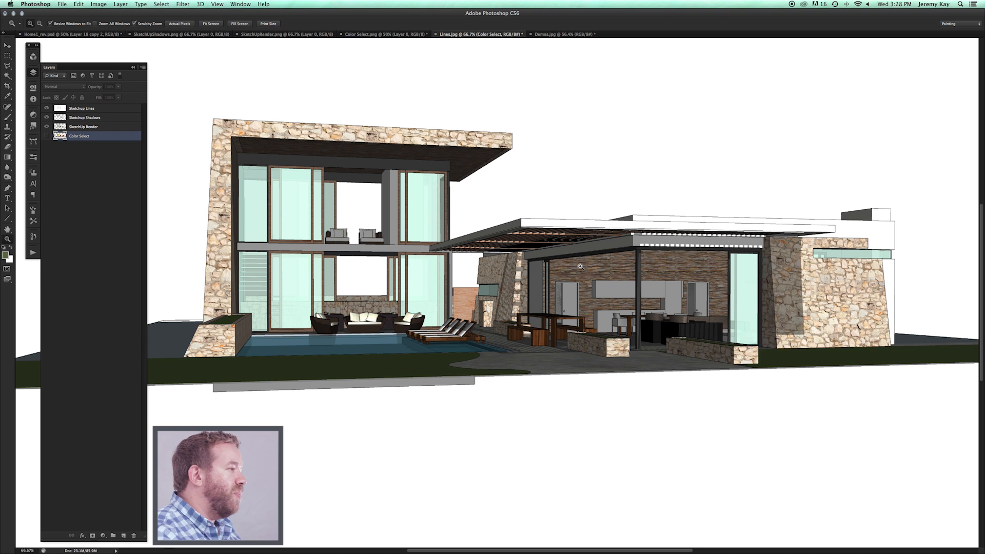
mouse_move(161, 131)
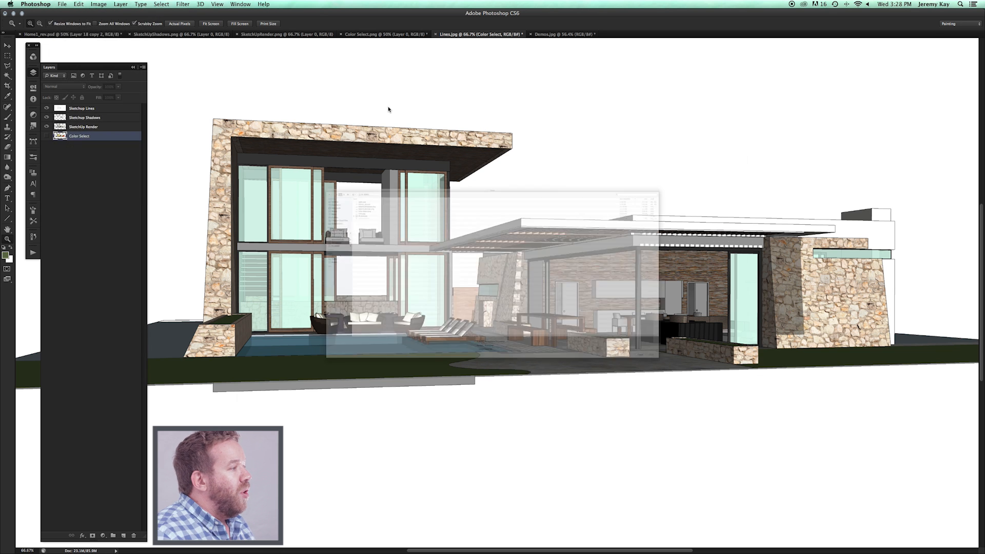
click(62, 5)
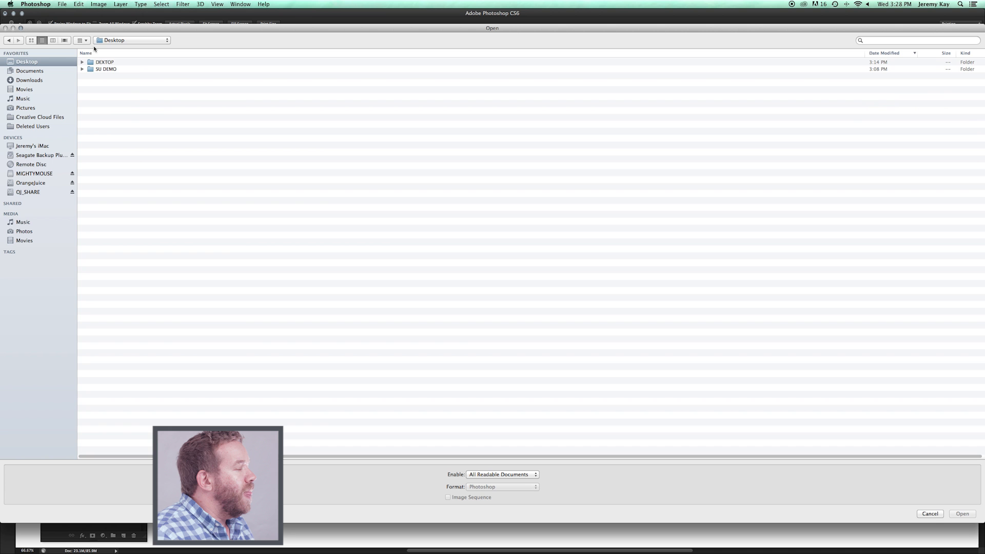
double_click(104, 62)
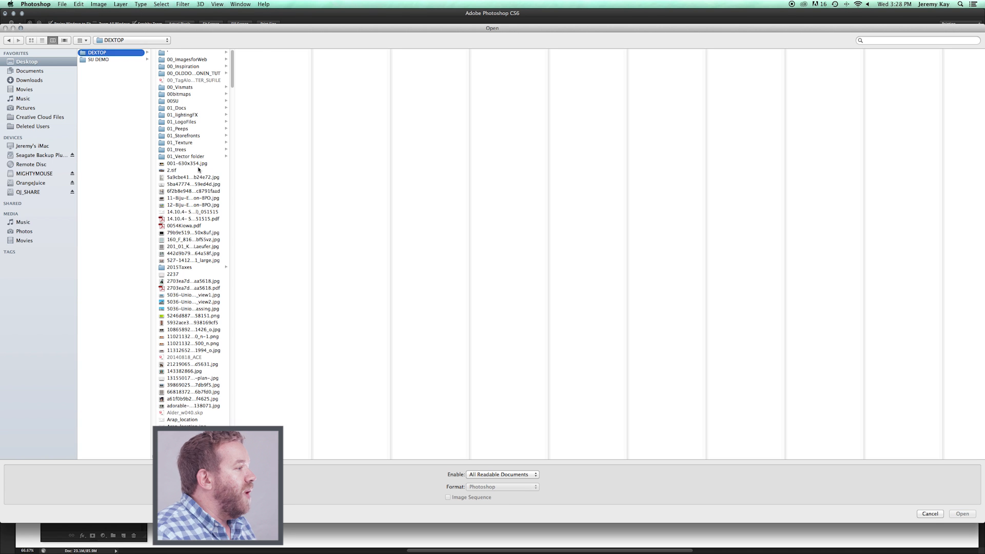
click(180, 142)
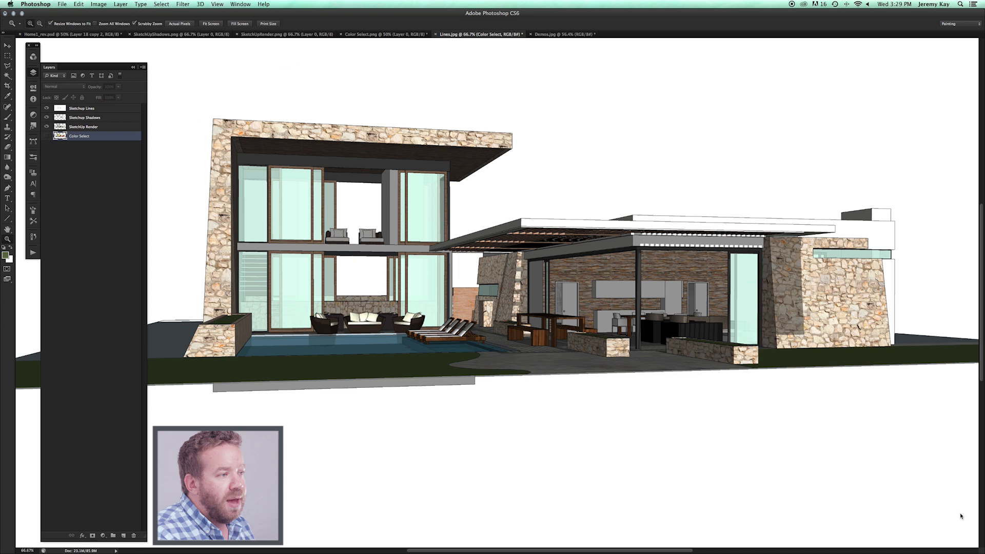
Step: Add the paper texture image and move both Paper Texture layers to the top
click(633, 34)
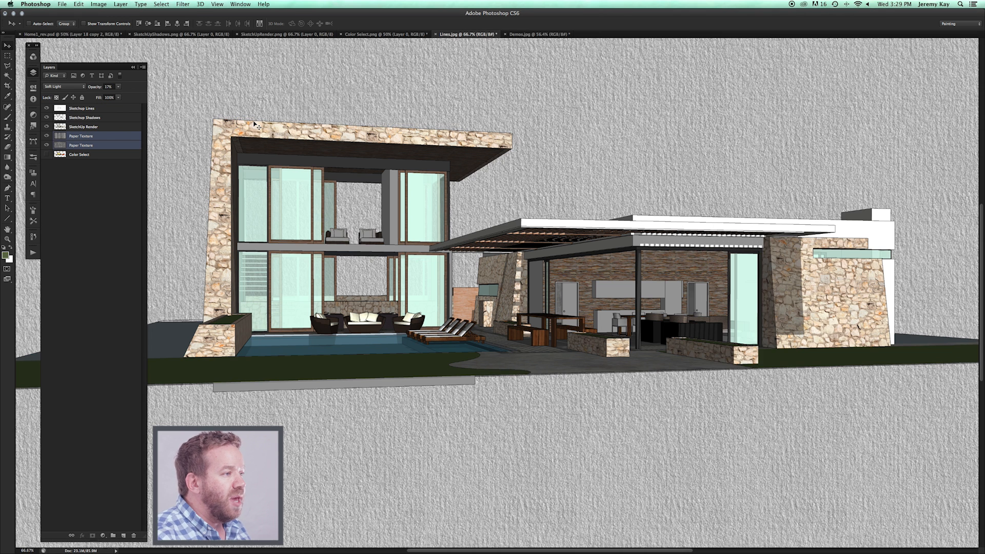
mouse_move(630, 142)
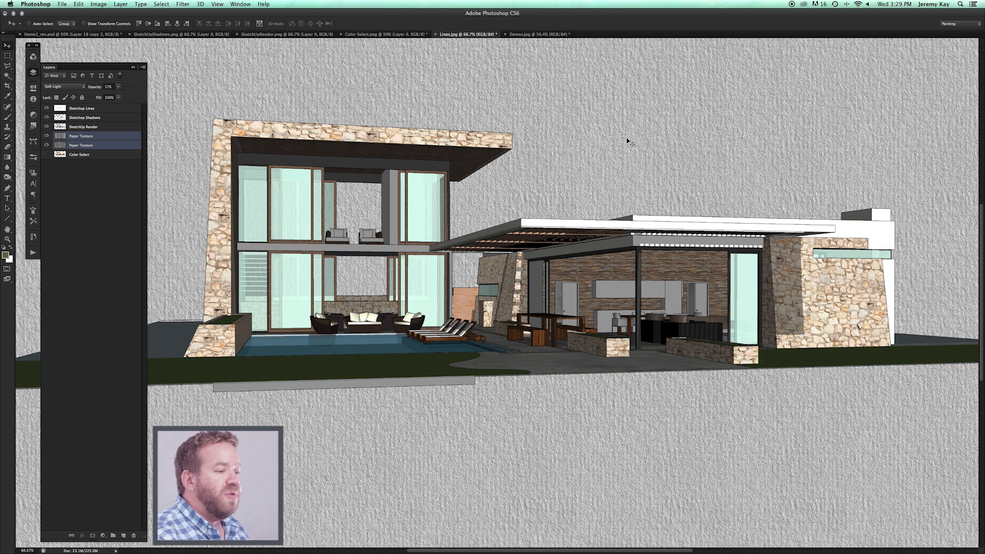
click(81, 108)
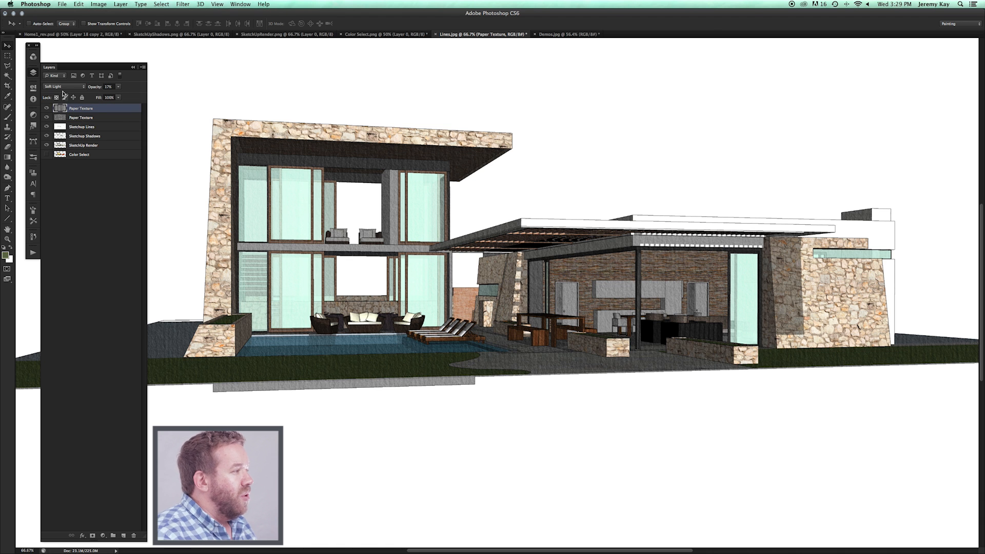
Step: Set the top Paper Texture layer to Soft Light and lower its opacity
click(62, 87)
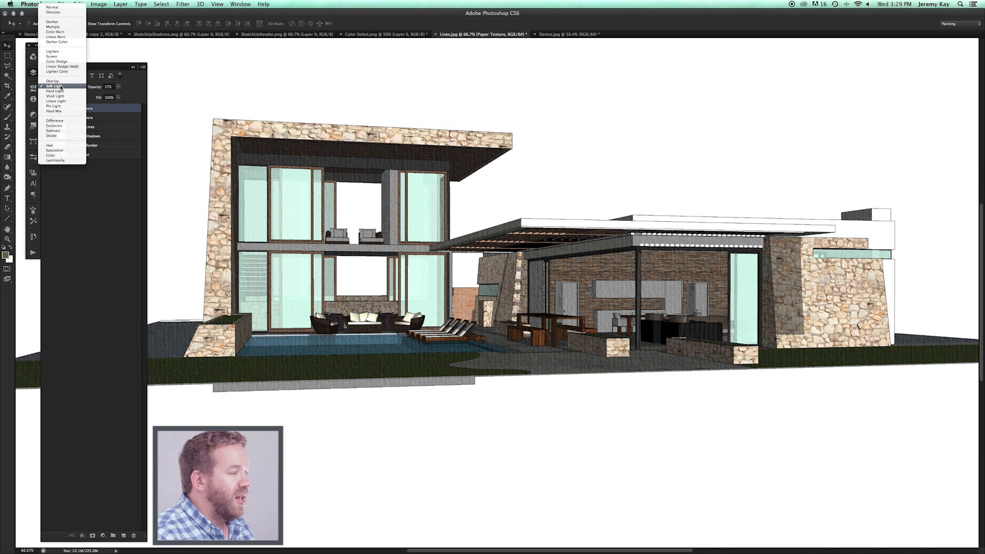
click(52, 86)
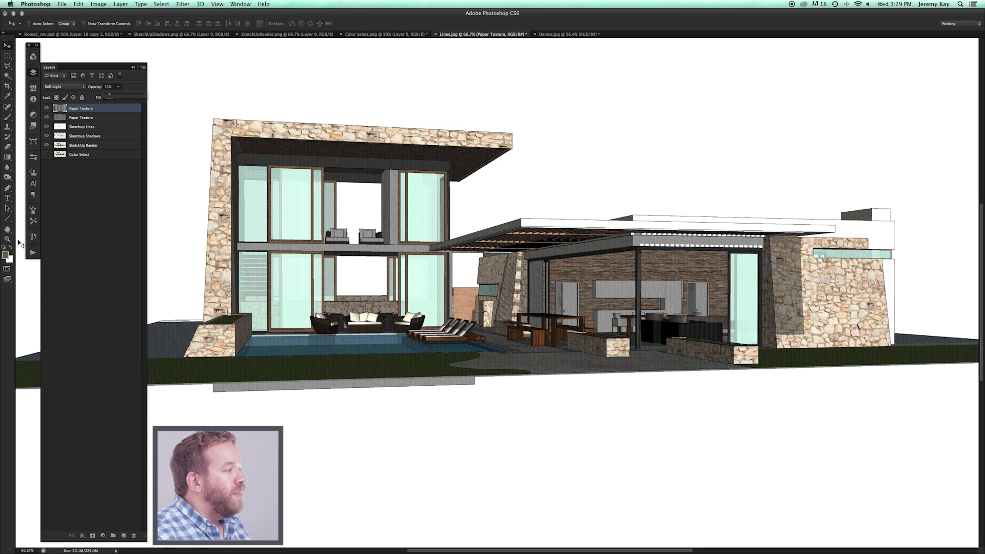
click(8, 238)
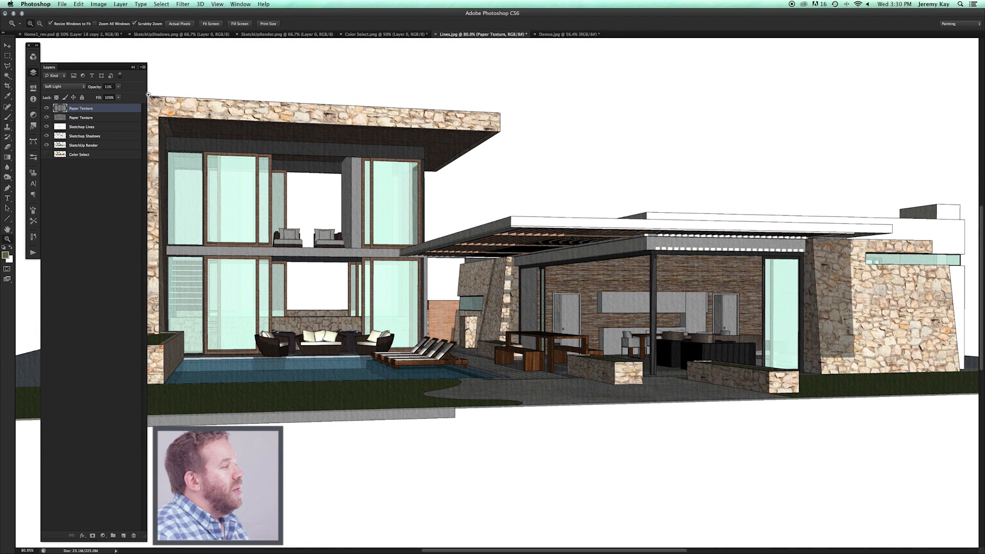
Step: Copy the Sketchup Lines layer, place the copy at the stack bottom, then reselect Sketchup Lines
click(81, 126)
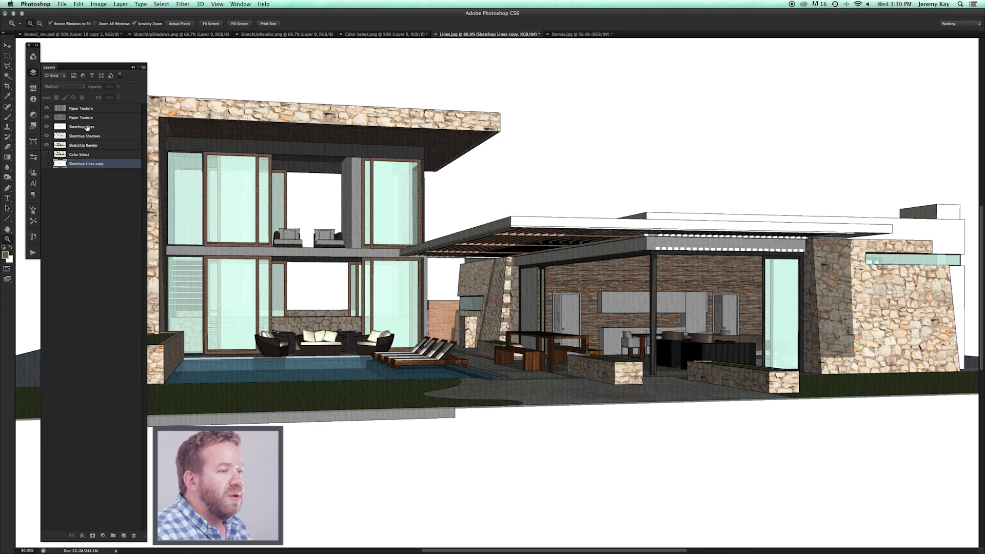
click(86, 127)
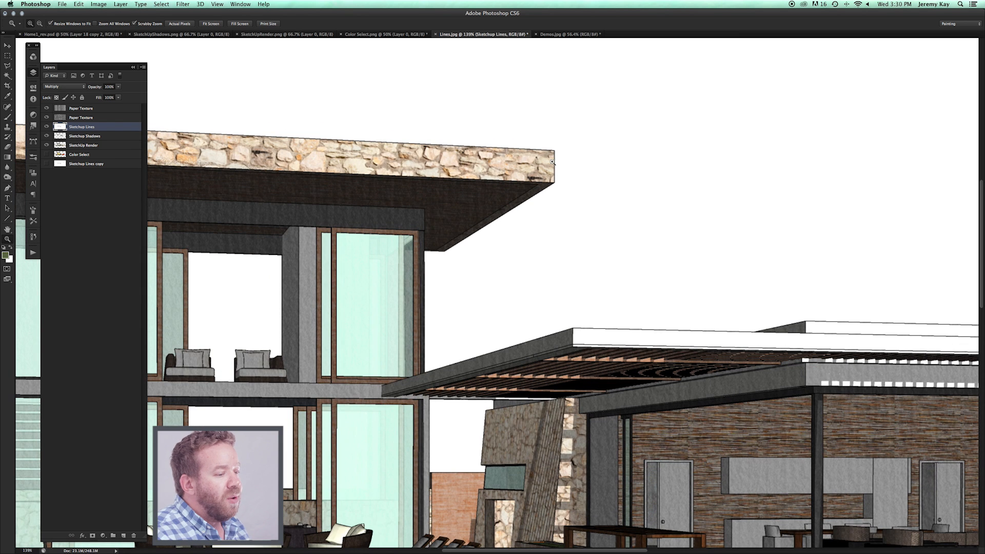
mouse_move(375, 128)
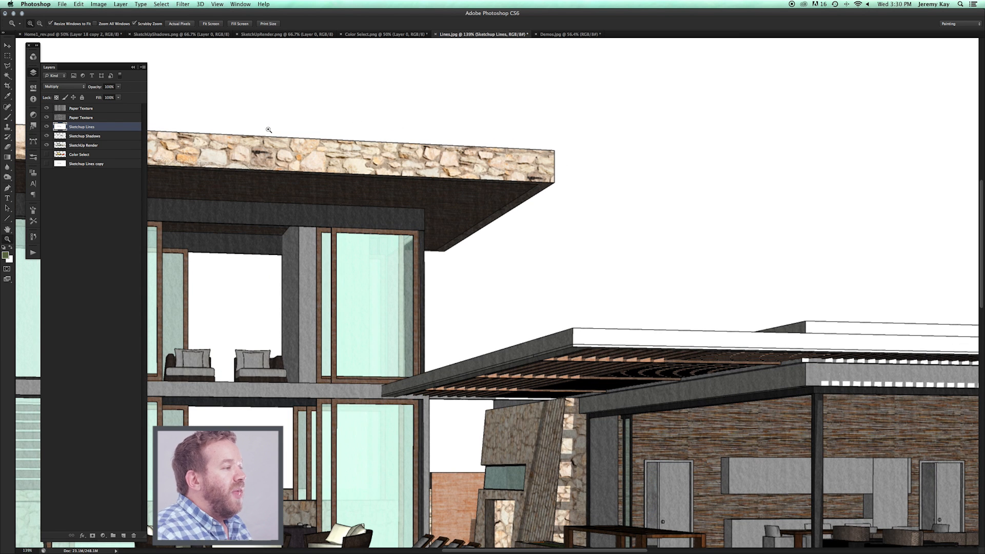
mouse_move(361, 182)
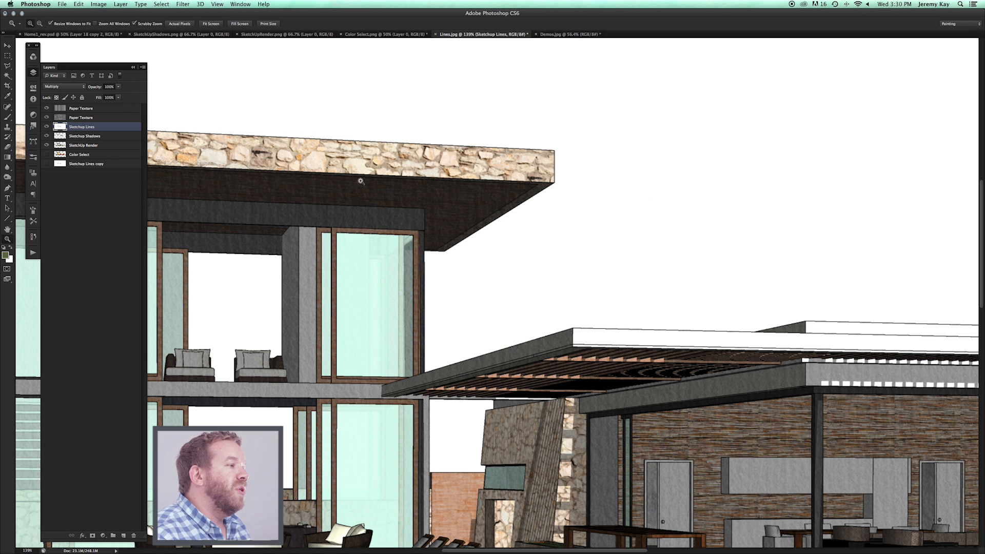
mouse_move(398, 139)
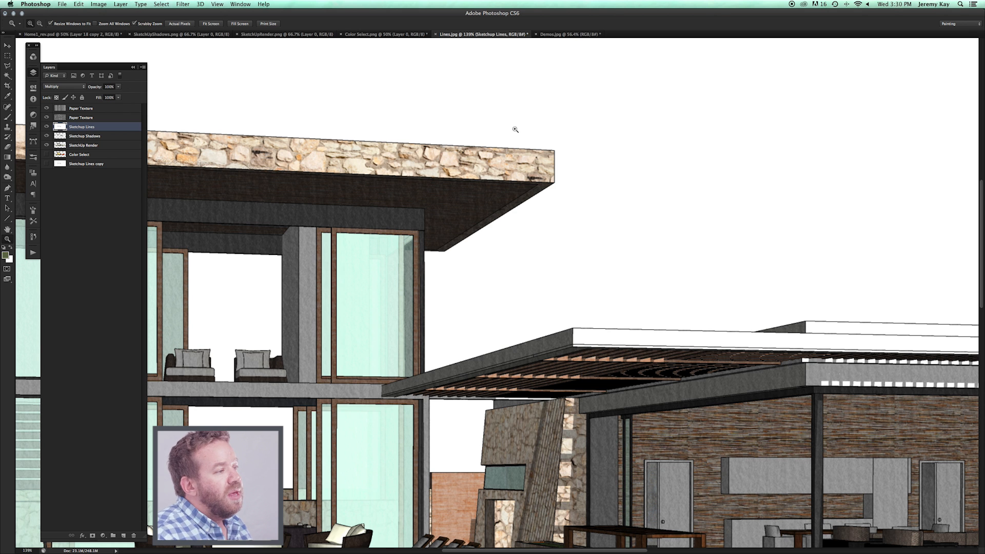
mouse_move(529, 160)
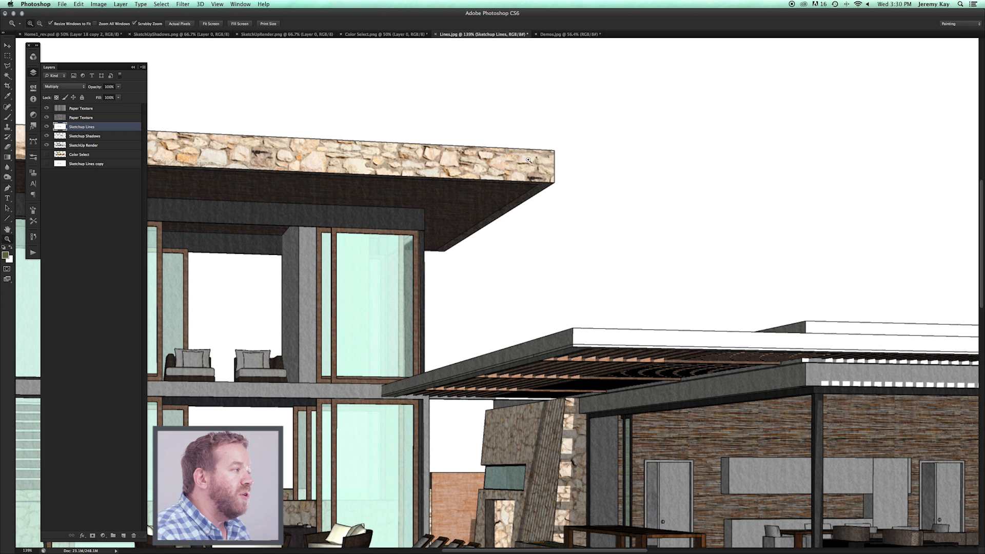
mouse_move(268, 211)
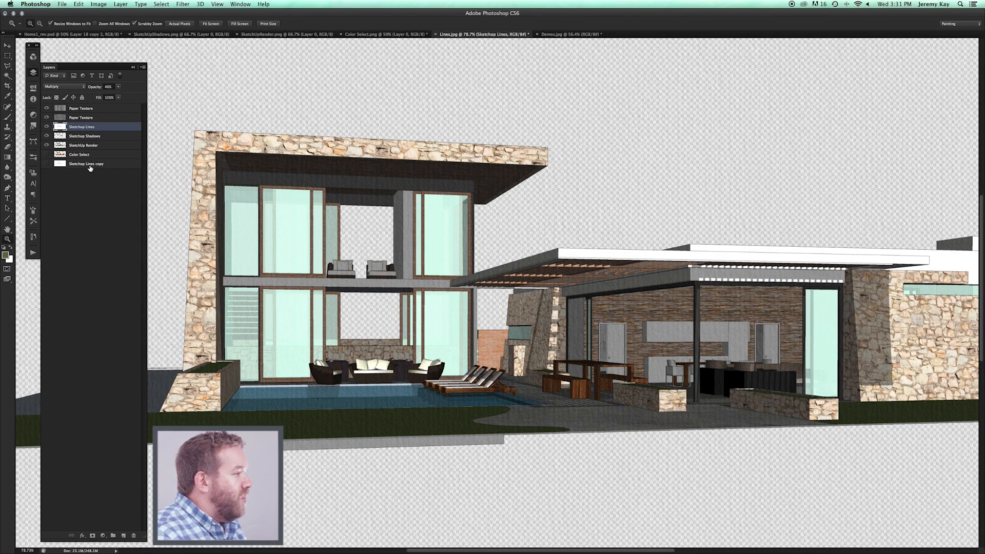
Step: Add a new layer and move it just below the SketchUp Render layer
click(113, 536)
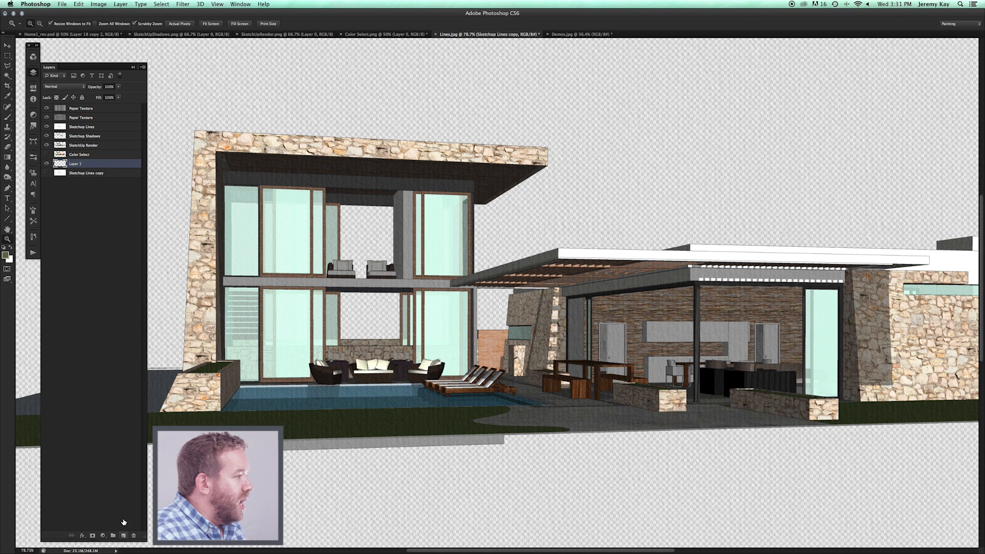
click(85, 145)
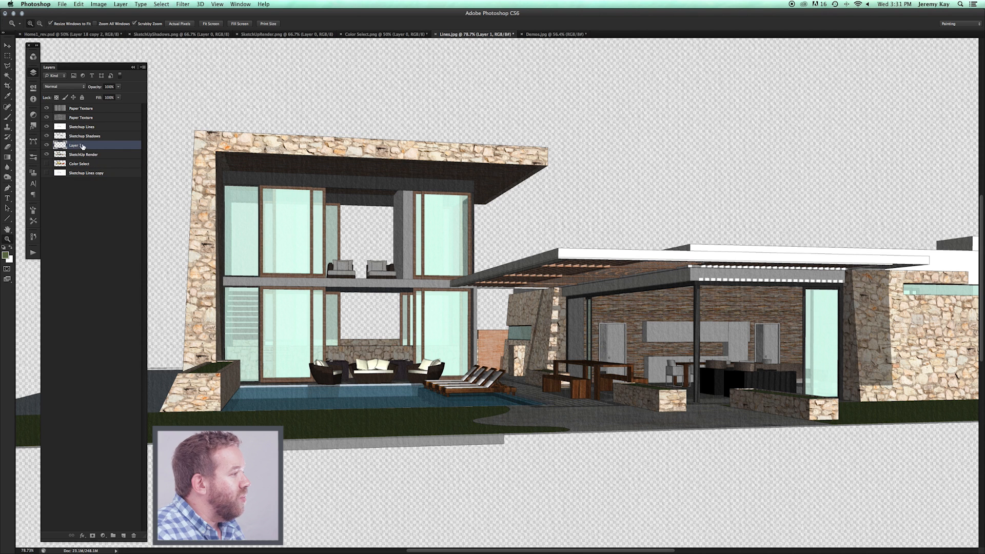
click(87, 155)
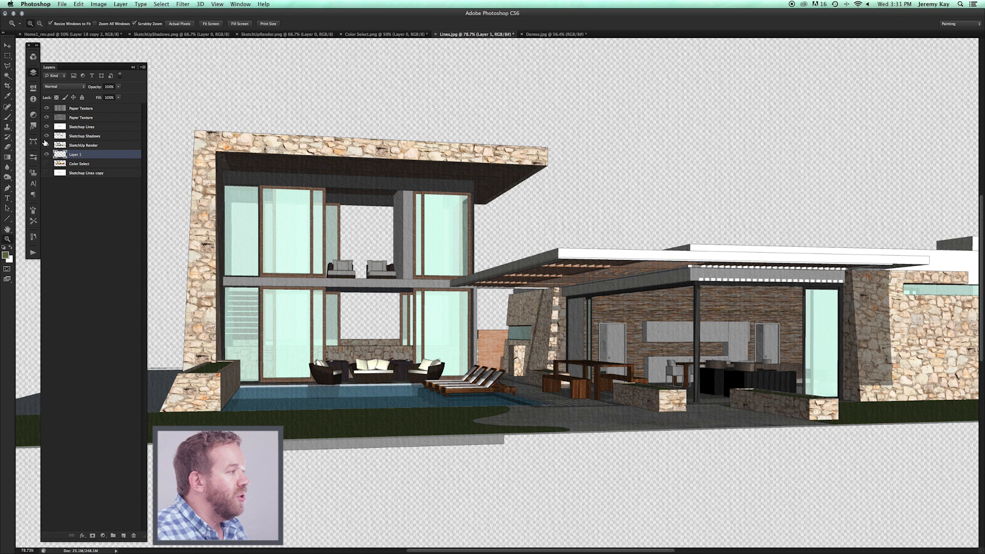
Step: Fill the new layer with white using the Paint Bucket tool
click(8, 149)
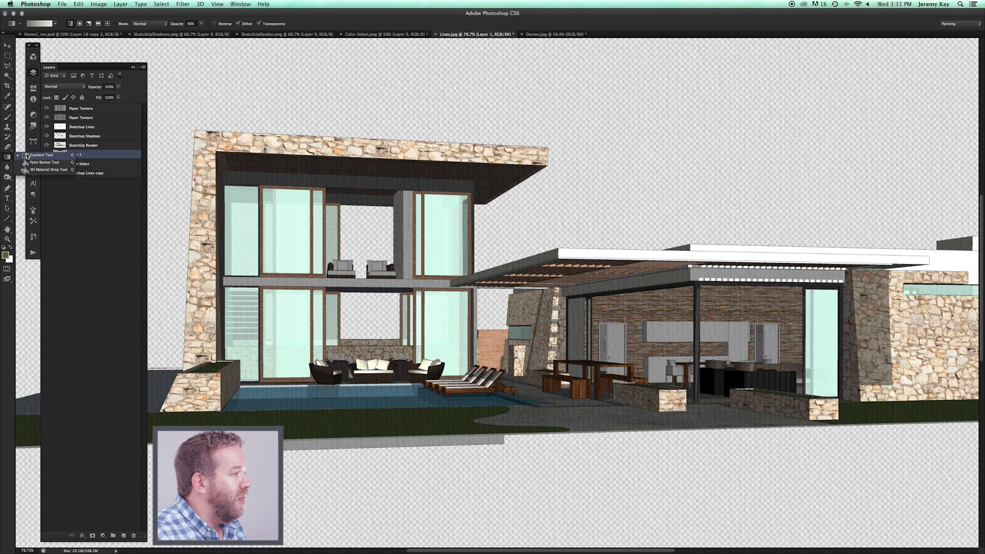
click(42, 163)
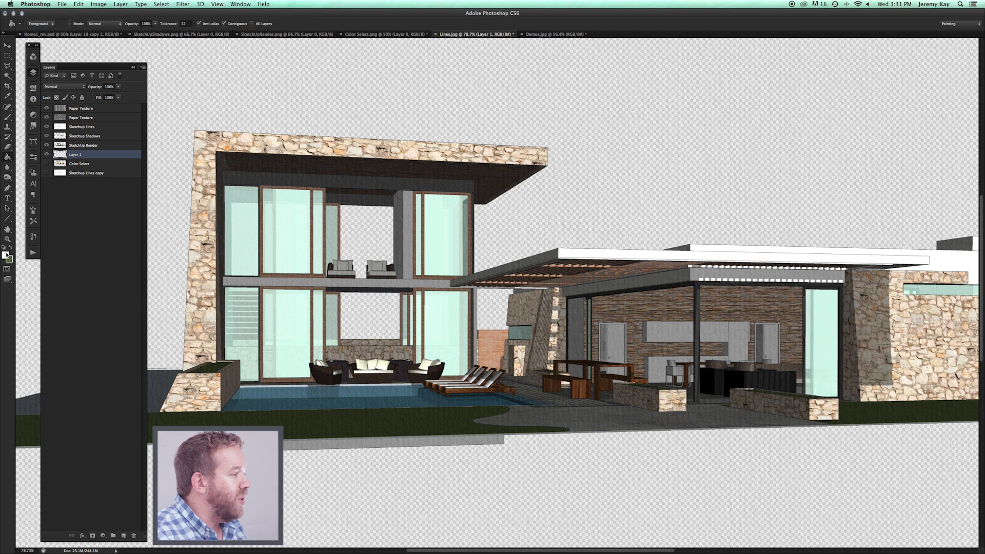
click(5, 254)
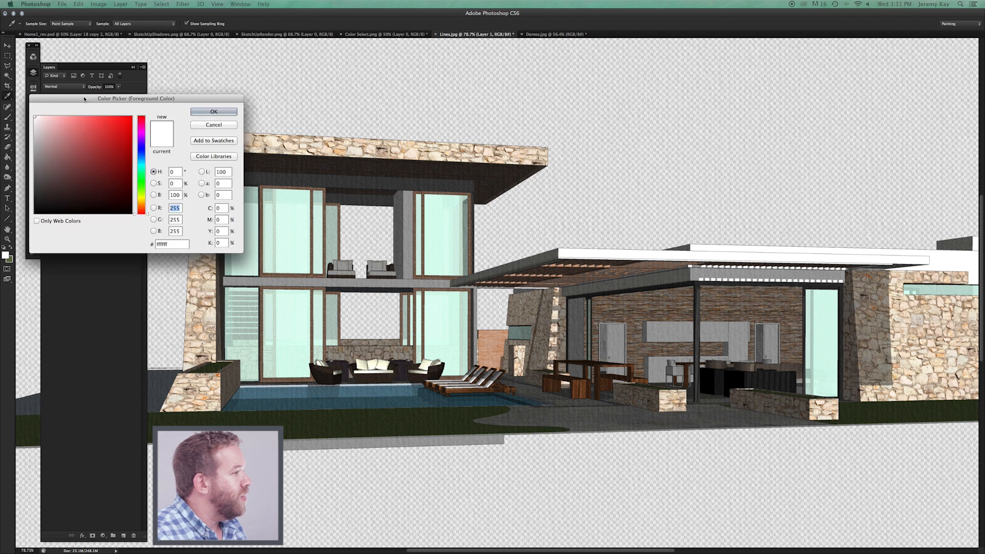
click(213, 112)
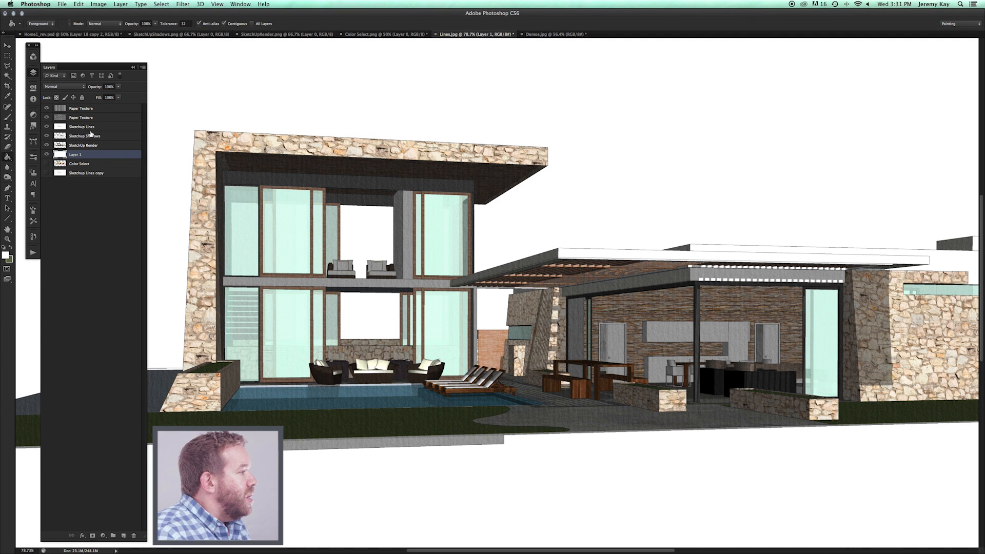
Step: Set Sketchup Lines to 100% opacity and keep Sketchup Shadows visible with the render hidden
click(82, 126)
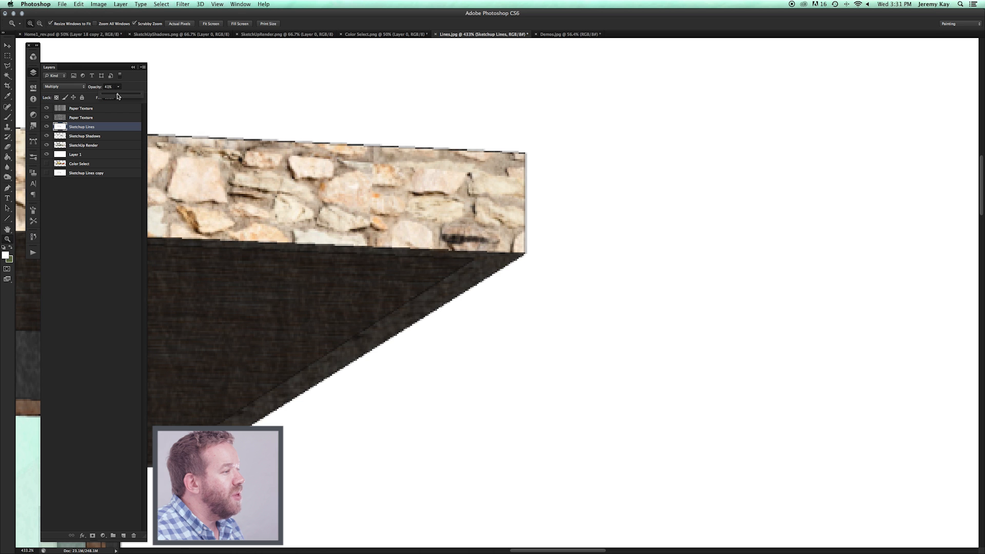
click(182, 4)
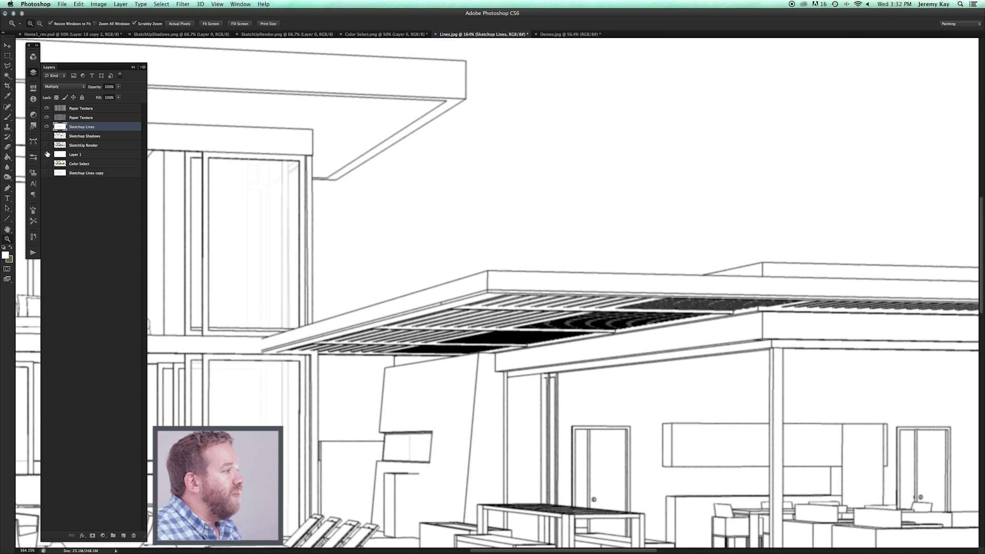
click(46, 145)
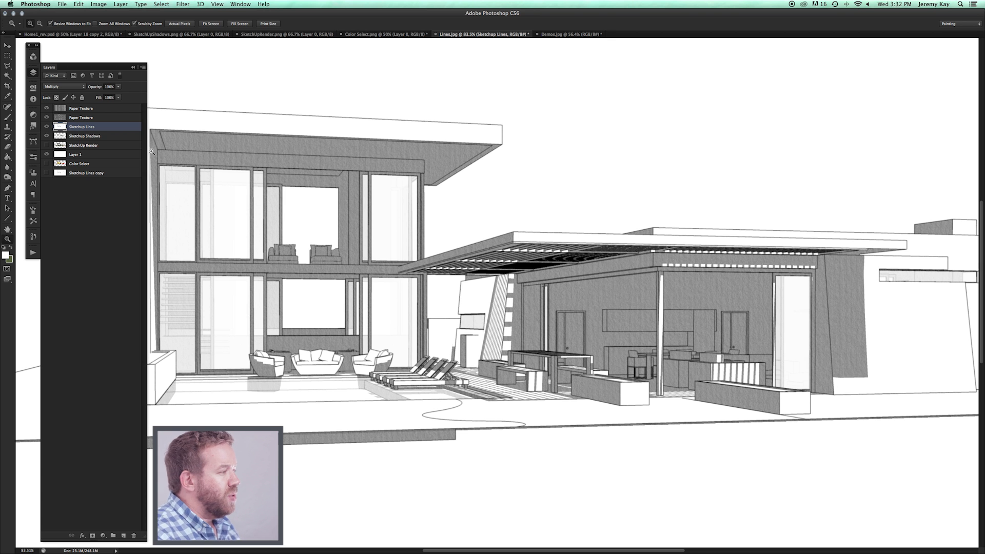
Step: Select the Sketchup Shadows layer and open its Hue/Saturation adjustment
click(85, 136)
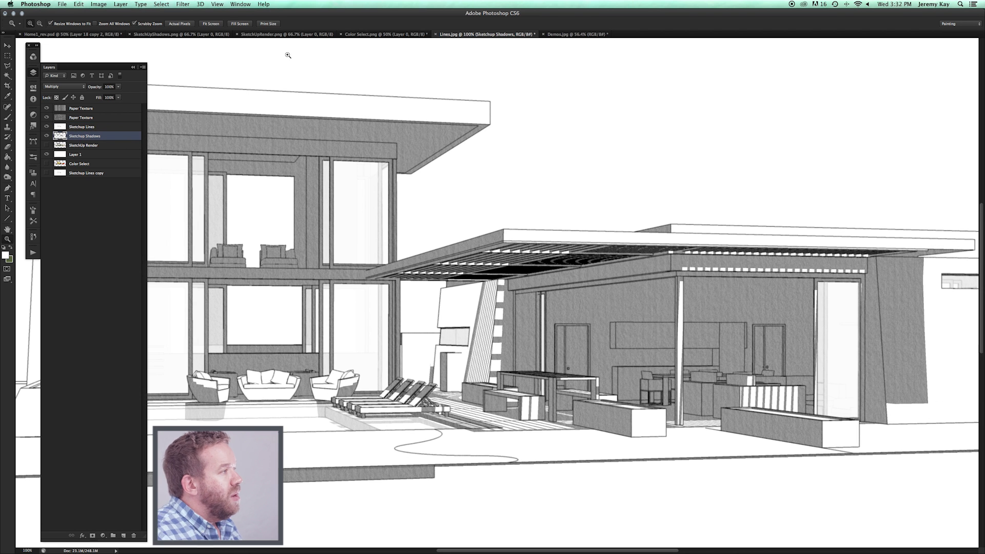
click(78, 3)
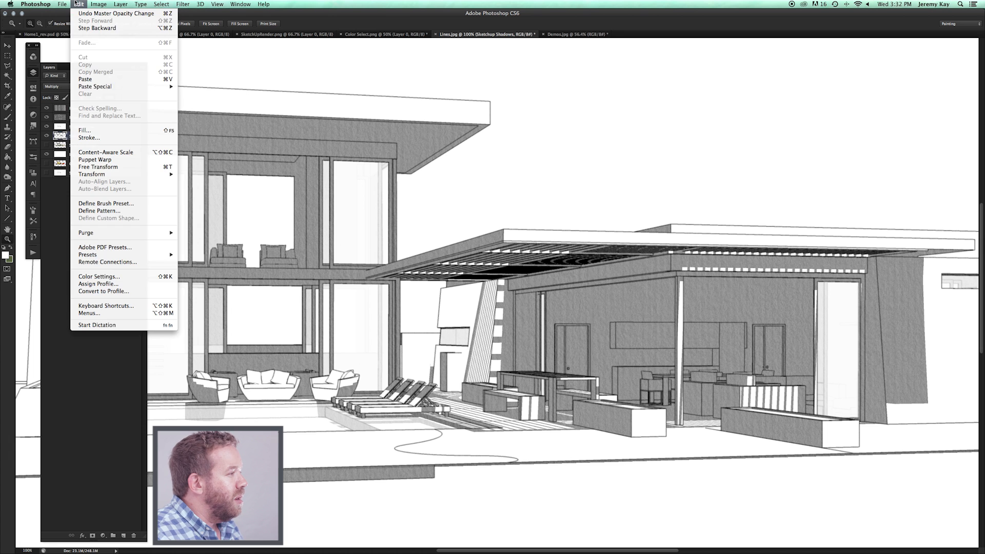
click(140, 3)
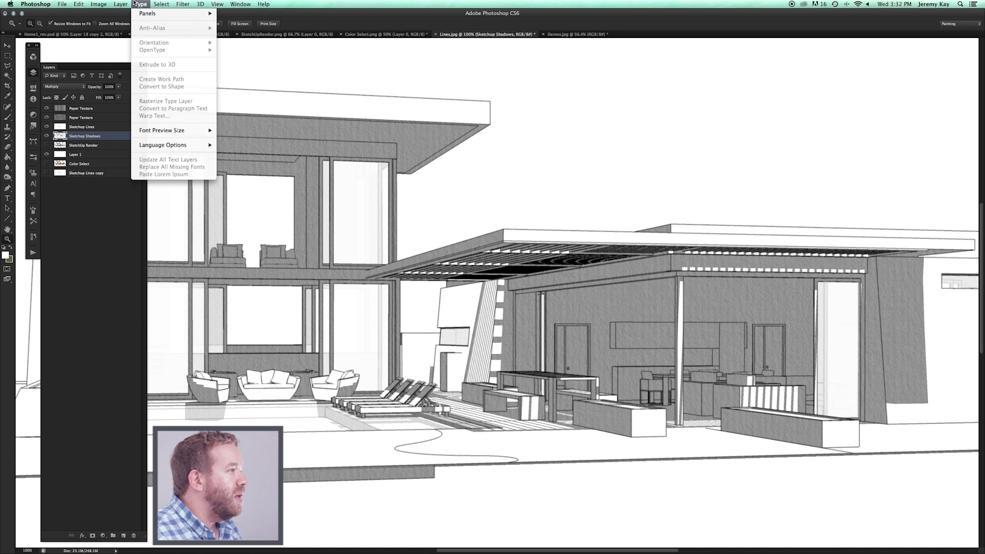
click(183, 5)
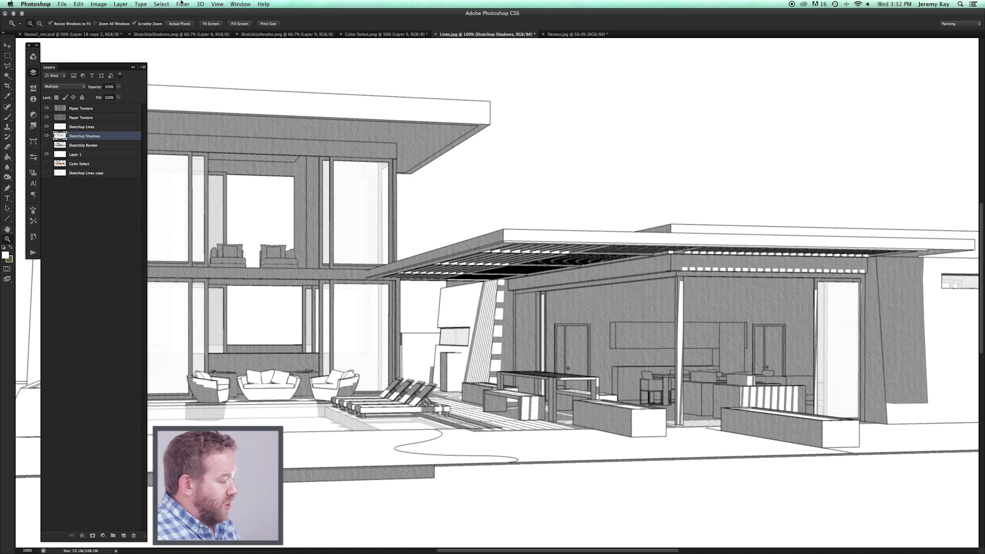
click(8, 115)
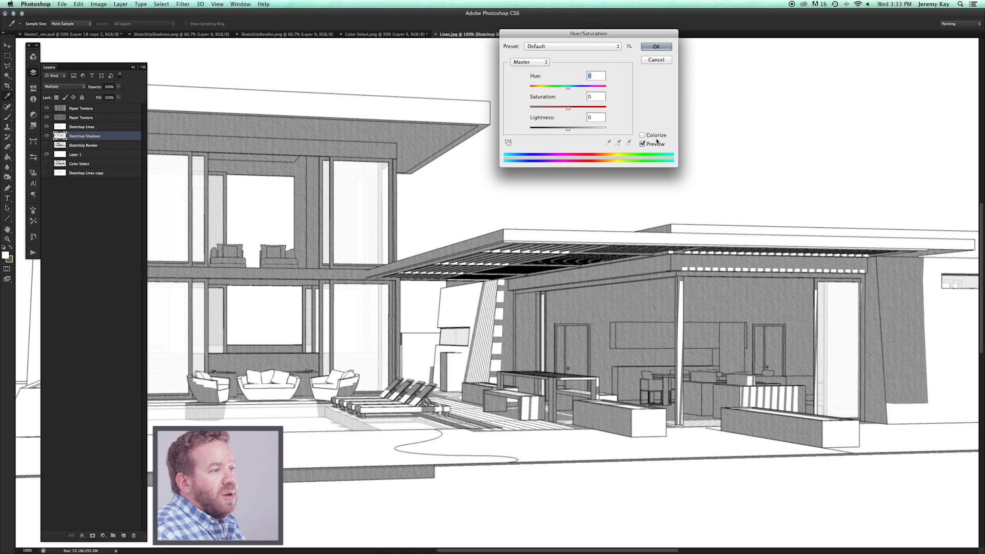
Step: Colorize the shadows with Hue 230 and Saturation 19 and apply
click(643, 135)
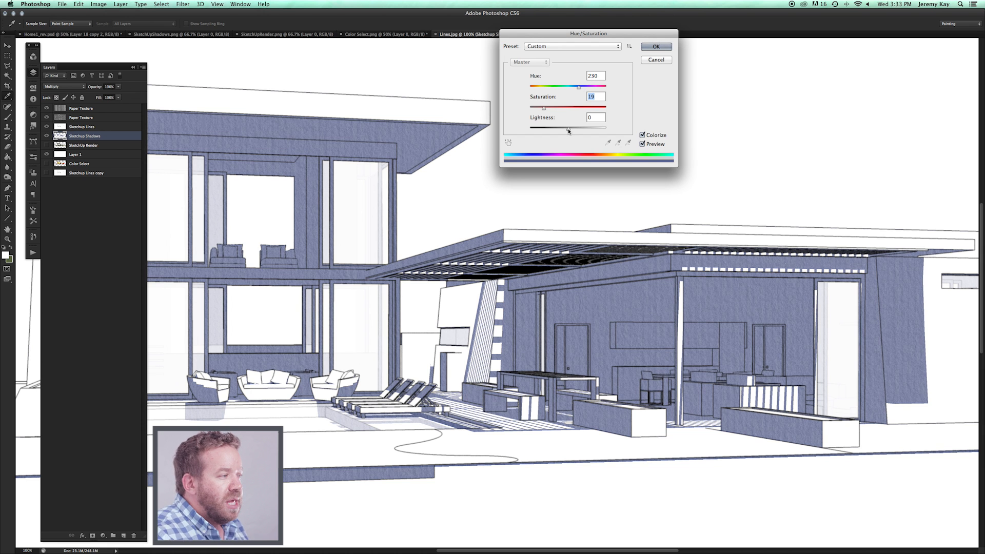
click(656, 47)
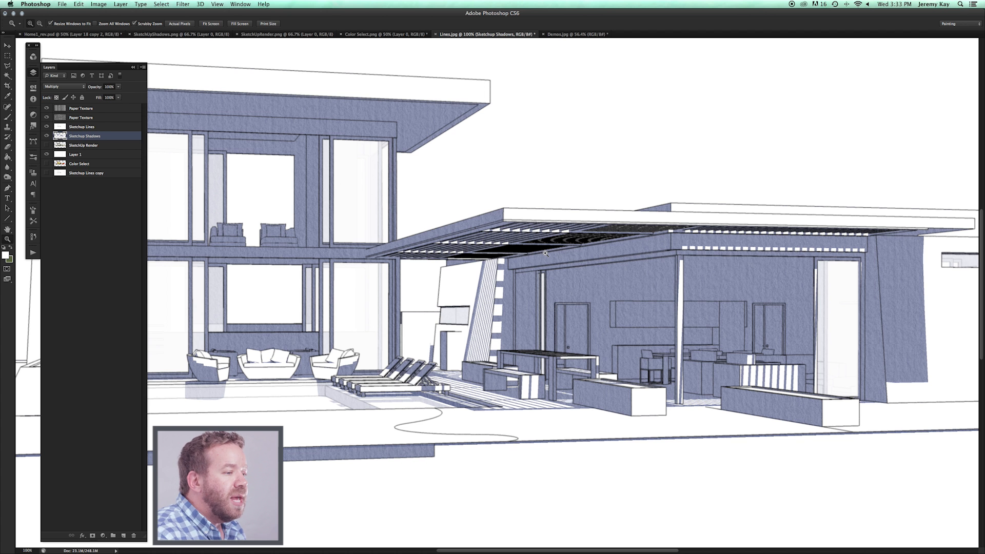
mouse_move(921, 274)
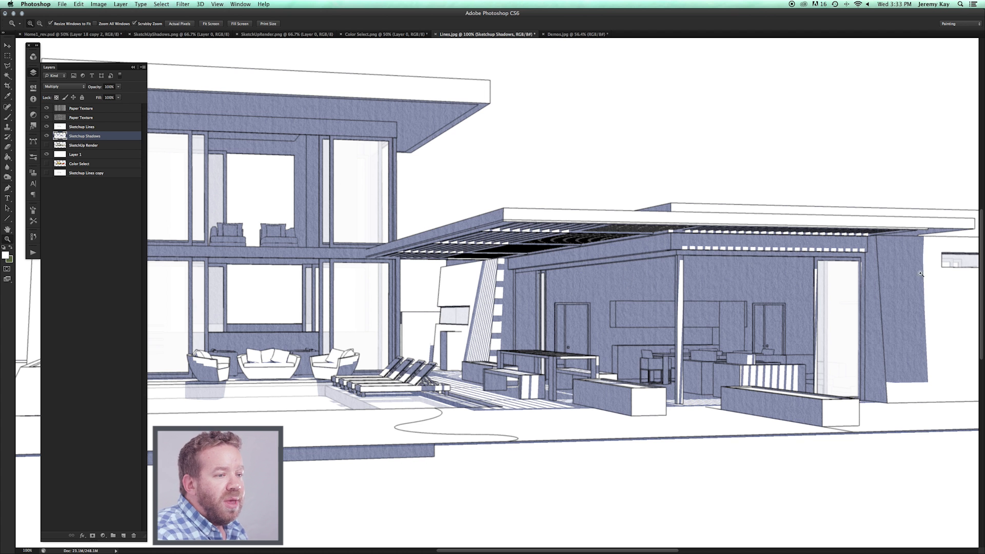
mouse_move(632, 136)
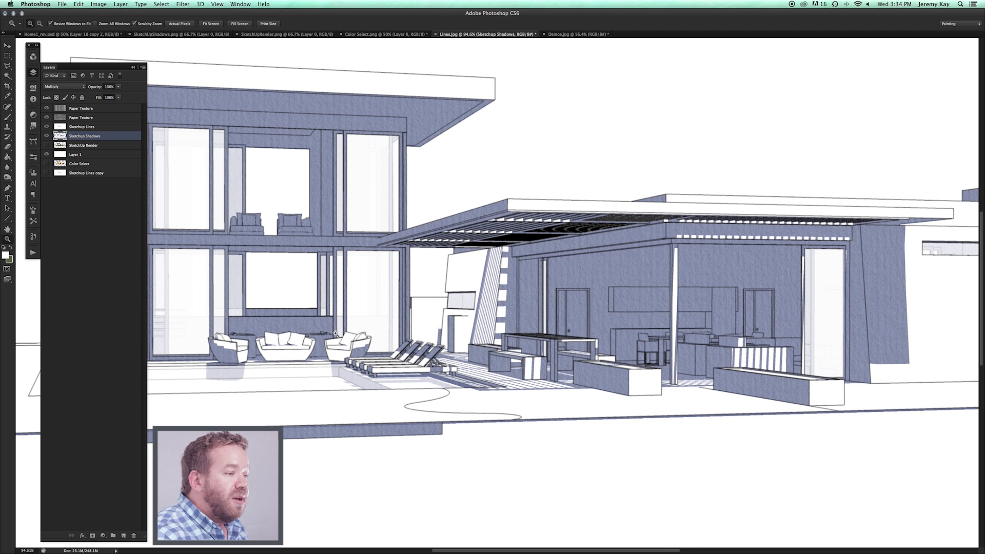
mouse_move(666, 230)
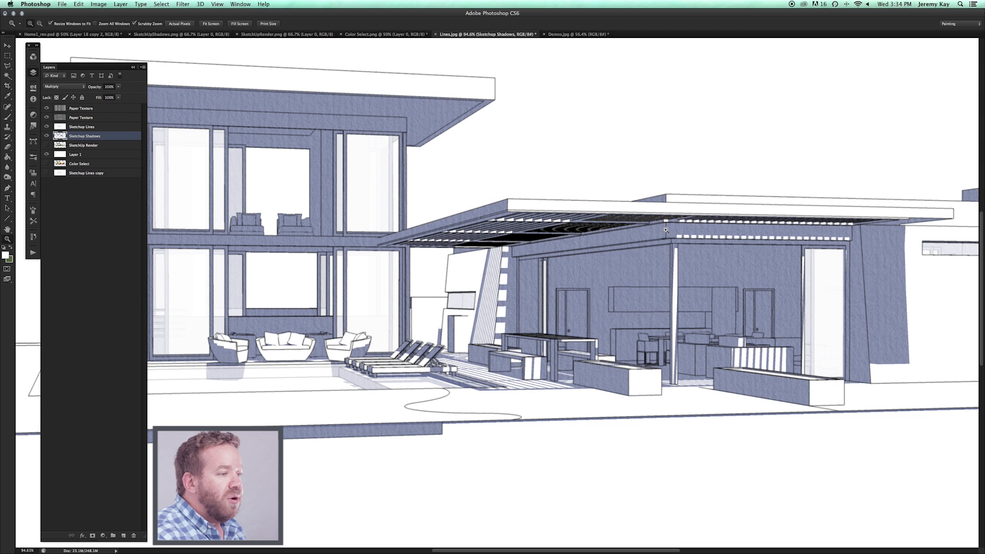
mouse_move(652, 258)
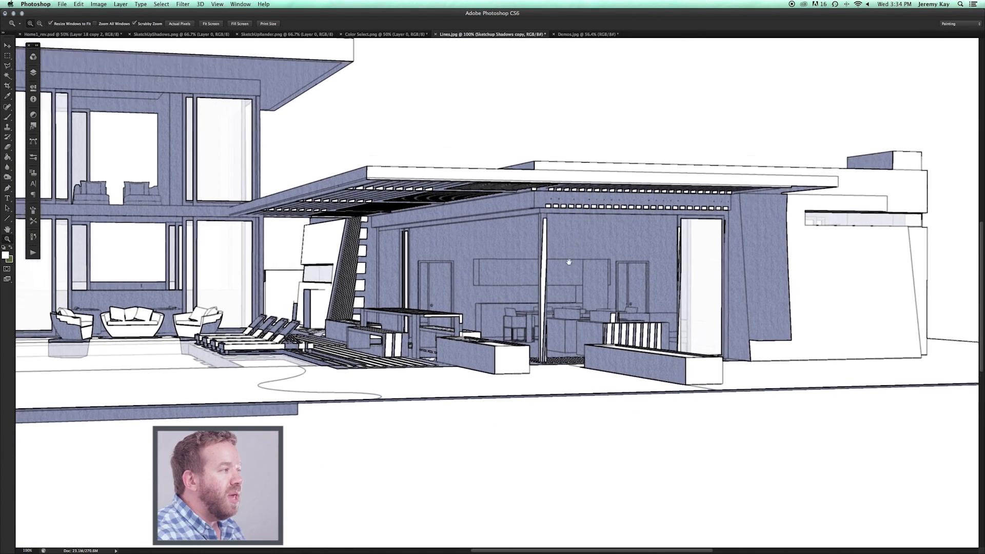
Step: Zoom in on the shaded pergola wall
click(182, 5)
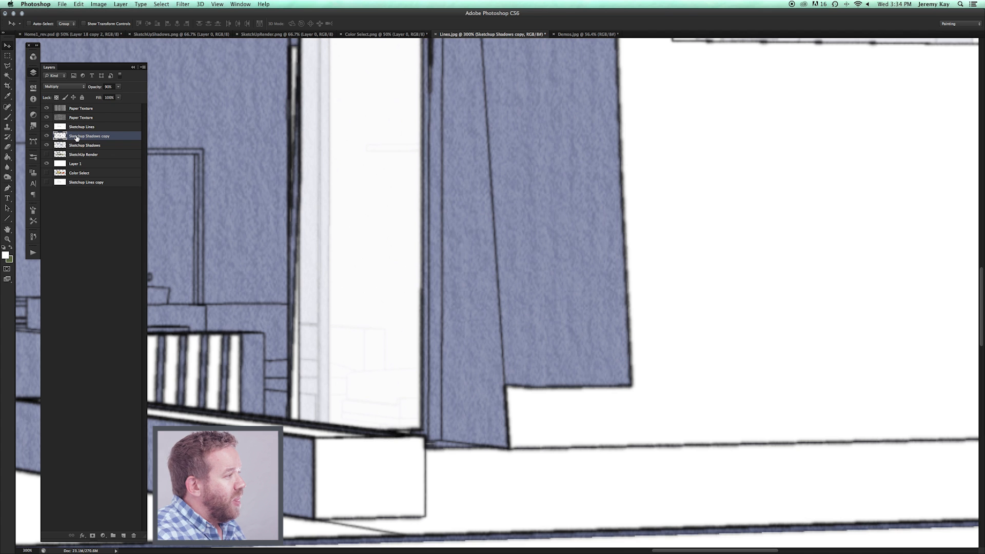
Step: Rename the copy 'Shadows paint lines', lower its opacity, and view at actual pixels
double_click(90, 135)
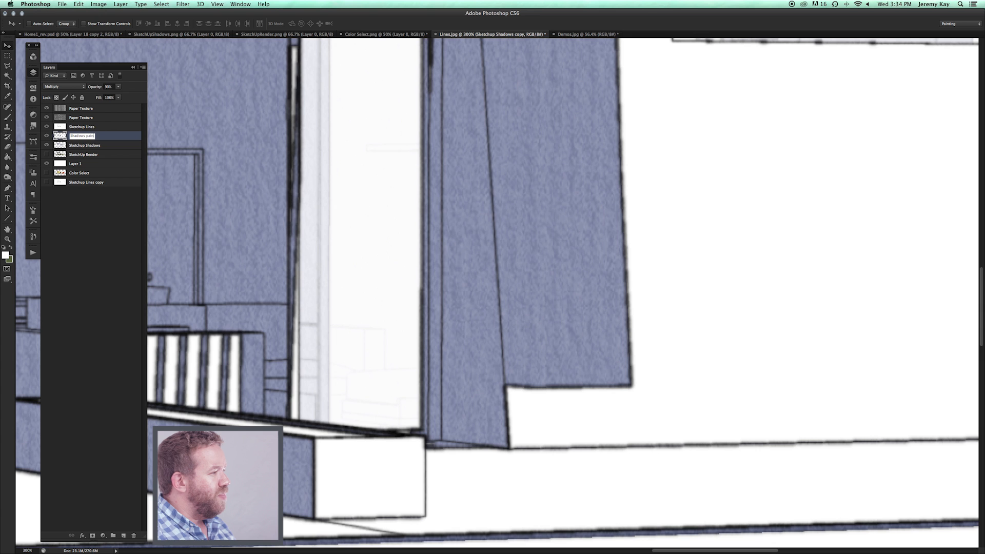
text(aint lines)
key(Return)
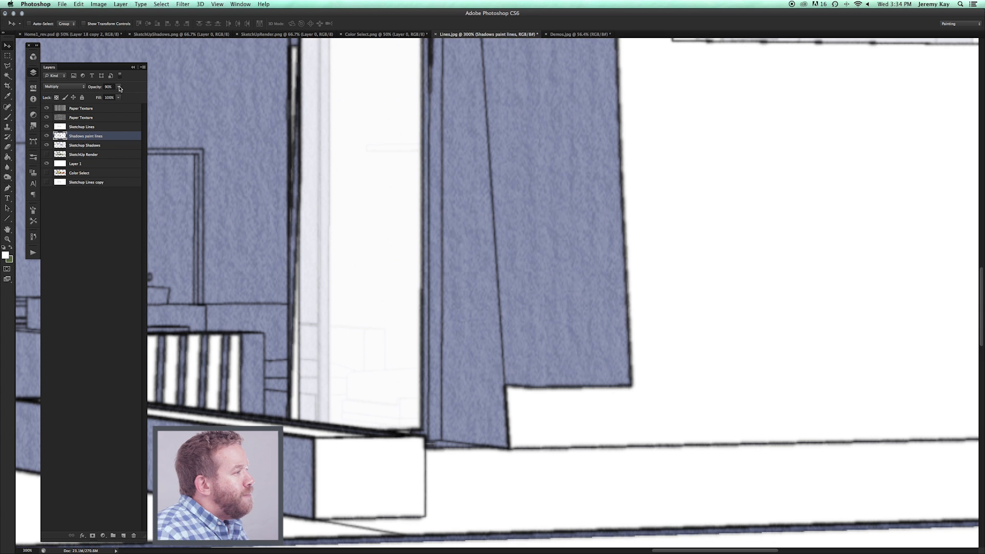
click(117, 87)
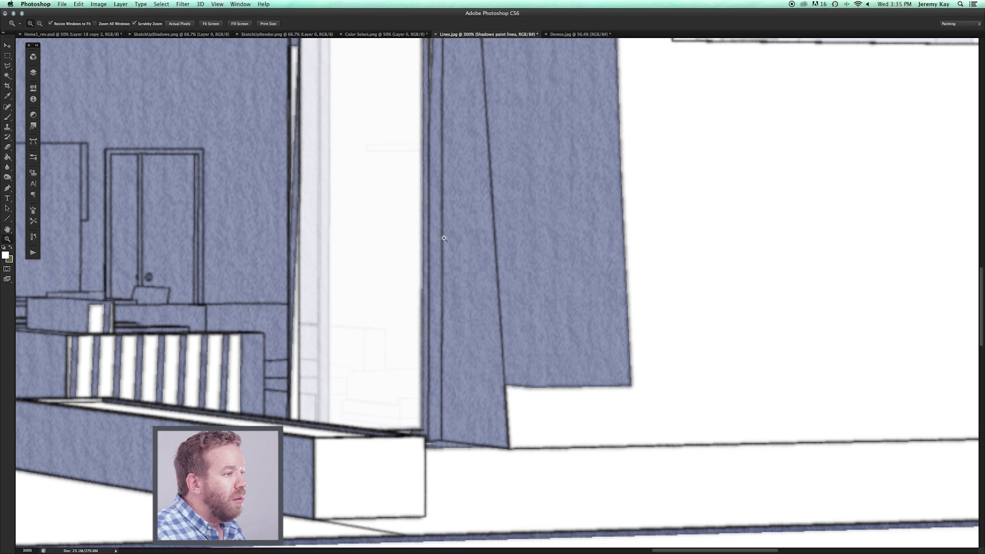
click(211, 23)
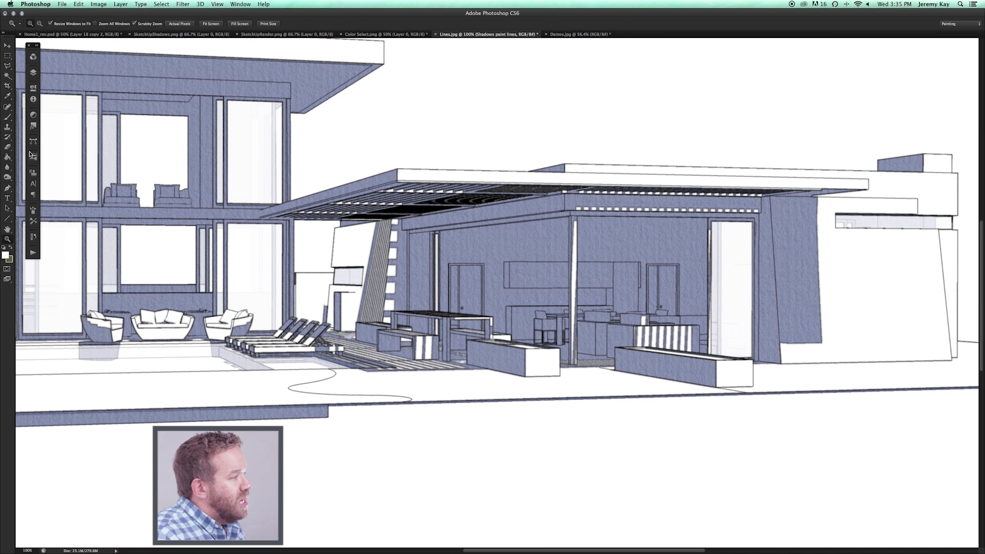
mouse_move(96, 181)
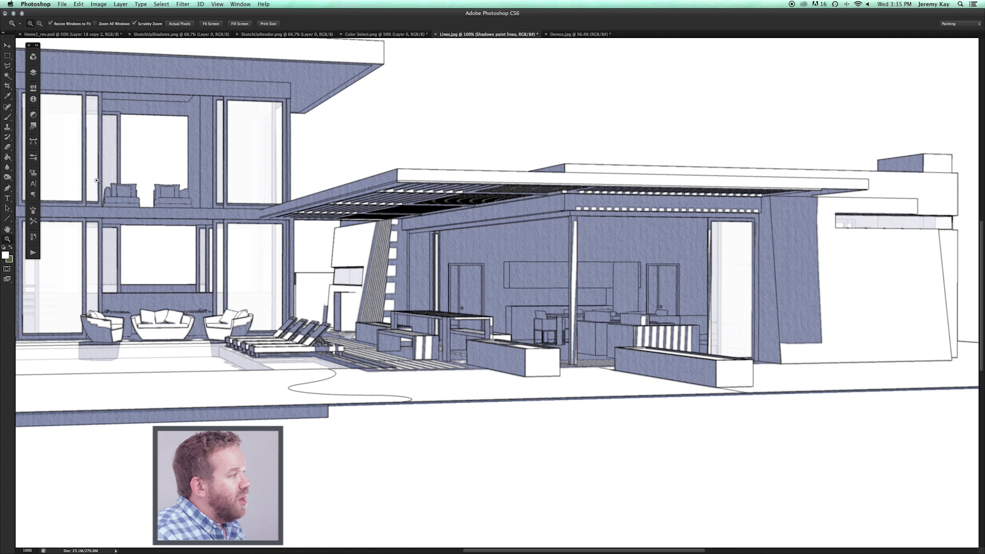
mouse_move(33, 72)
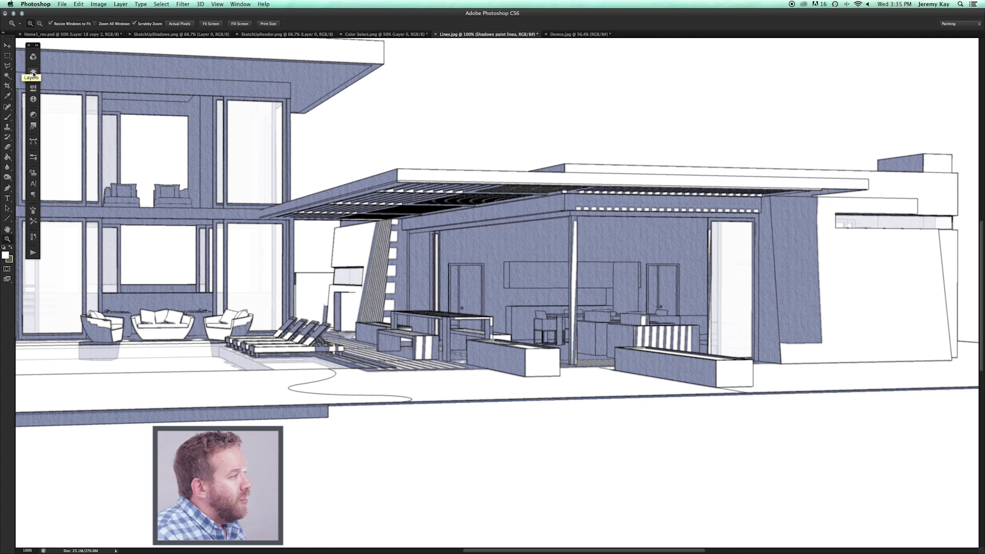
click(33, 70)
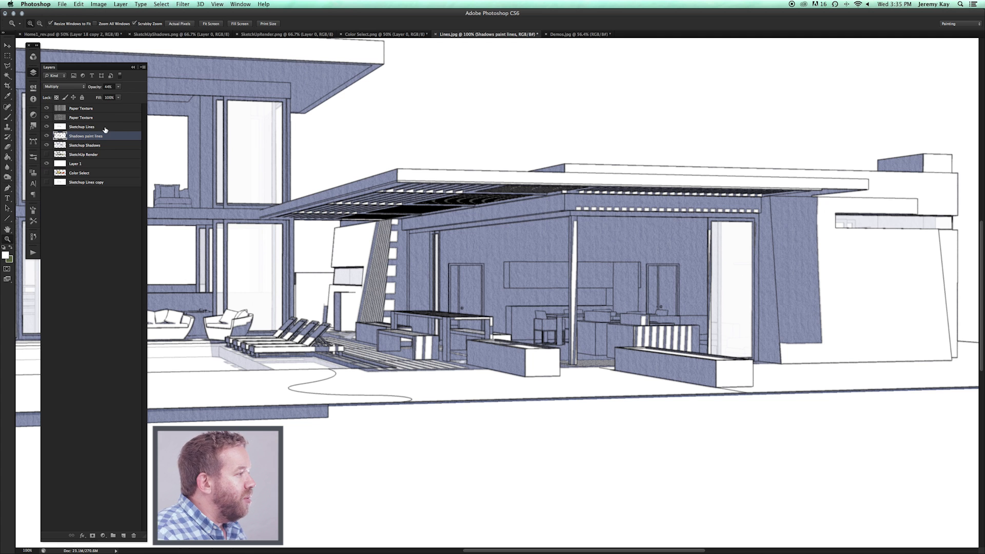
Step: Select the original Sketchup Shadows layer and pick a brush for its mask
click(85, 145)
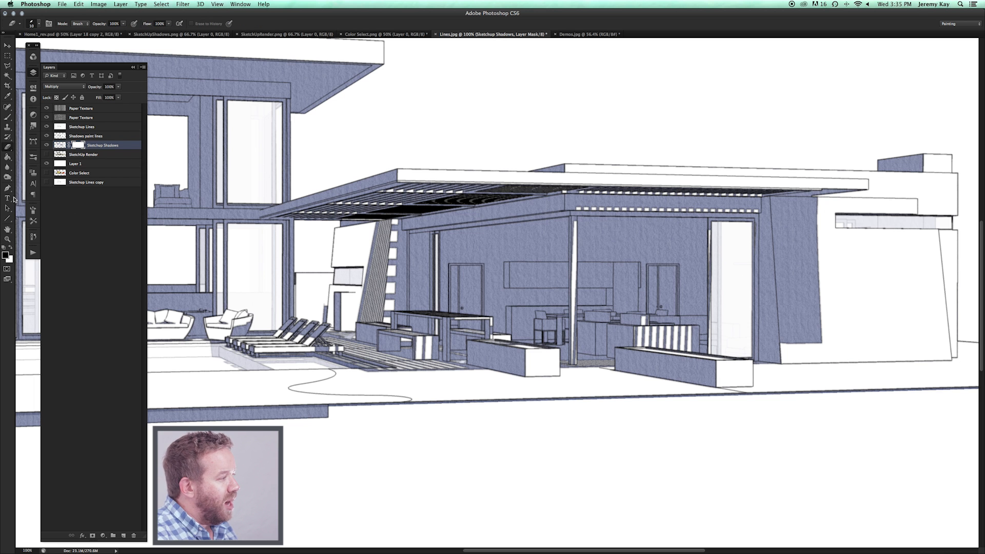
click(45, 136)
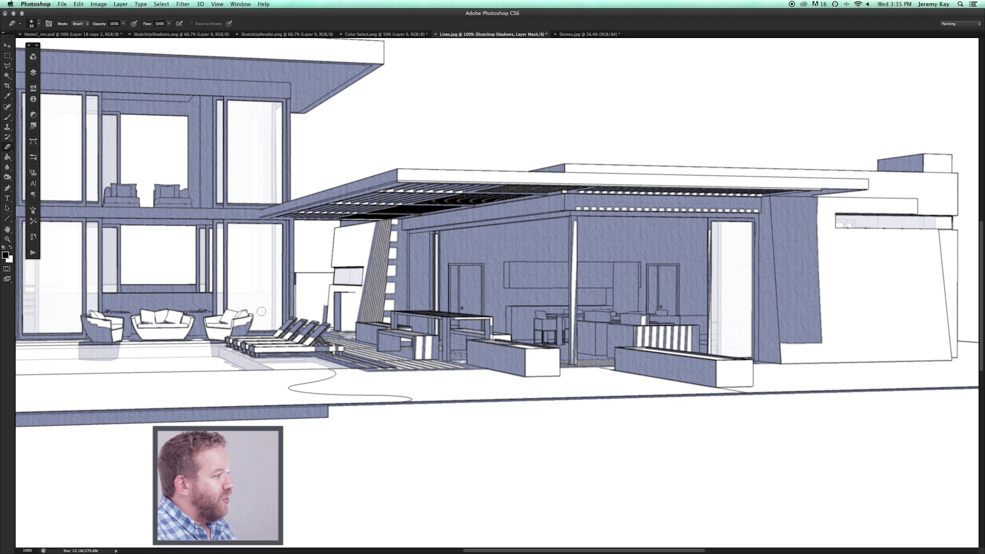
mouse_move(382, 367)
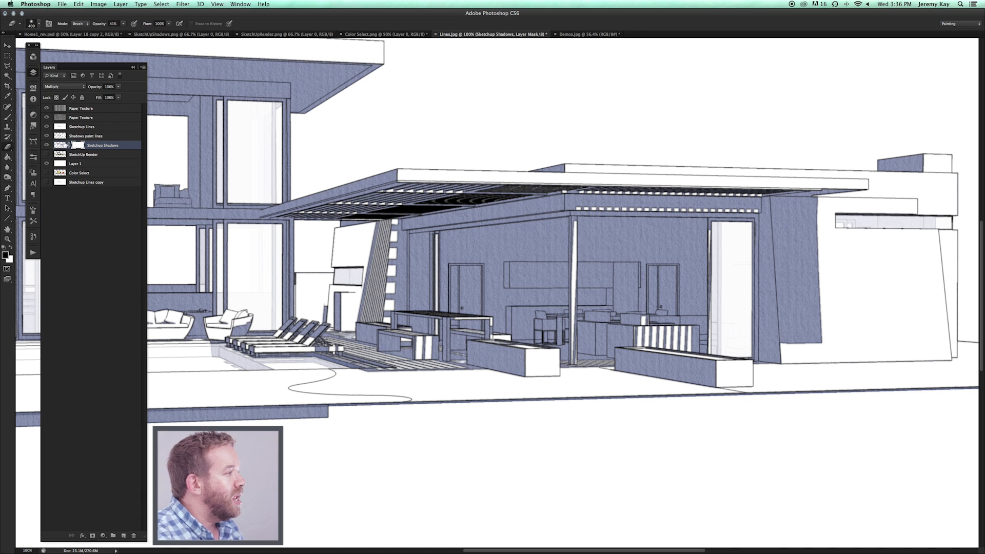
mouse_move(574, 512)
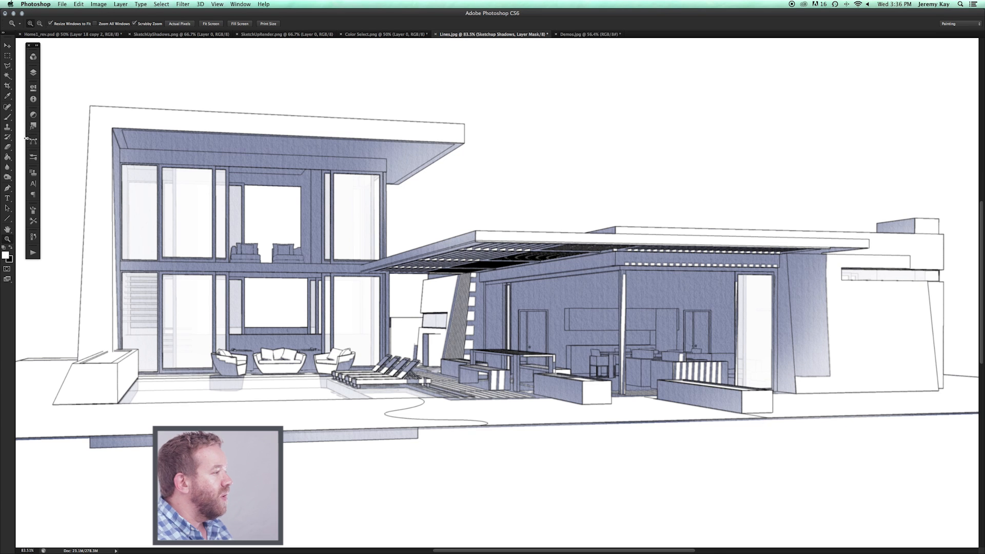
Step: Set up the Dodge tool (Midtones, 40% exposure) on the Sketchup Shadows pixels, not the mask
click(7, 176)
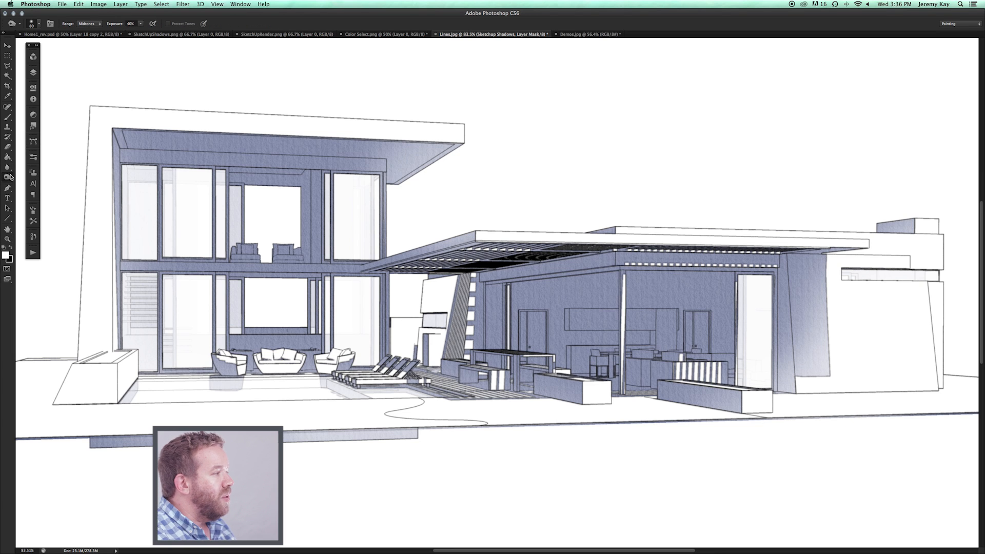
mouse_move(33, 233)
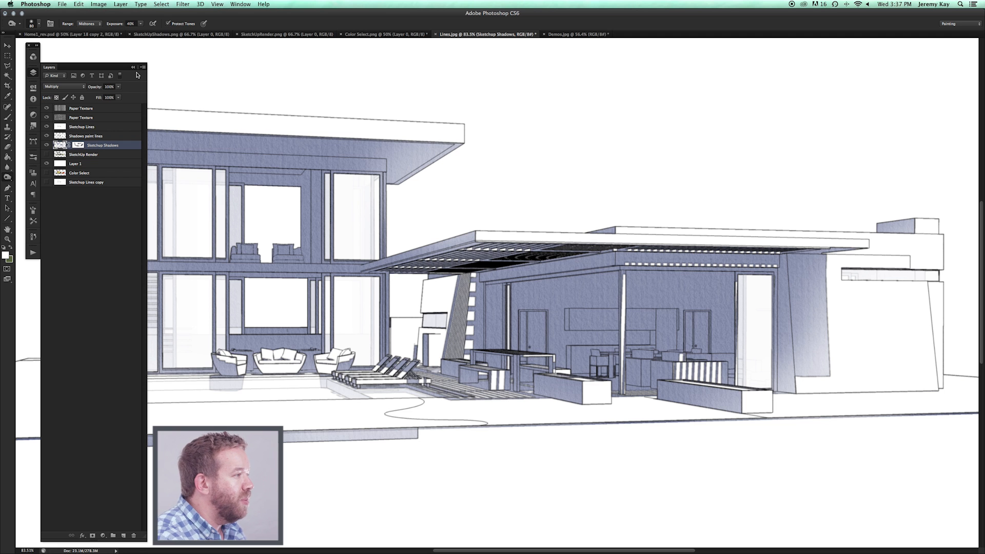
click(47, 136)
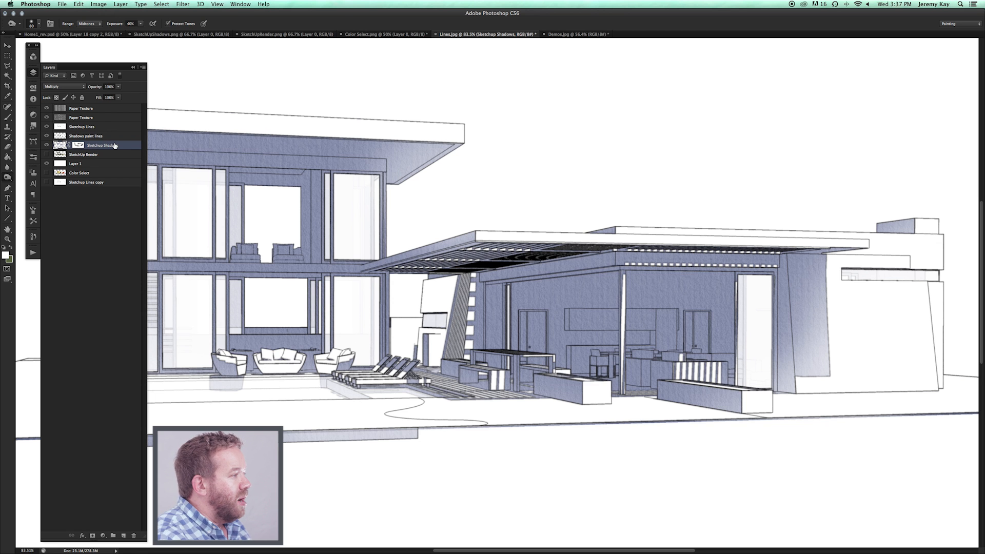
click(78, 145)
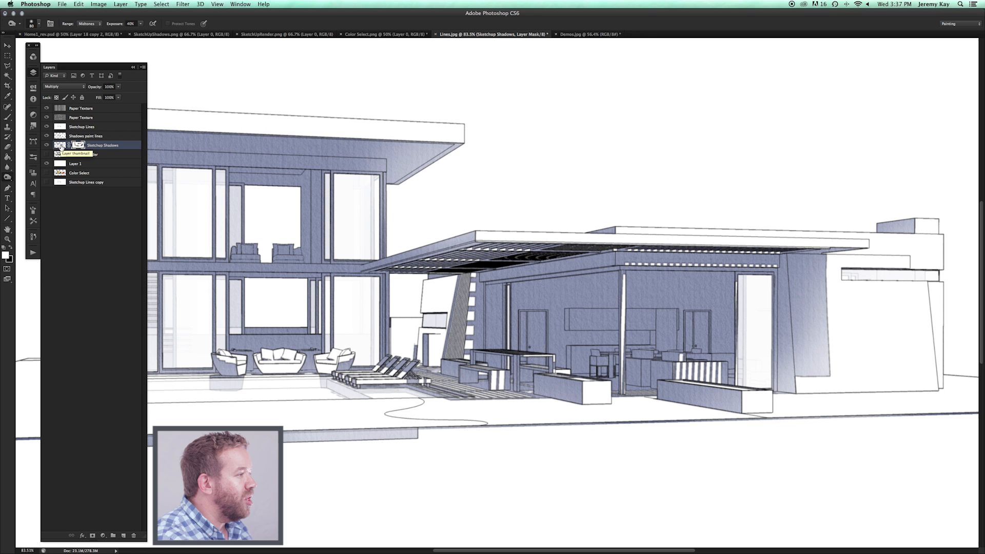
click(61, 145)
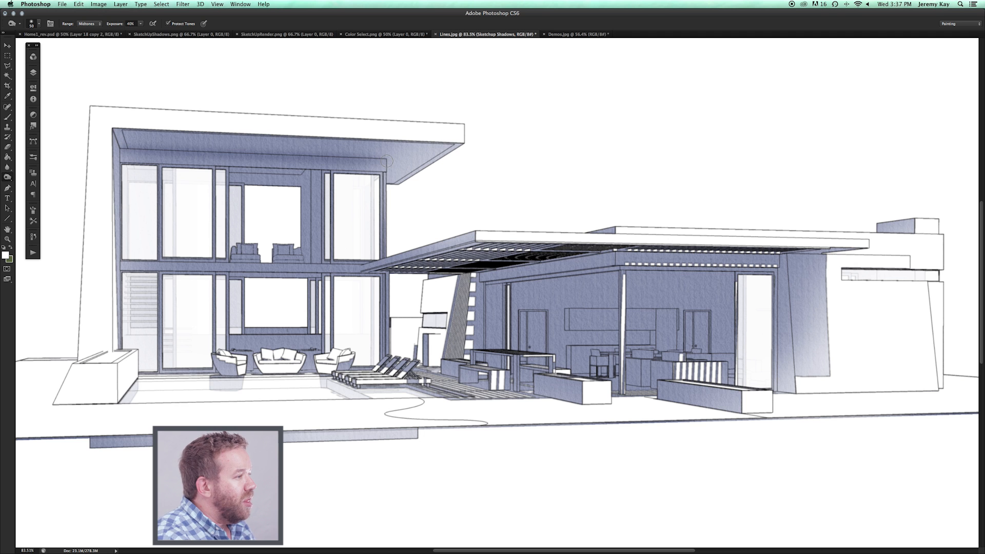
mouse_move(481, 274)
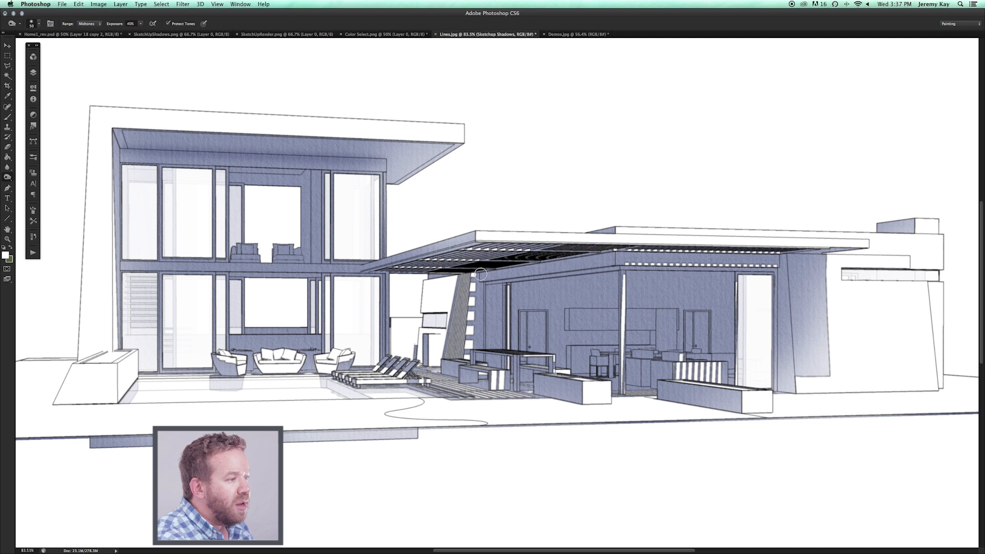
mouse_move(615, 251)
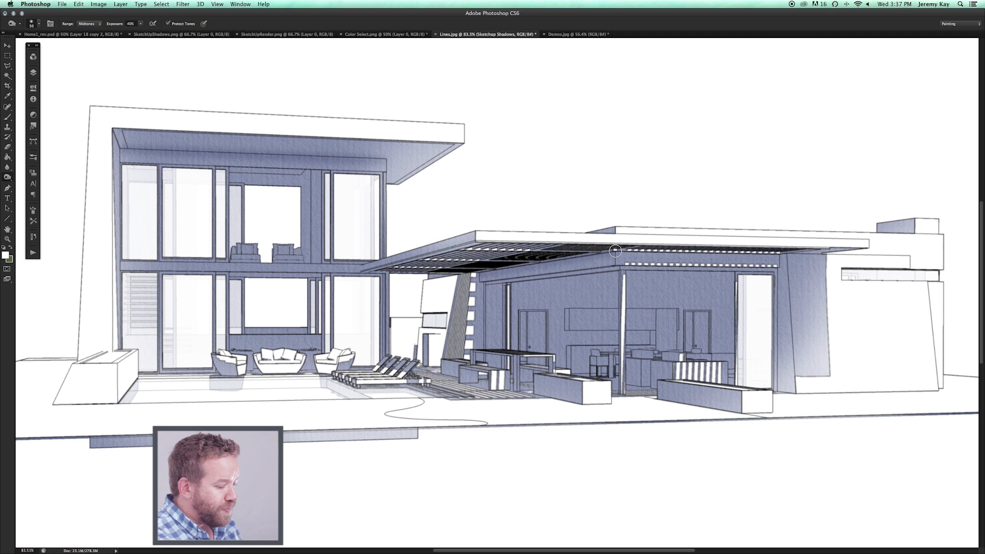
mouse_move(813, 273)
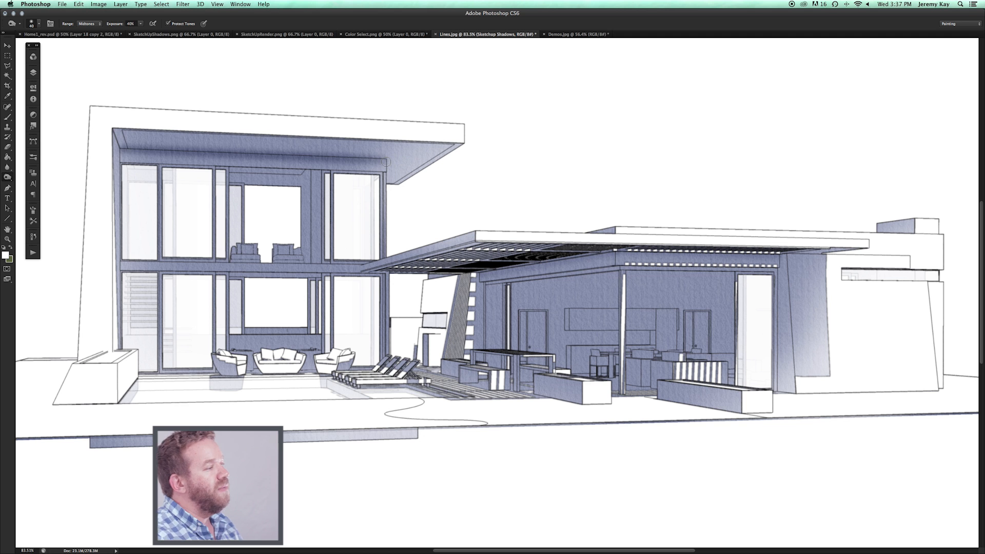
mouse_move(278, 282)
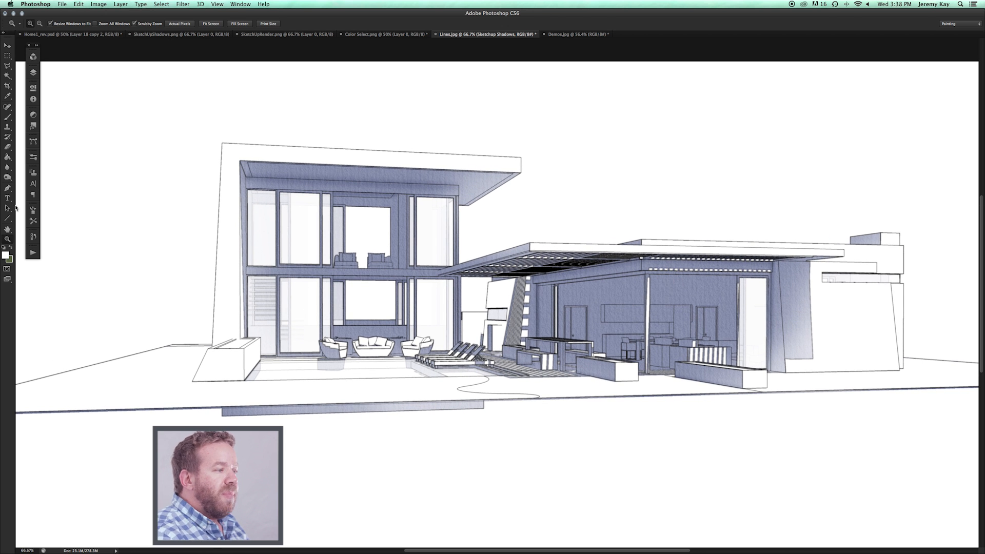
mouse_move(31, 74)
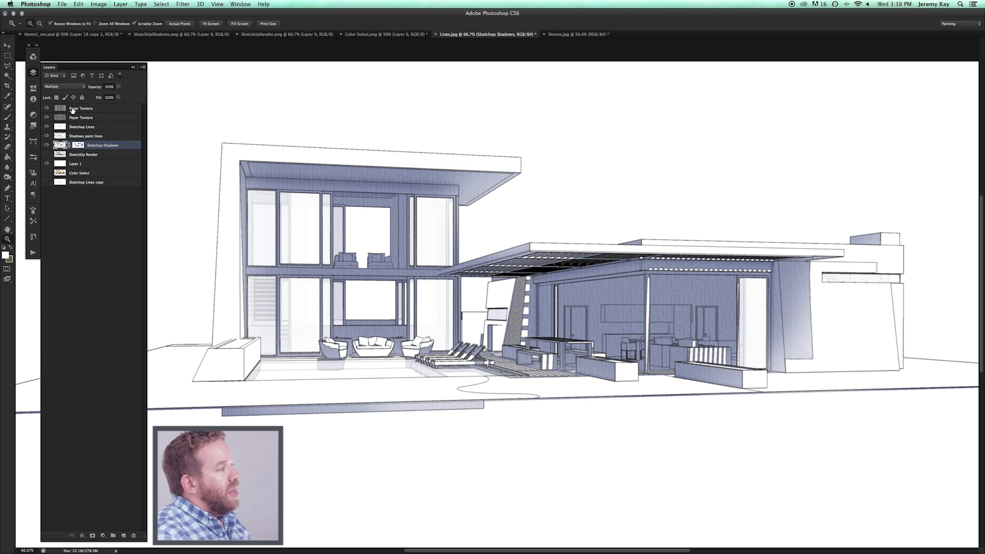
Step: Add a Pencil layer above the top Paper Texture layer with Multiply blending
click(81, 108)
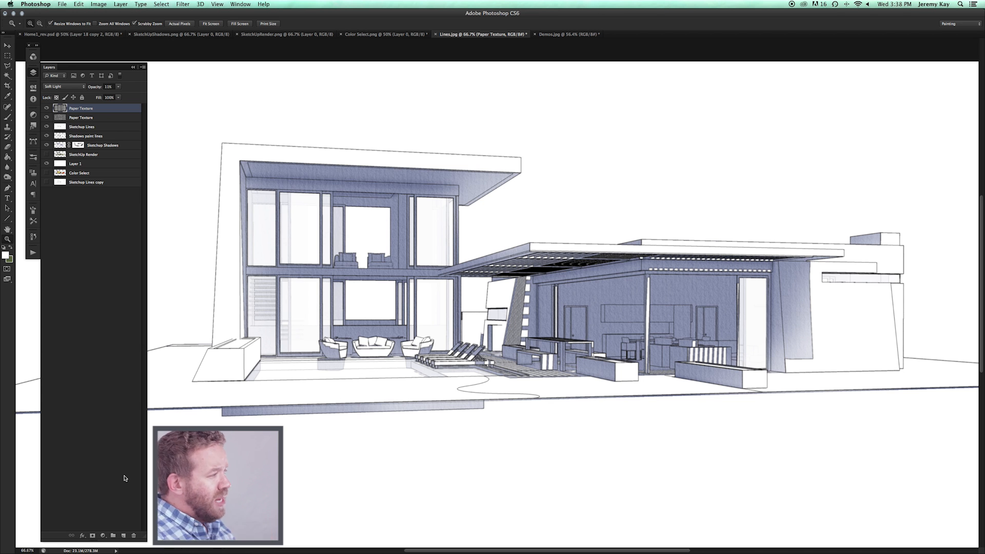
mouse_move(122, 471)
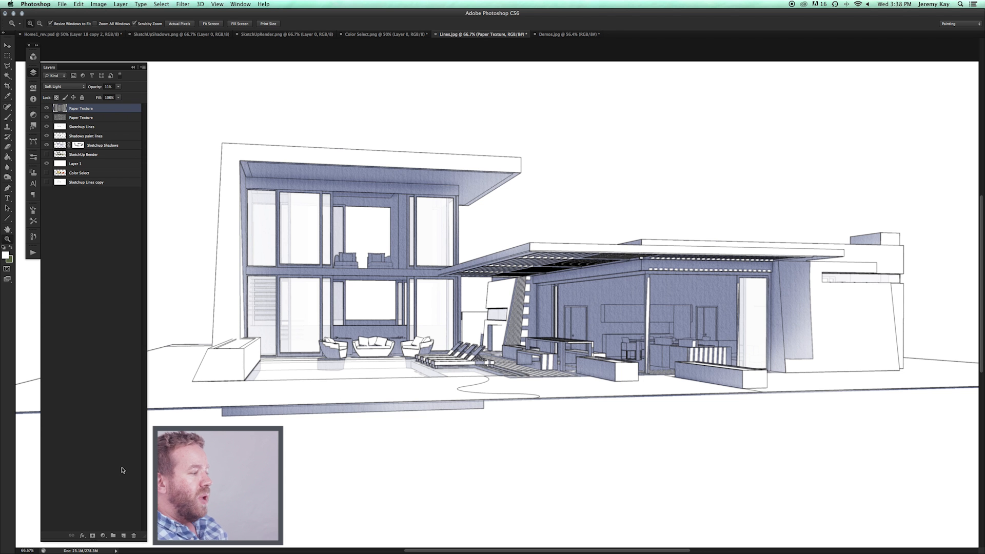
click(9, 219)
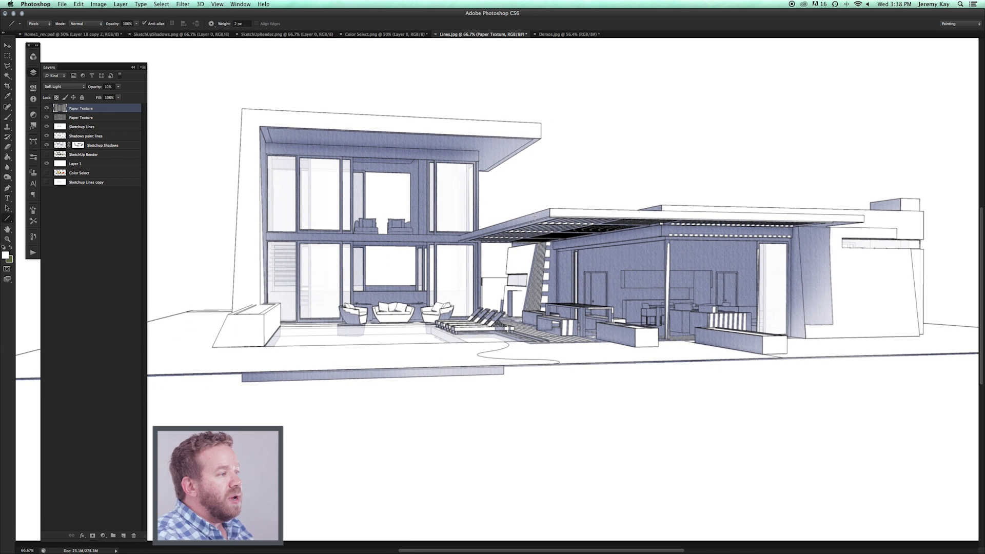
mouse_move(117, 514)
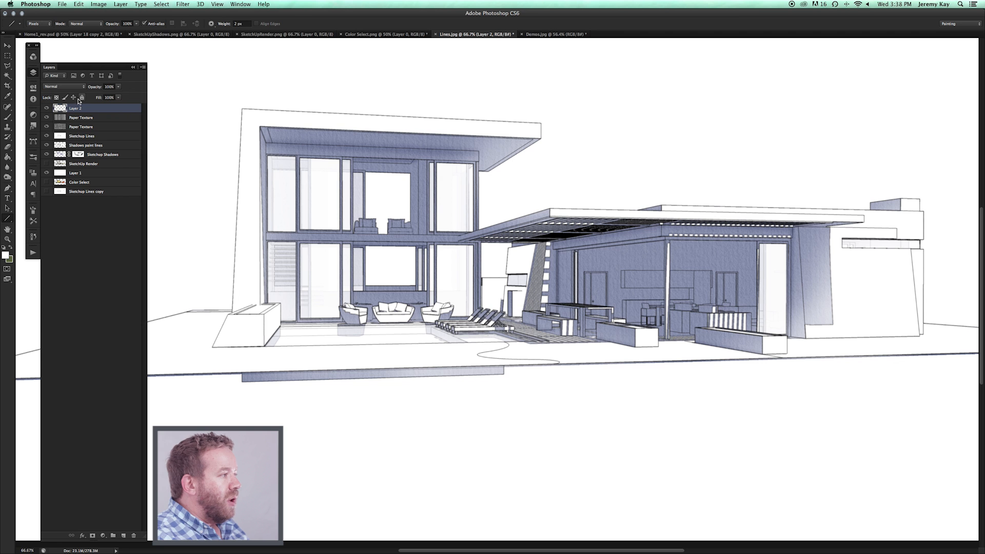
double_click(76, 107)
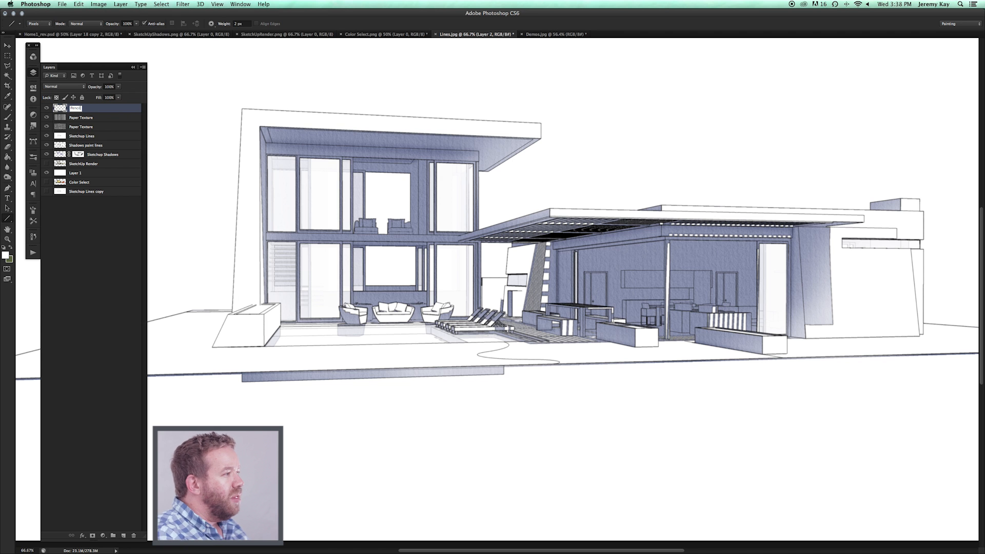
click(65, 86)
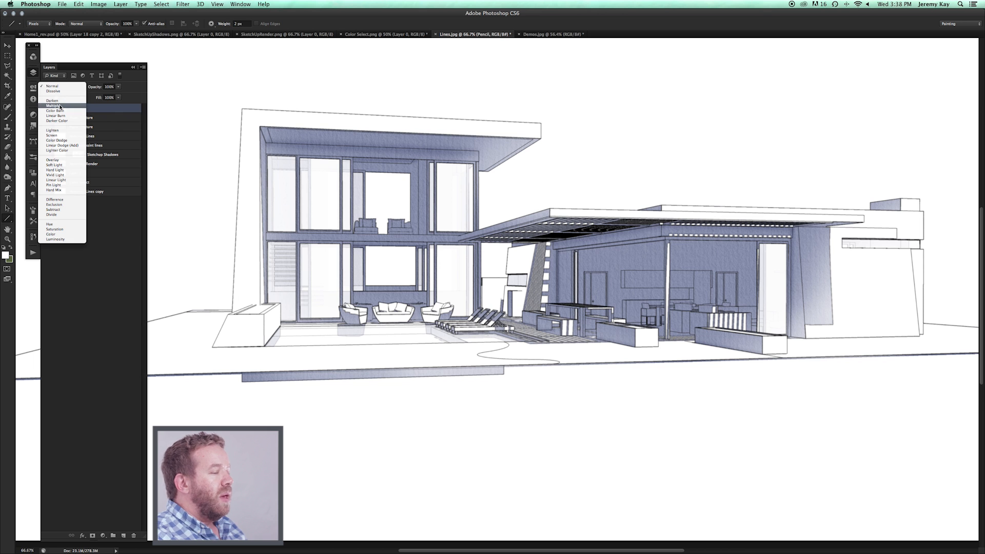
click(53, 106)
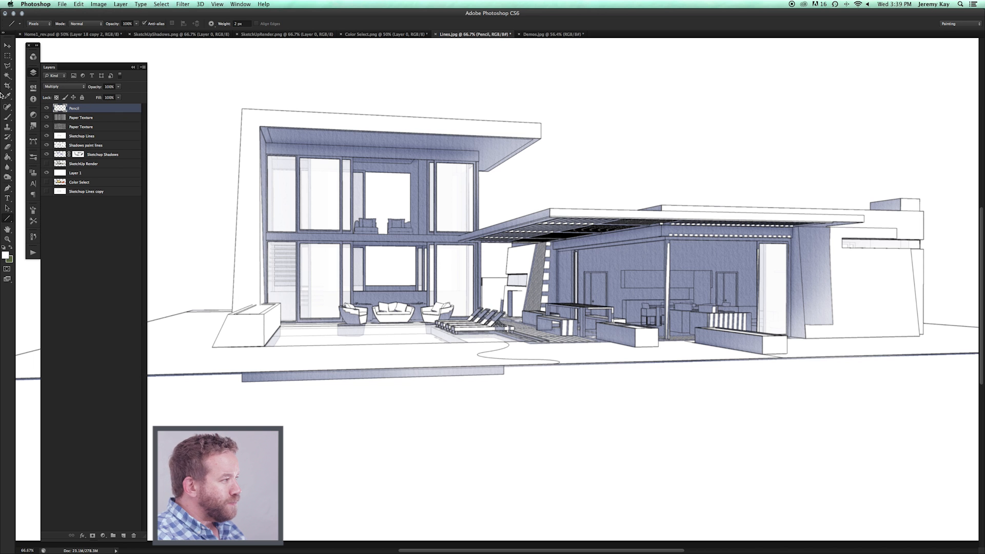
mouse_move(8, 117)
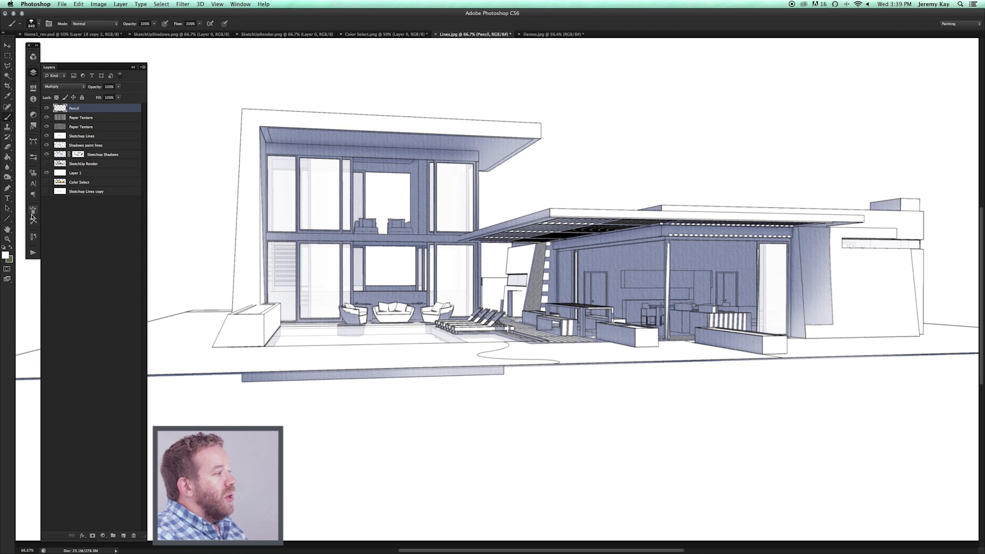
Step: Set the foreground colour to black and select the brush size value for editing
click(33, 212)
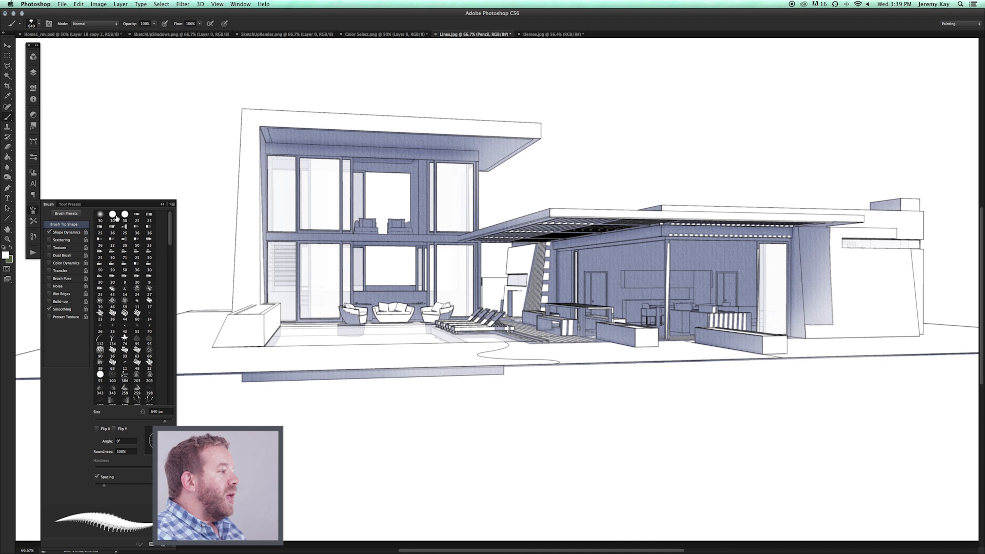
click(112, 214)
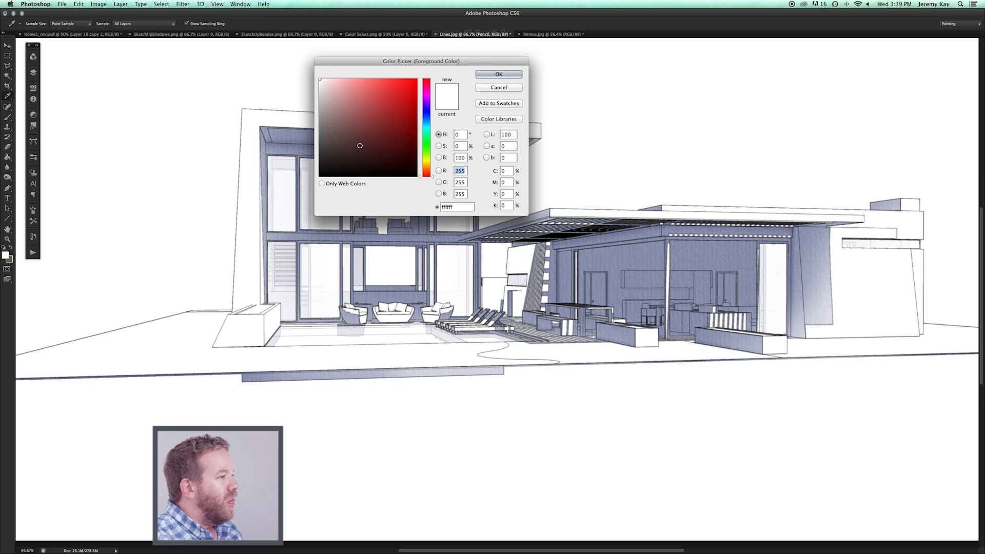
click(498, 74)
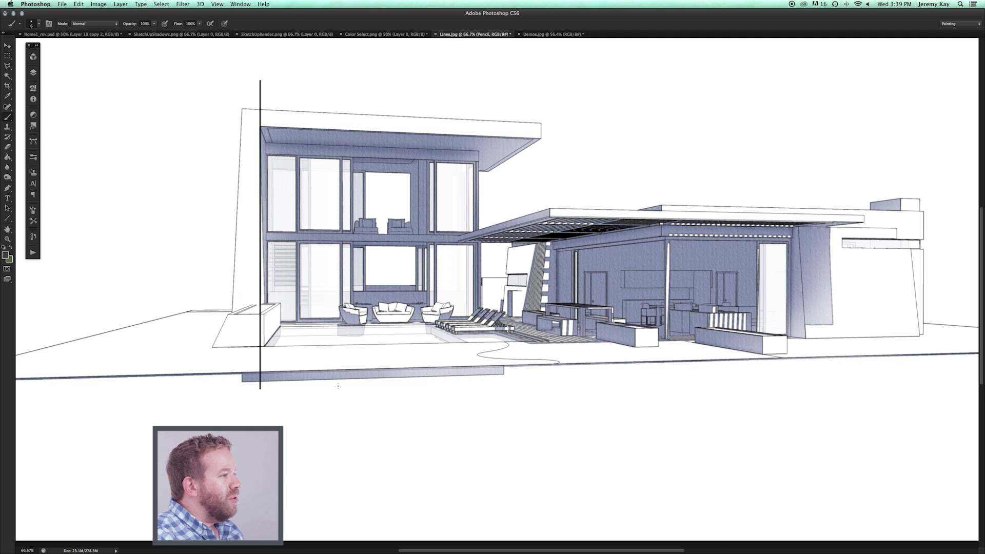
click(40, 24)
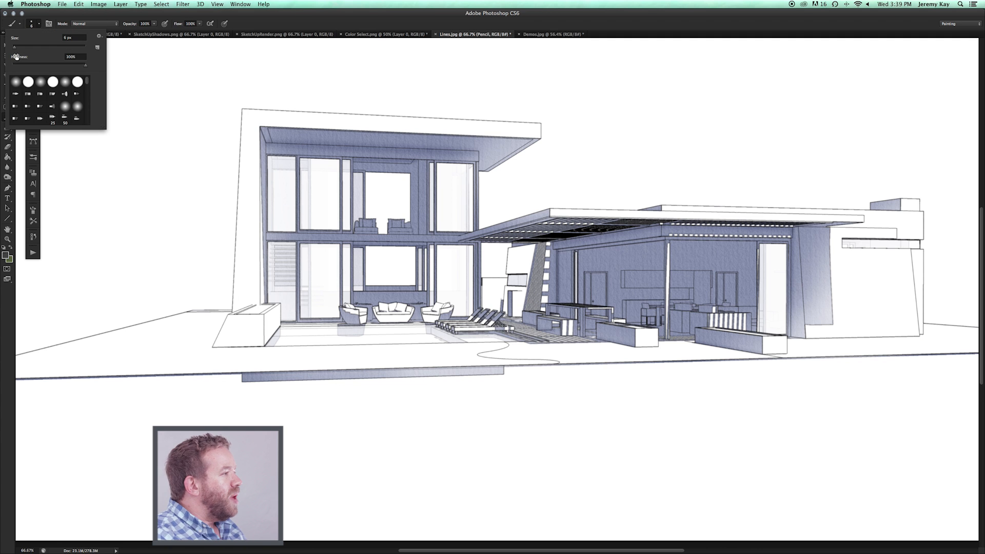
triple_click(70, 37)
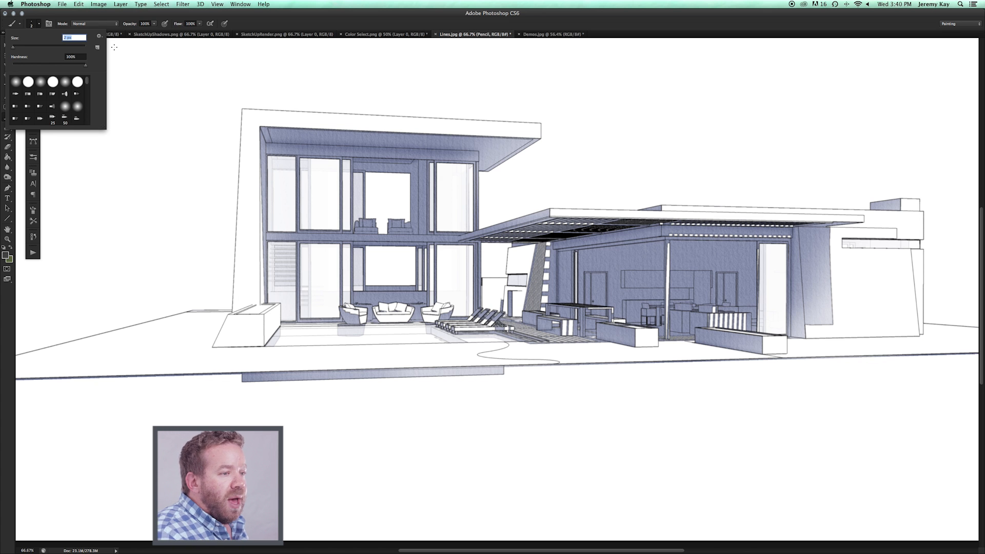
mouse_move(260, 92)
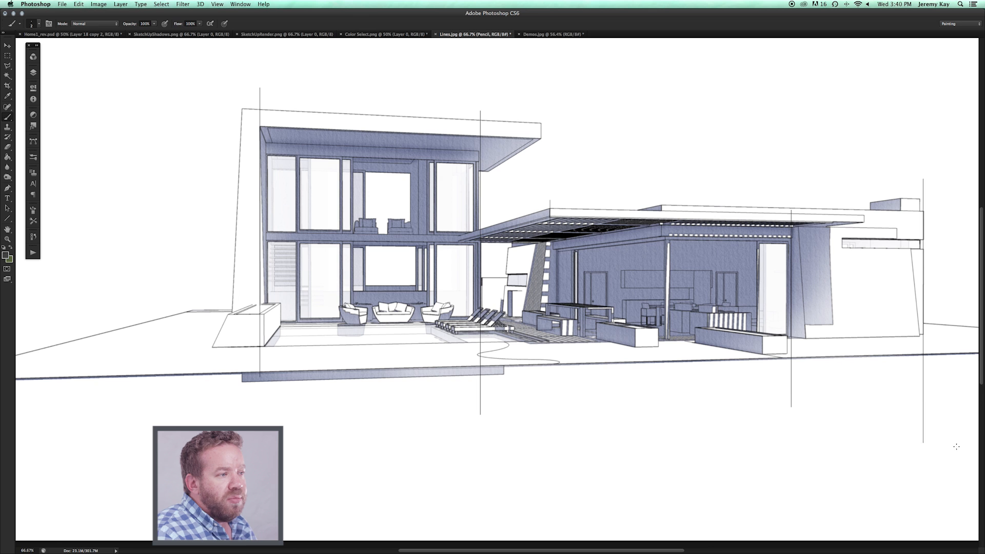
mouse_move(552, 172)
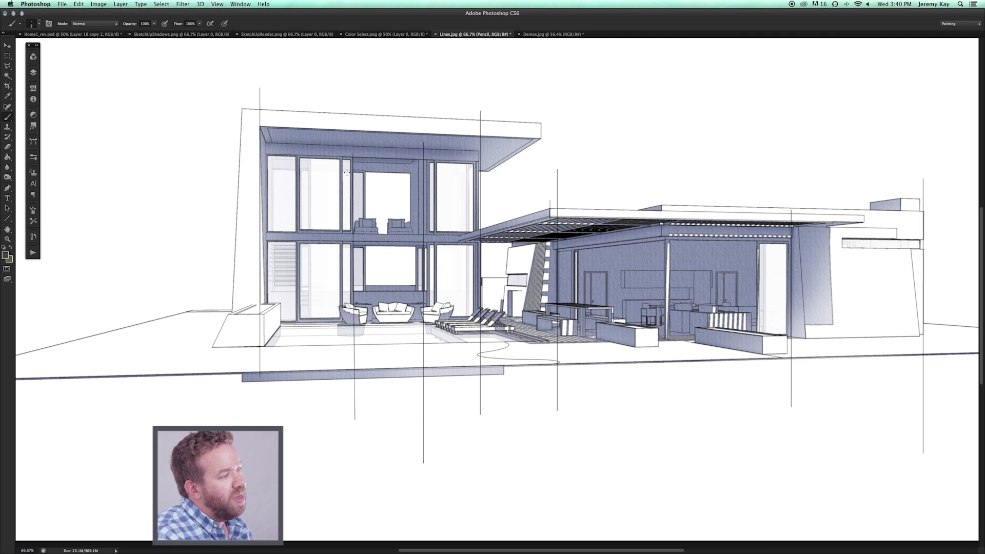
mouse_move(347, 126)
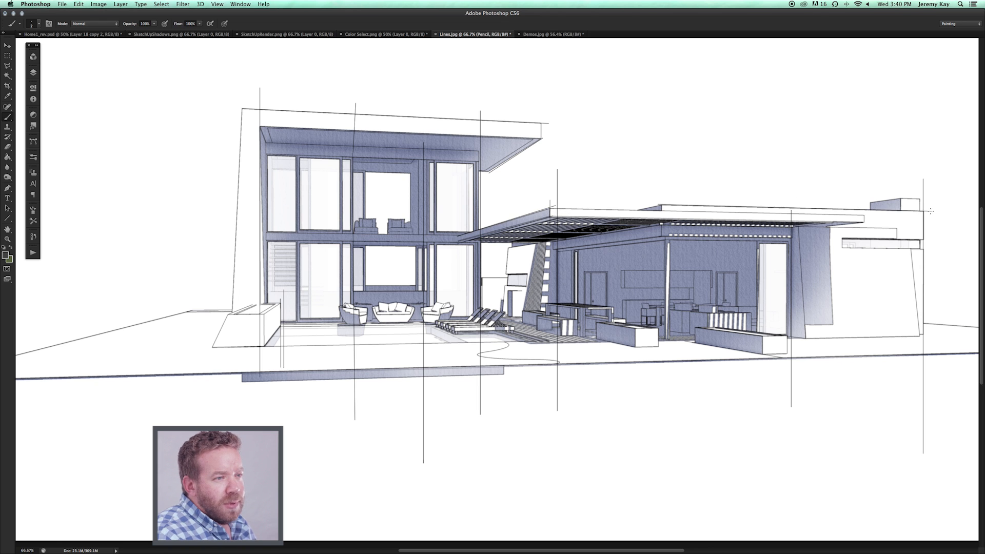
mouse_move(915, 203)
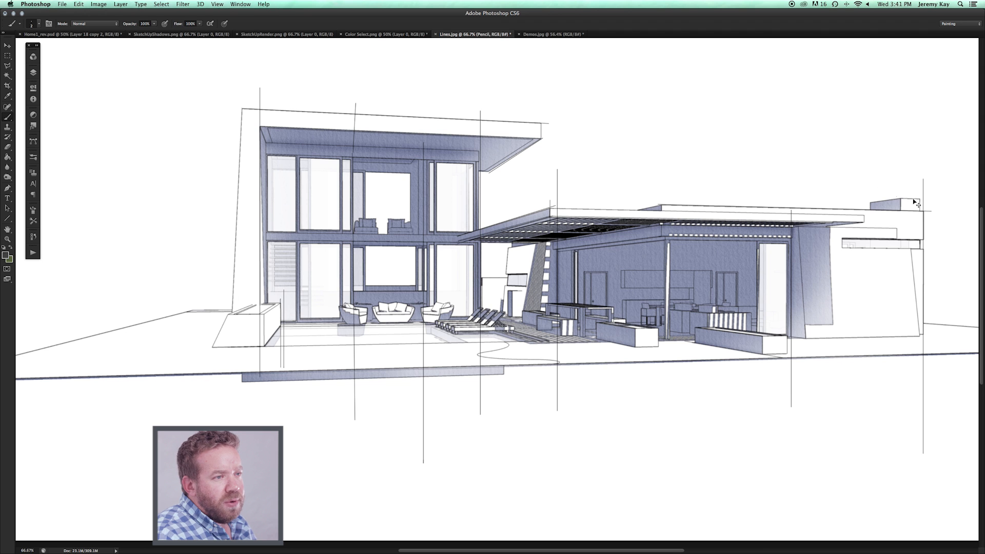
mouse_move(917, 201)
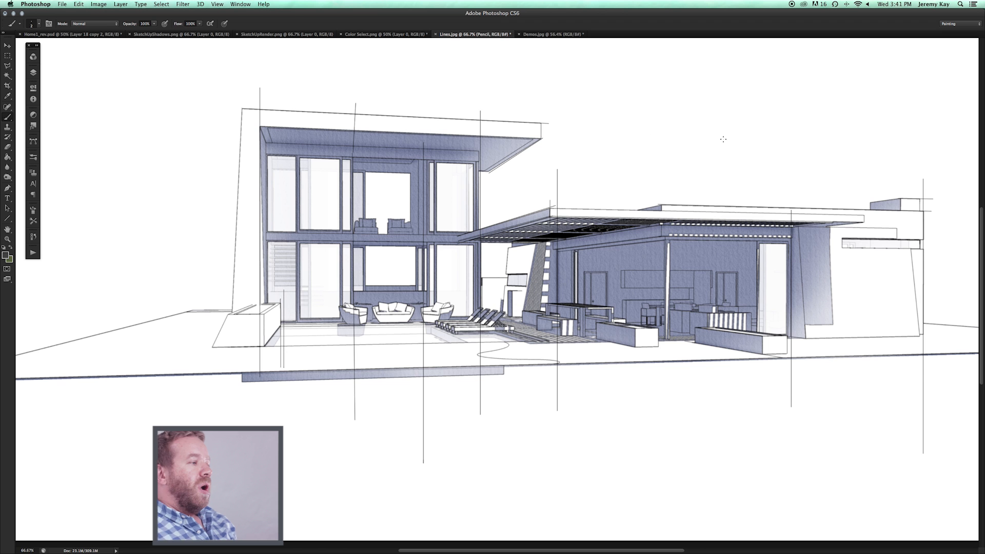
mouse_move(263, 117)
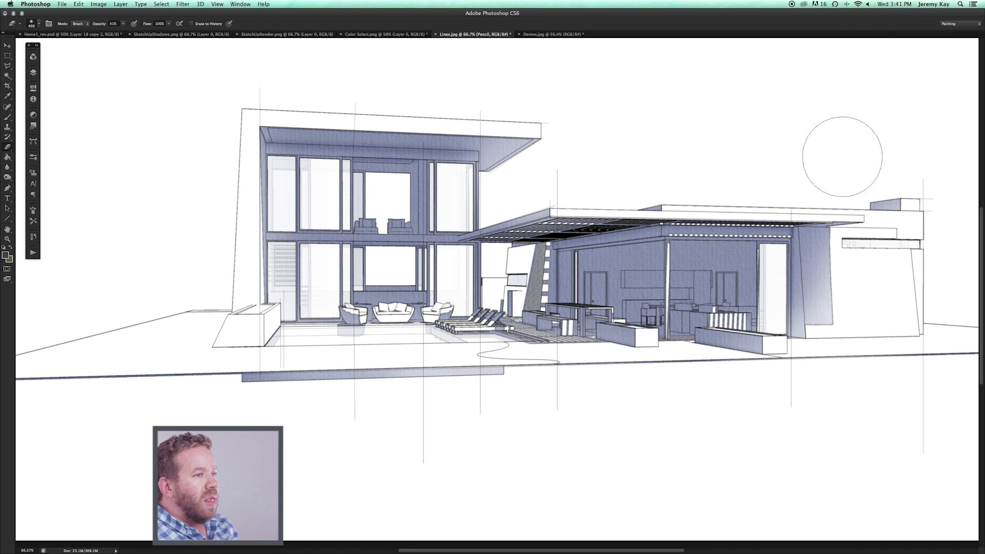
mouse_move(429, 446)
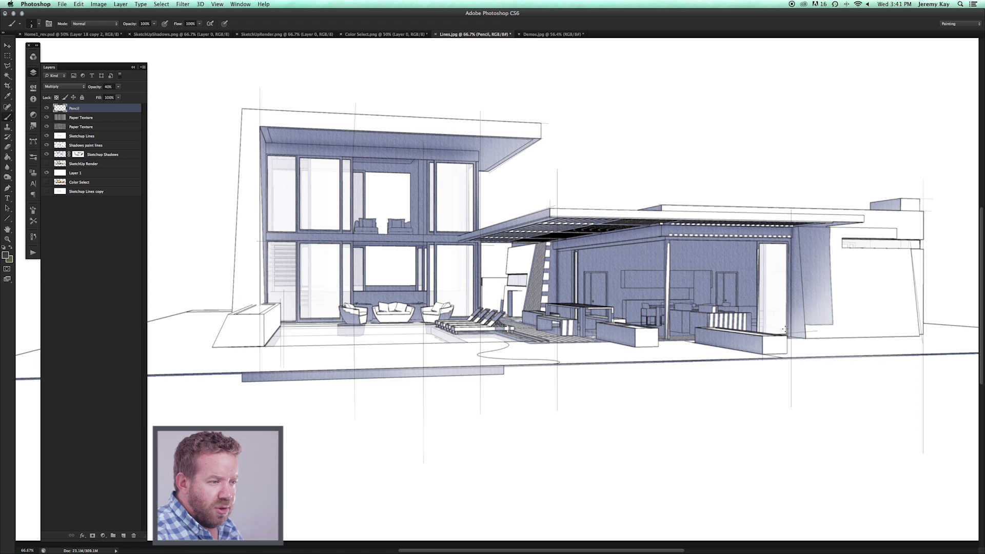
mouse_move(642, 359)
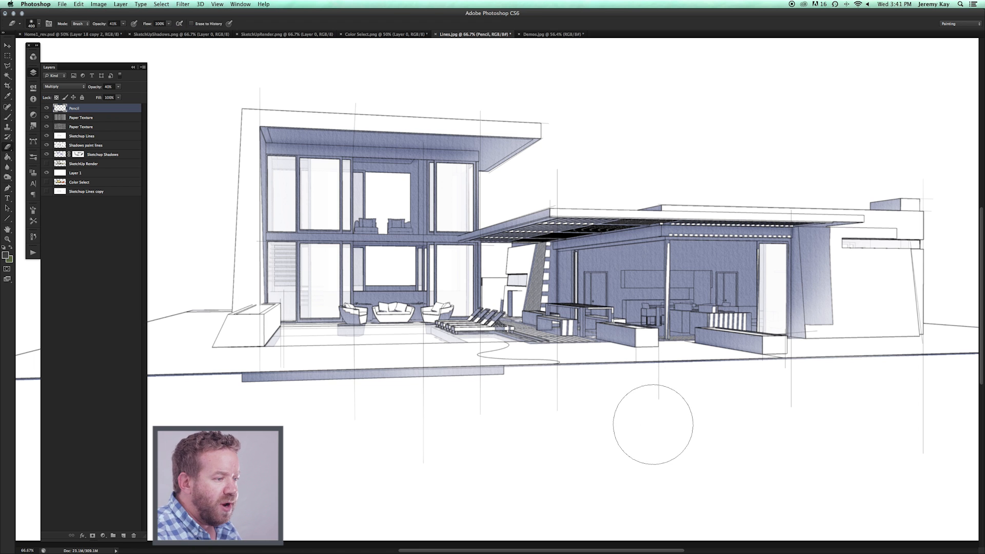
mouse_move(217, 343)
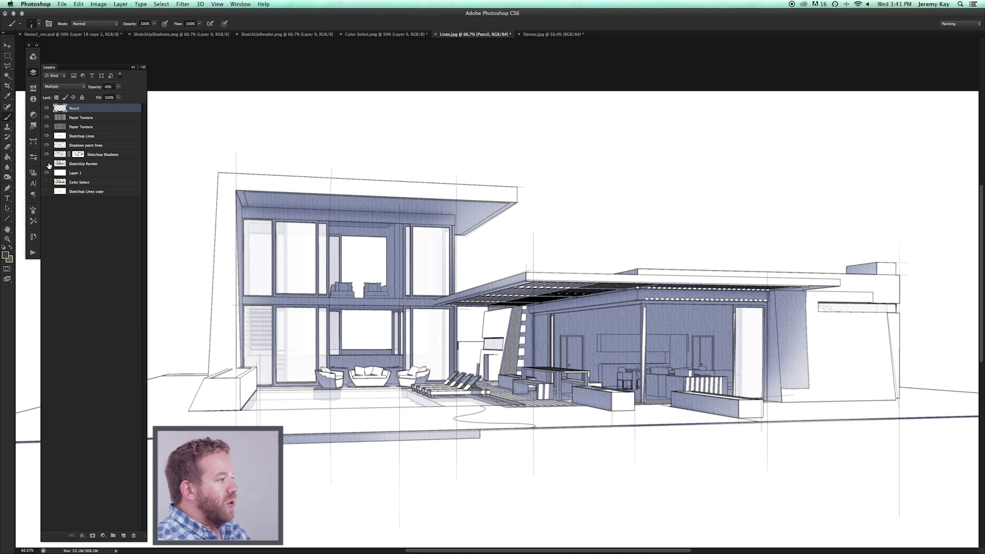
Step: Reveal the textured SketchUp colour render, then select the Sketchup Lines and Sketchup Shadows layers
click(45, 164)
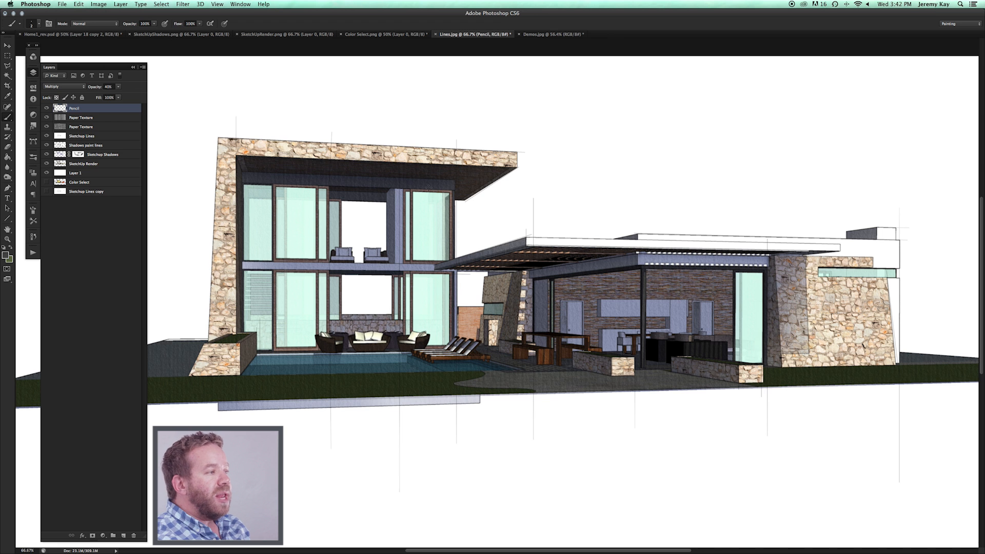
mouse_move(344, 174)
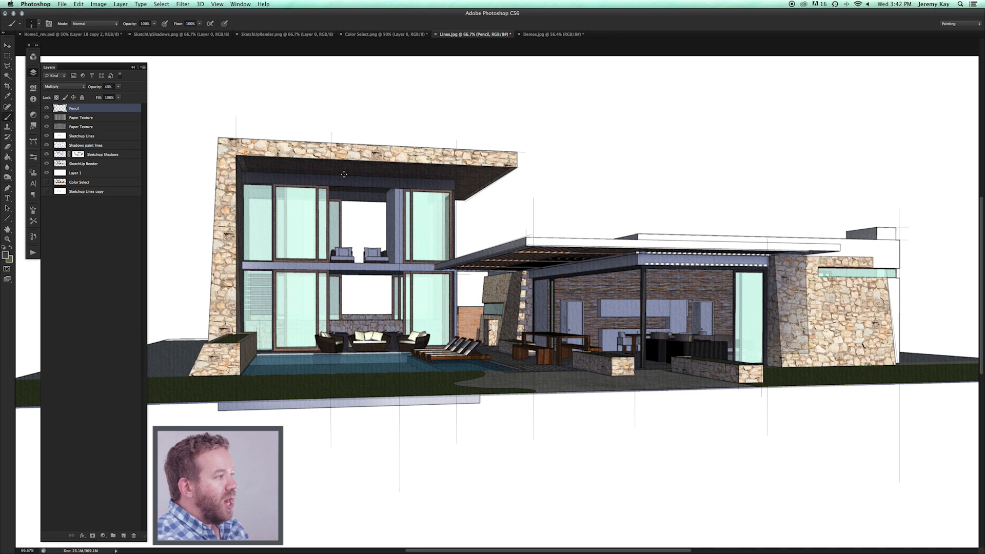
mouse_move(186, 134)
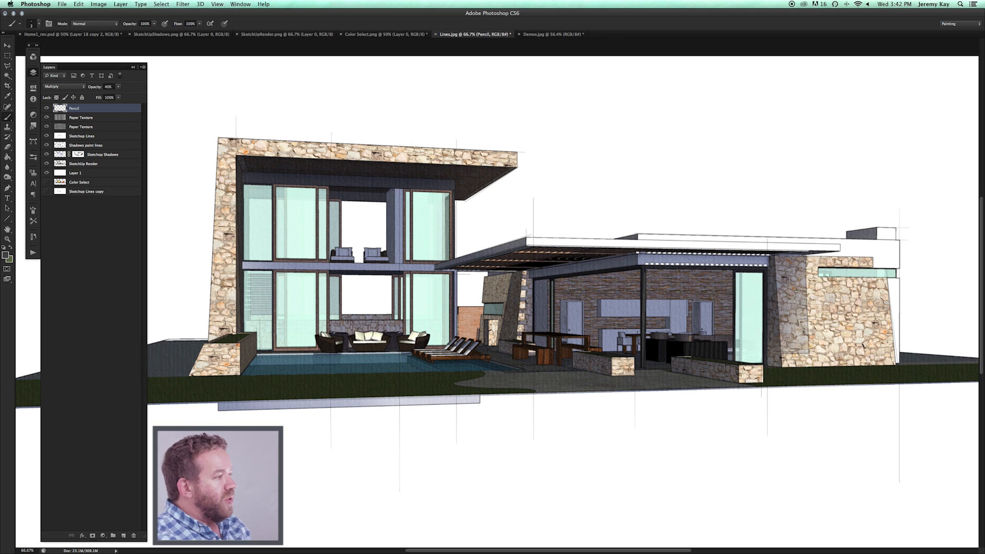
click(81, 135)
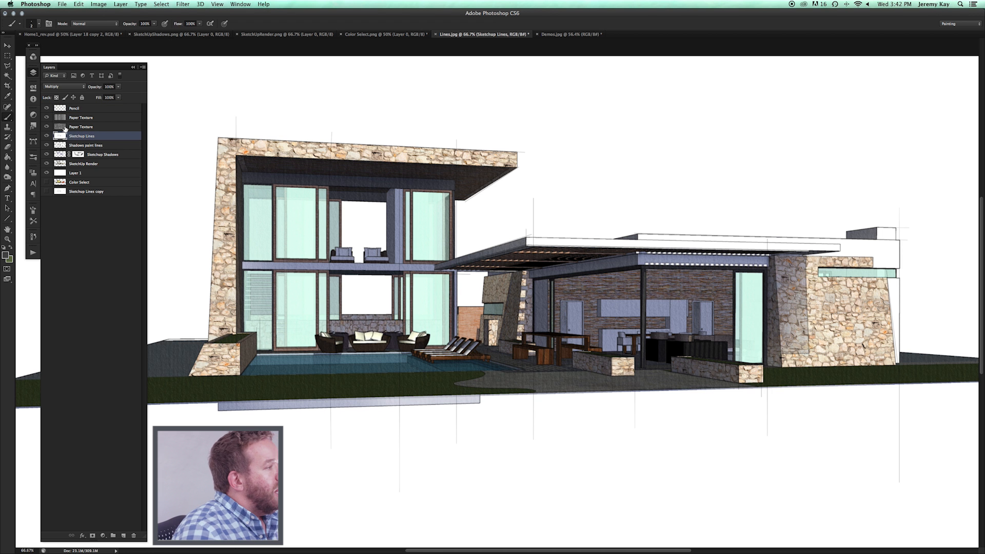
click(103, 154)
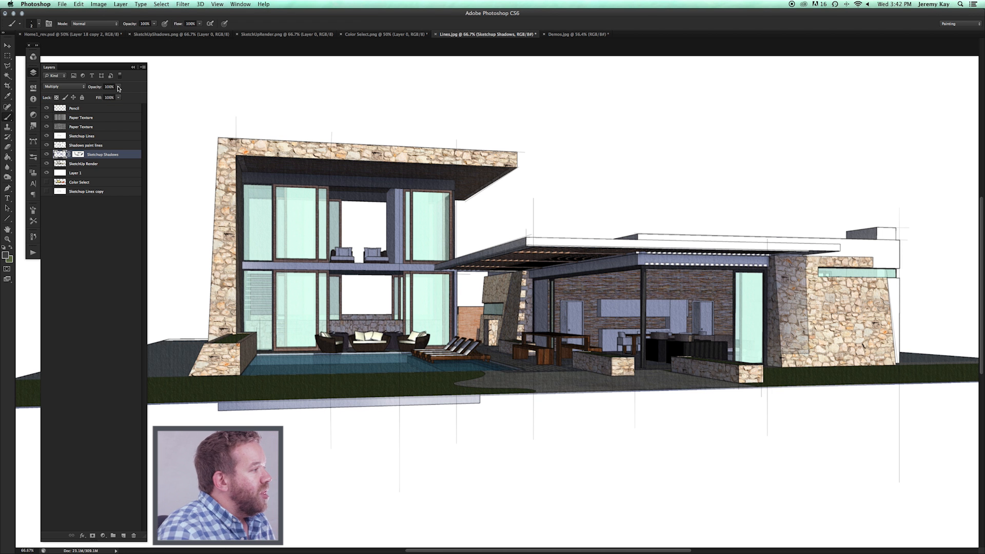